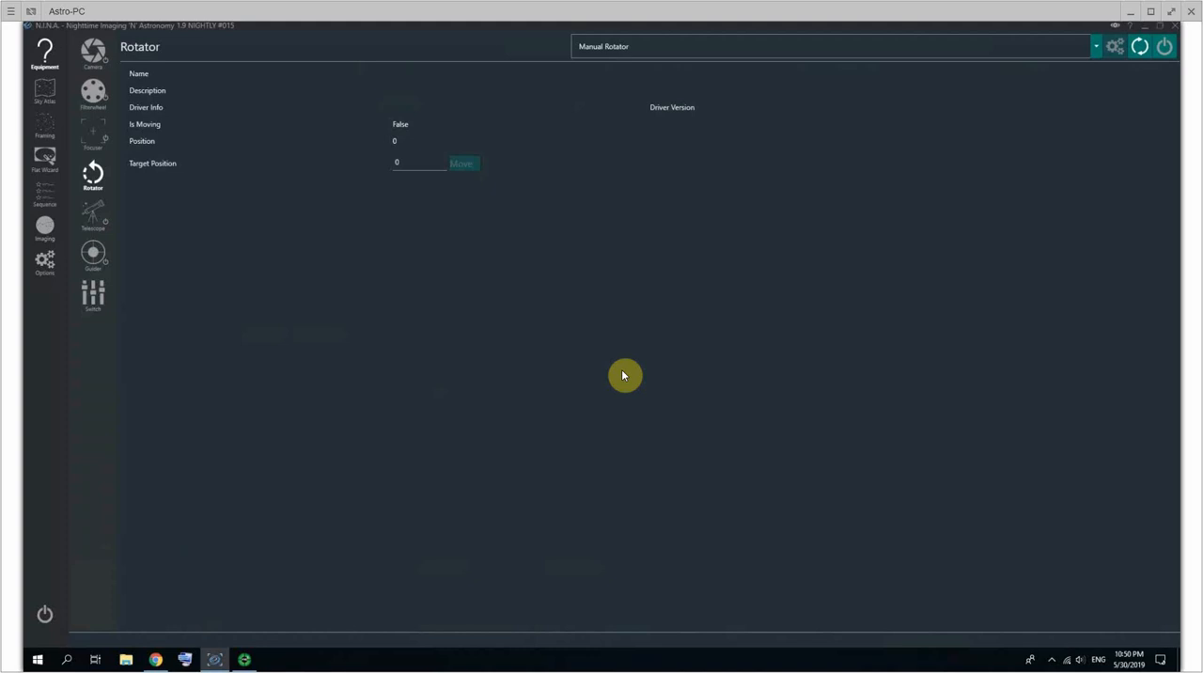
pyautogui.moveTo(492, 319)
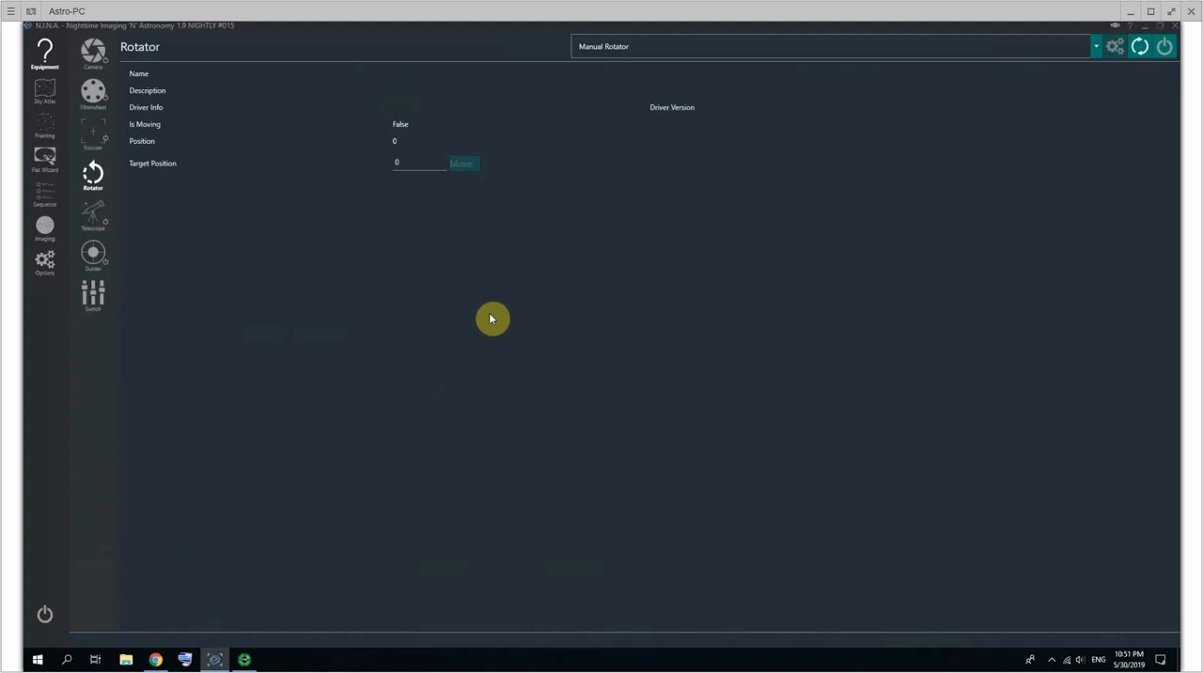
pyautogui.moveTo(96, 150)
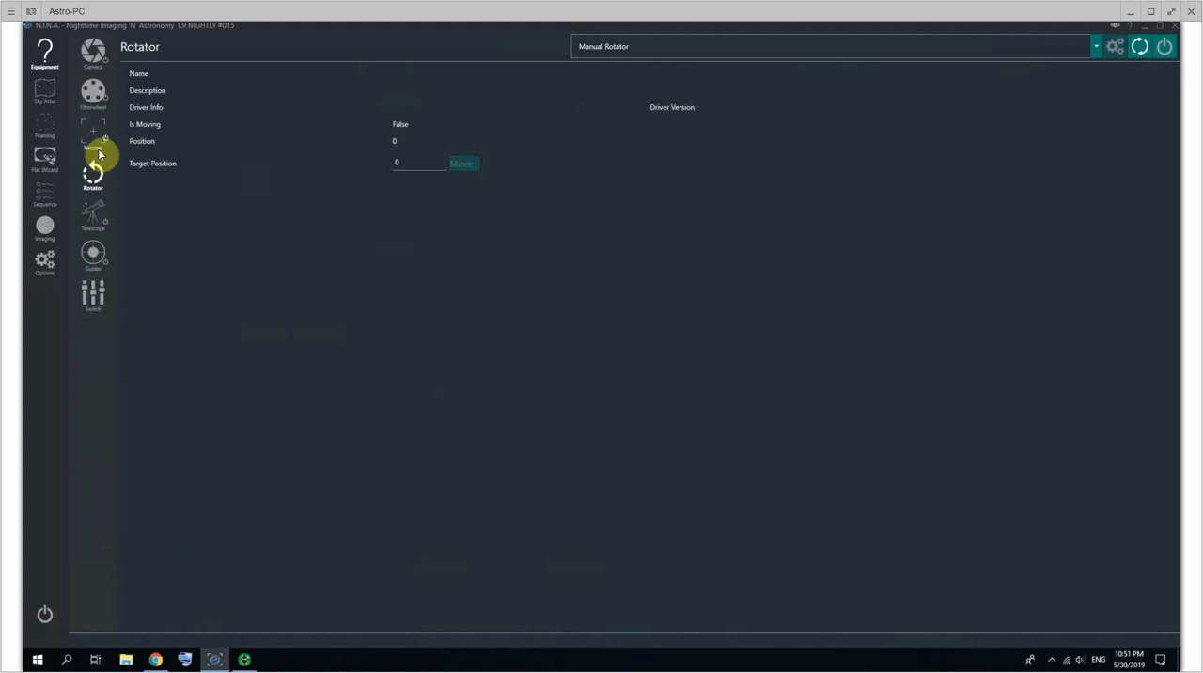
pyautogui.moveTo(66, 268)
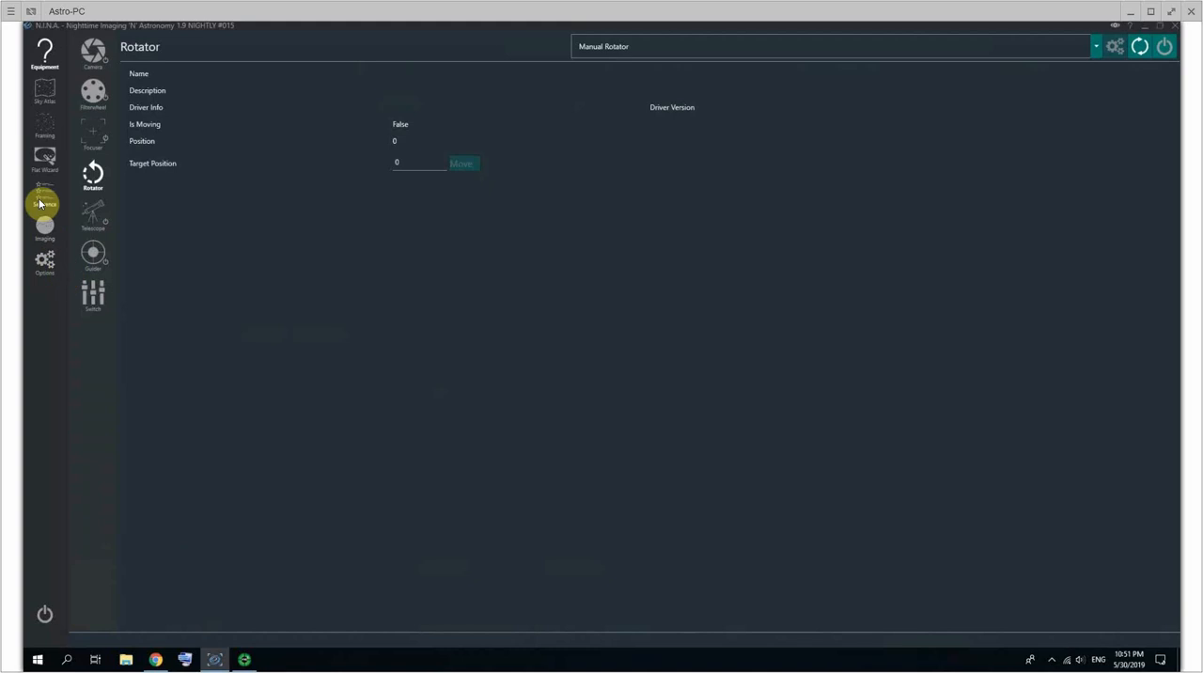
# Open the Sequence screen, briefly toggle Slew to target, and return there after visiting Options
pyautogui.click(40, 201)
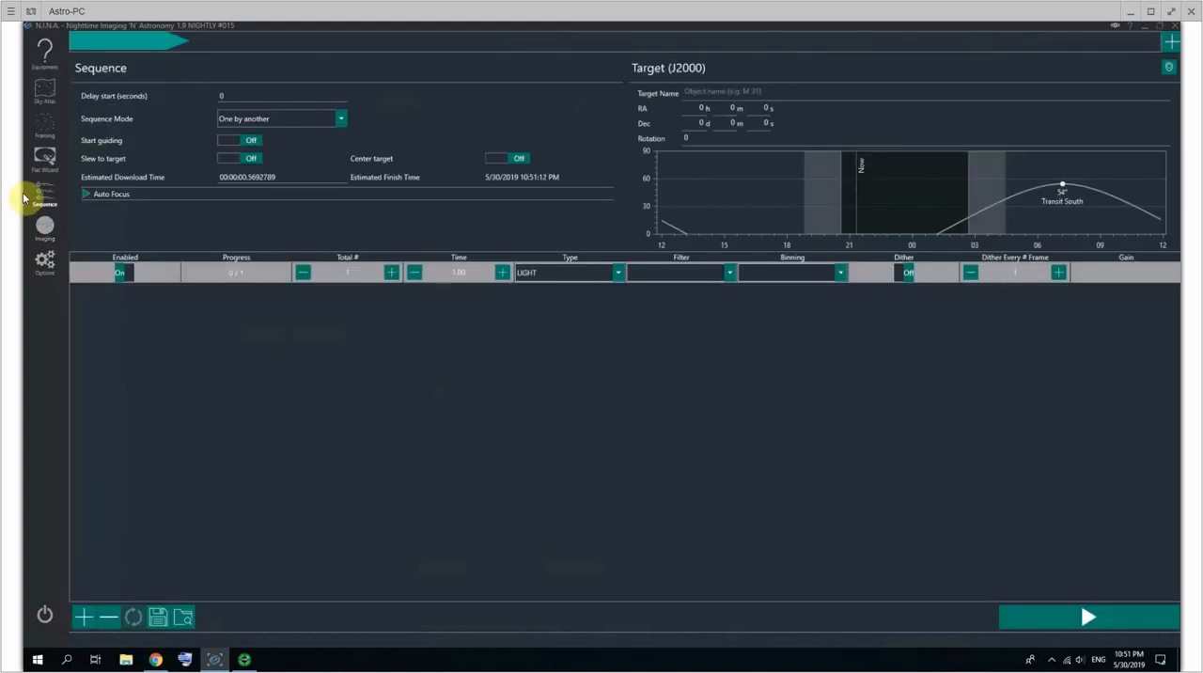
pyautogui.moveTo(685, 138)
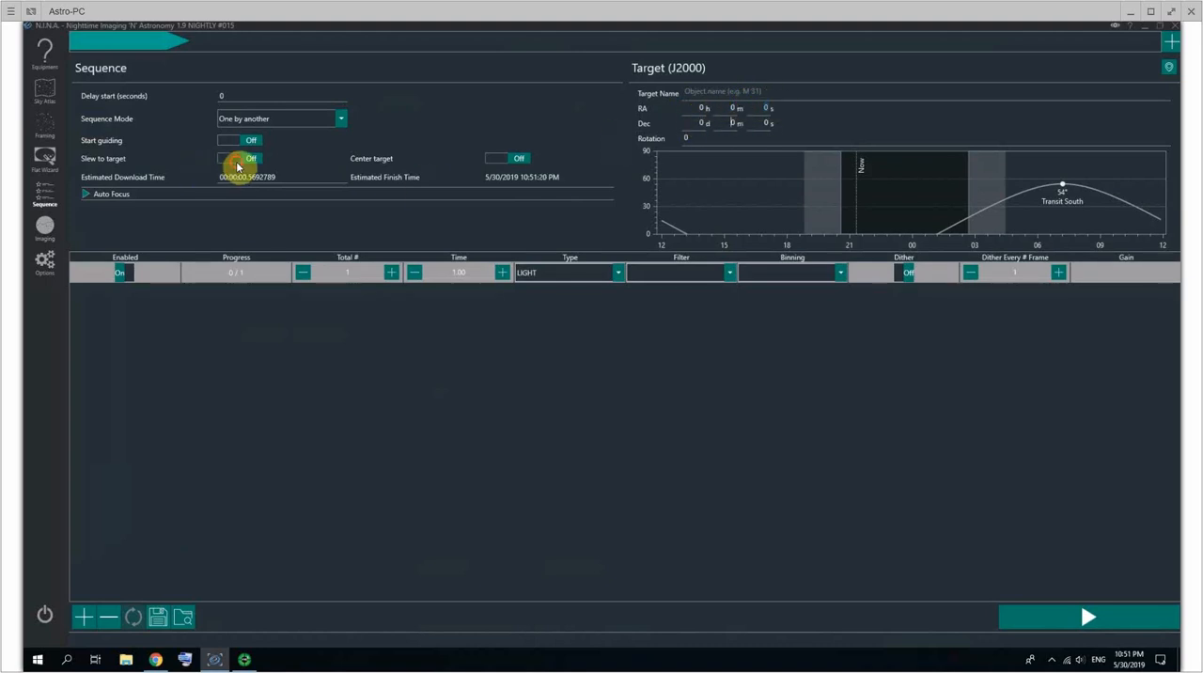
pyautogui.click(240, 158)
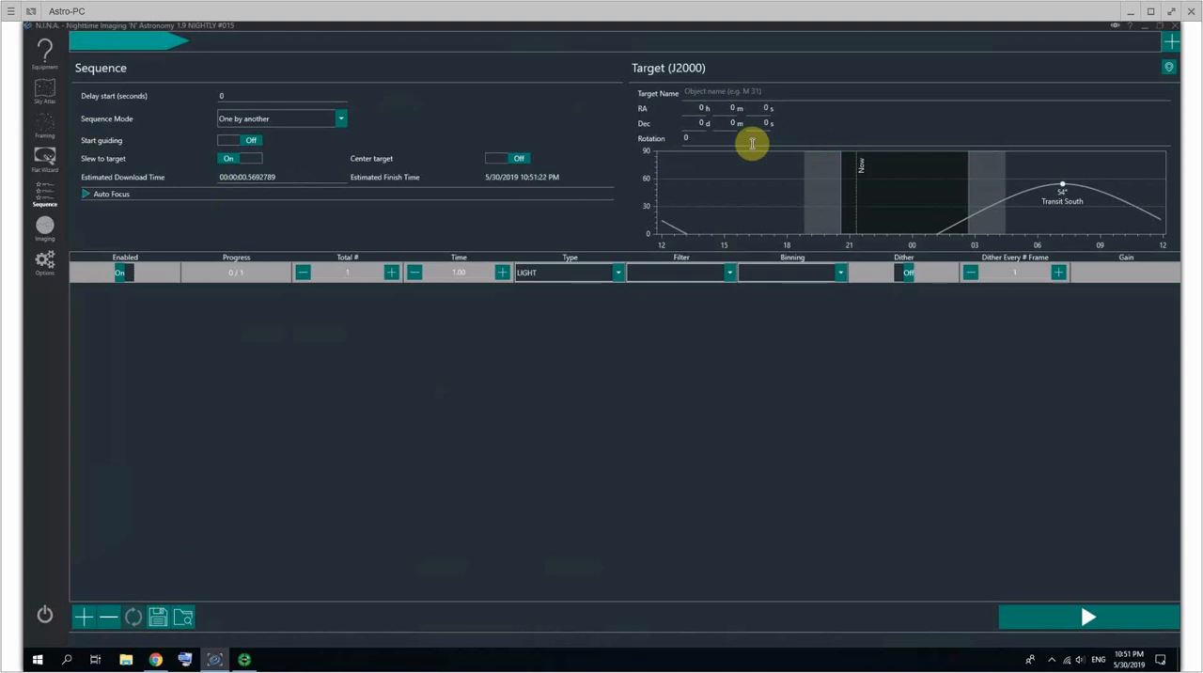
pyautogui.moveTo(787, 104)
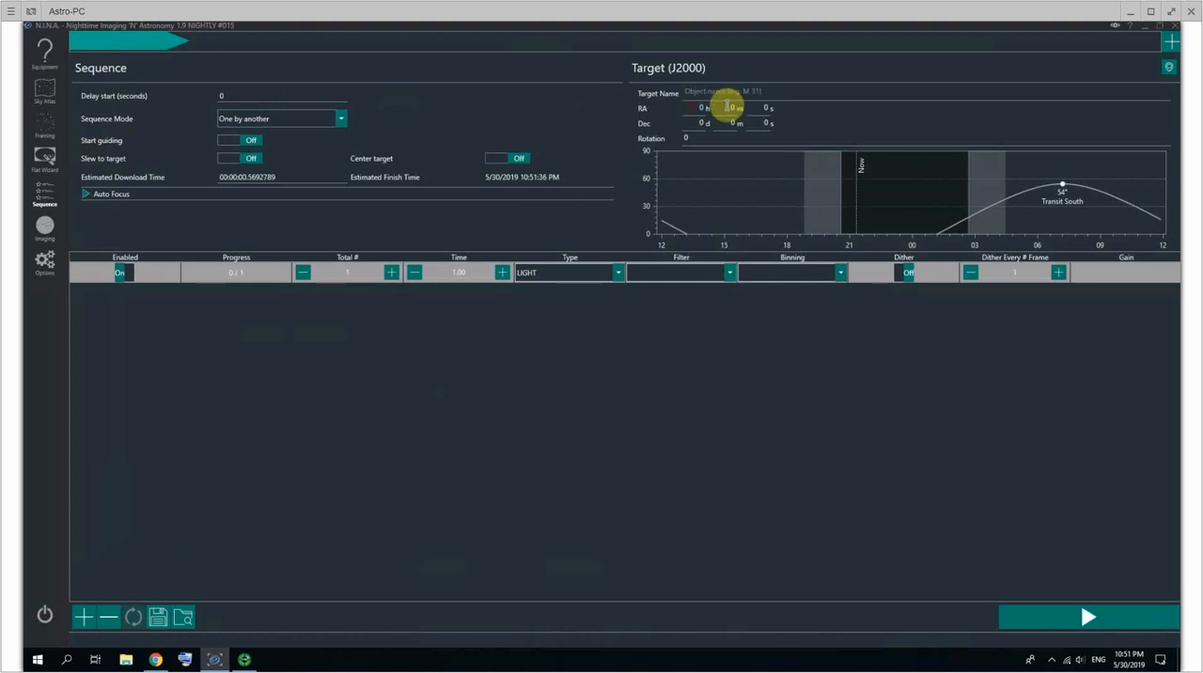
pyautogui.moveTo(636, 93)
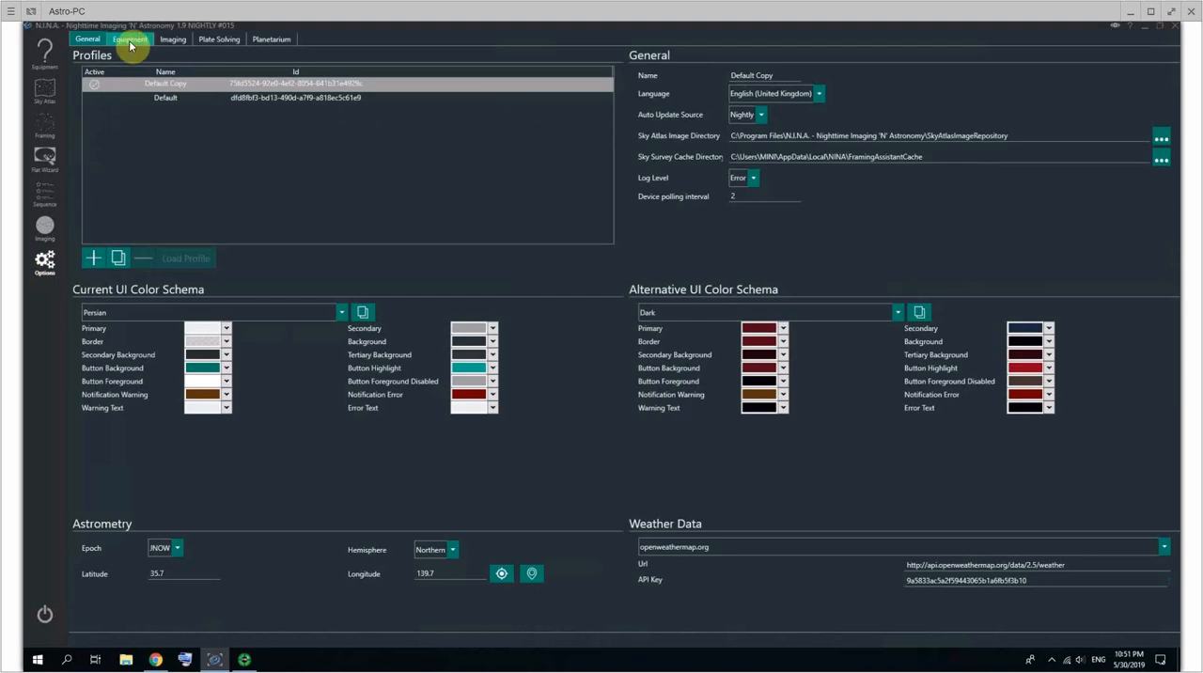
pyautogui.click(166, 39)
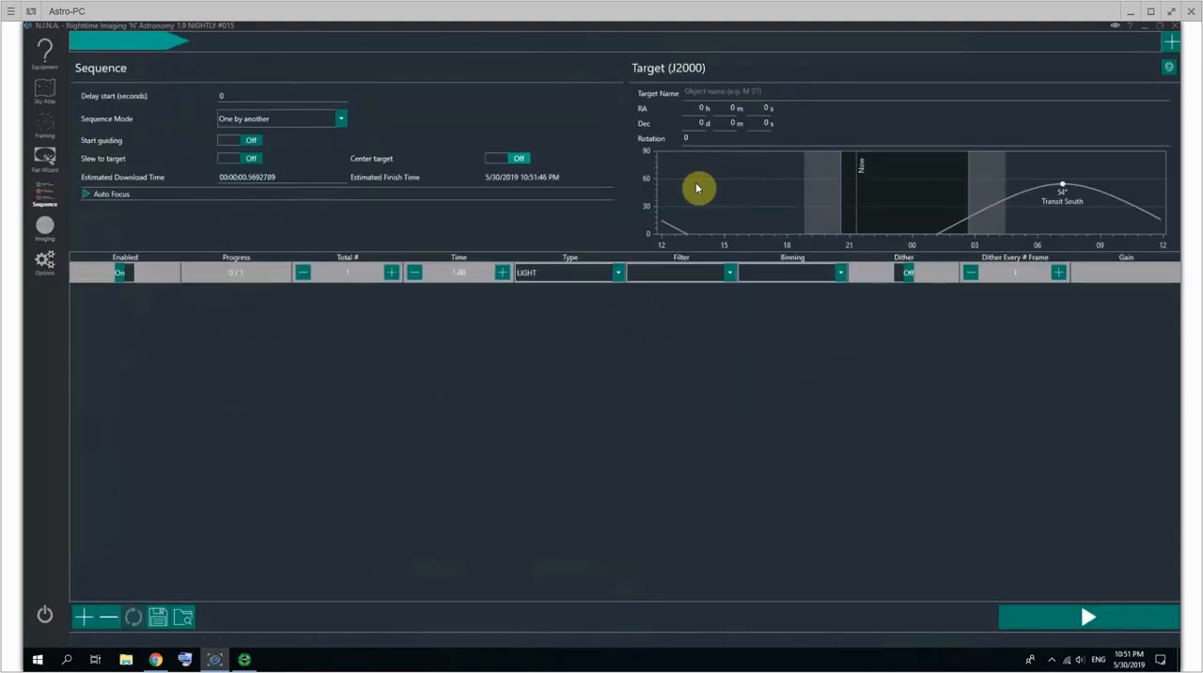
pyautogui.moveTo(205, 260)
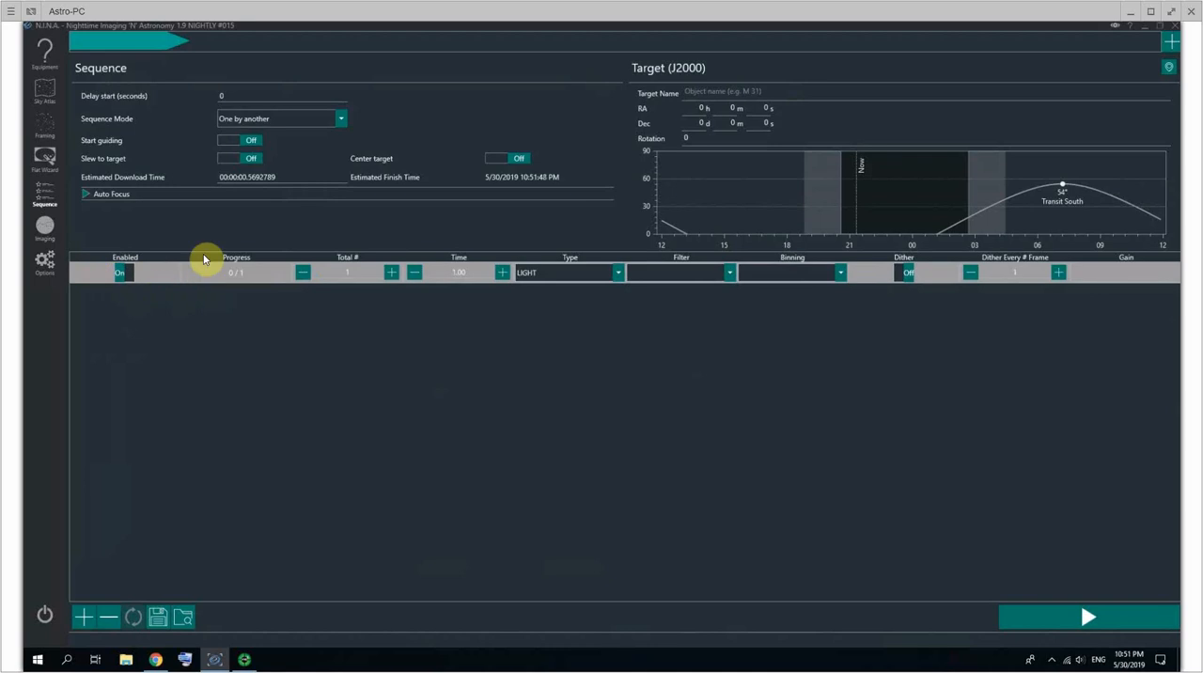
pyautogui.moveTo(234, 123)
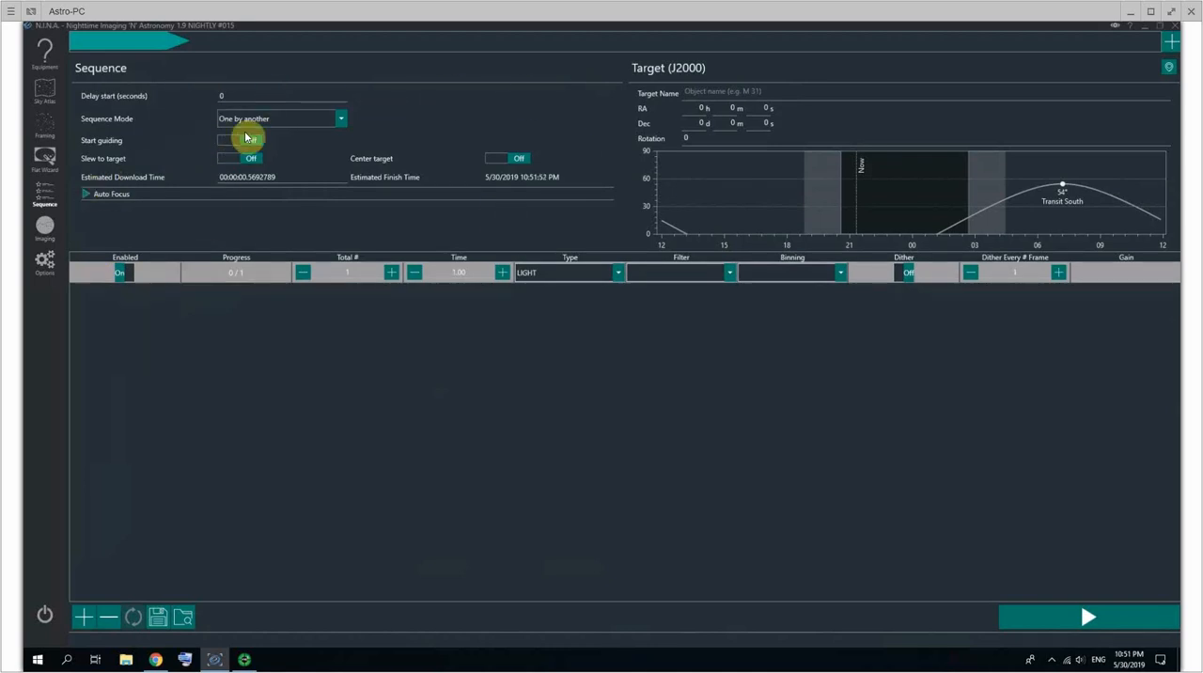
# Switch the sequence's Start guiding toggle to On
pyautogui.click(237, 140)
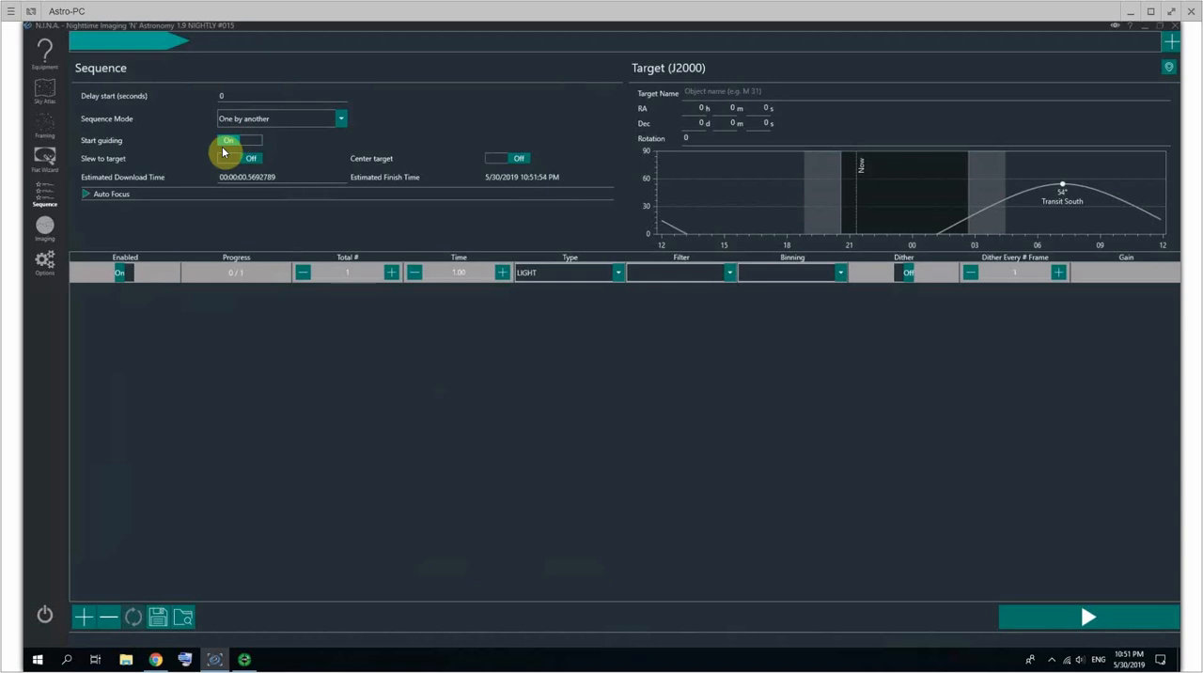
pyautogui.click(237, 140)
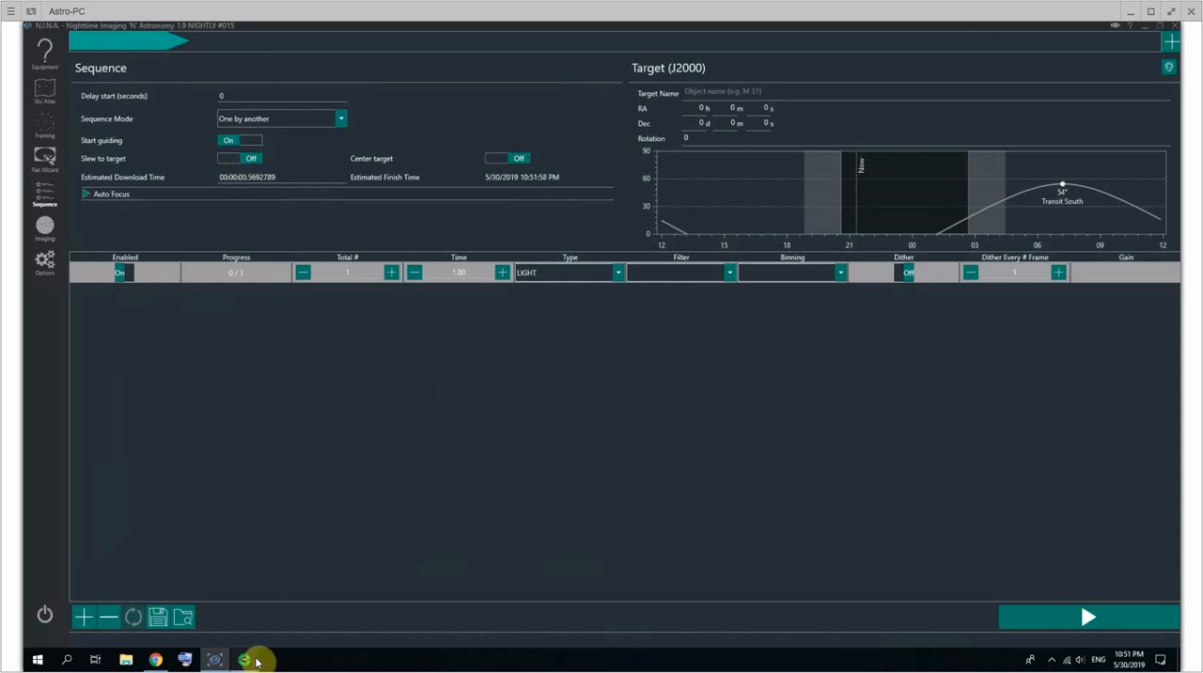
pyautogui.moveTo(246, 659)
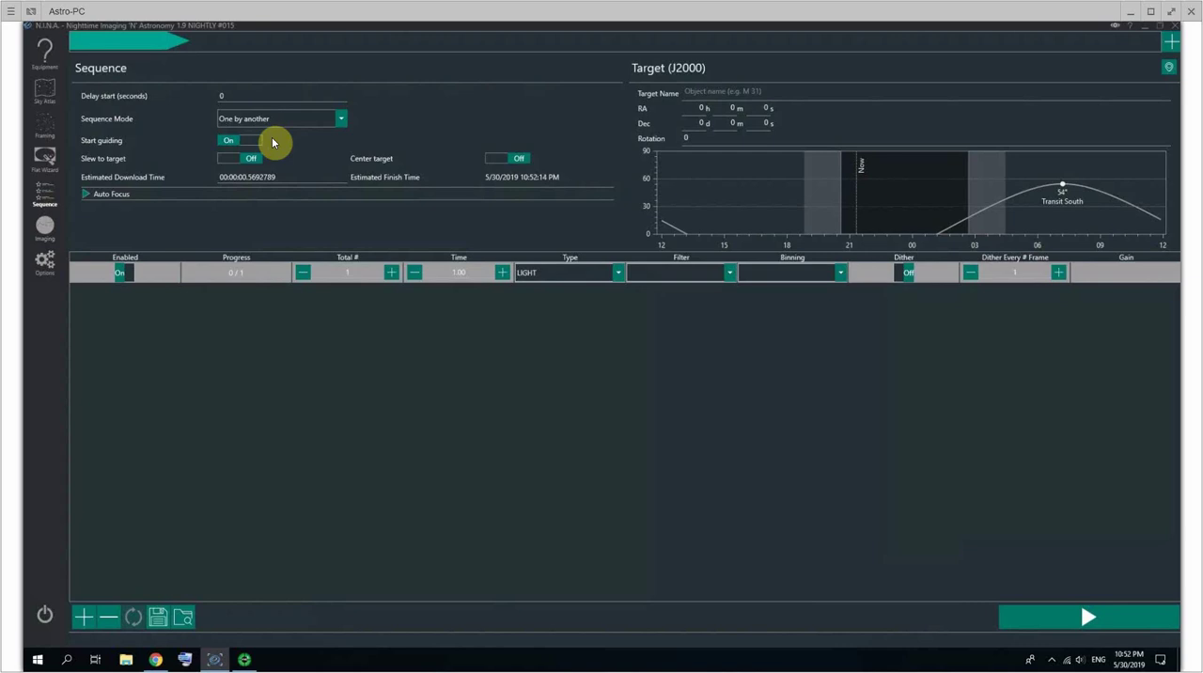
pyautogui.moveTo(274, 132)
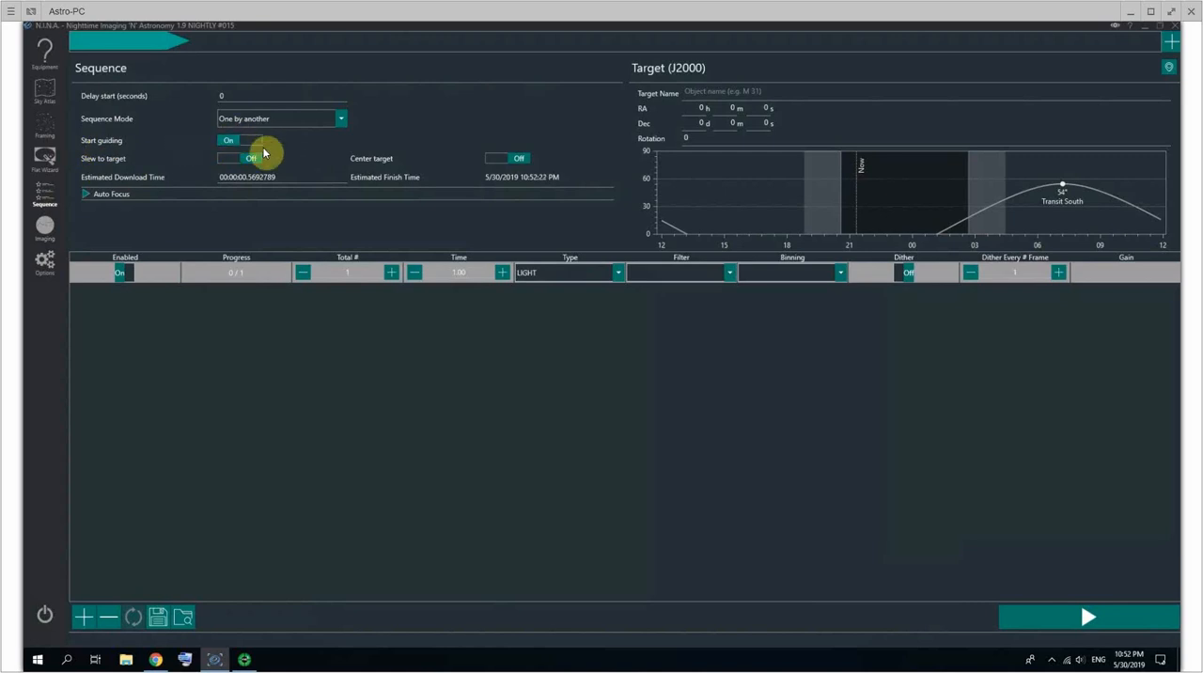
pyautogui.moveTo(273, 146)
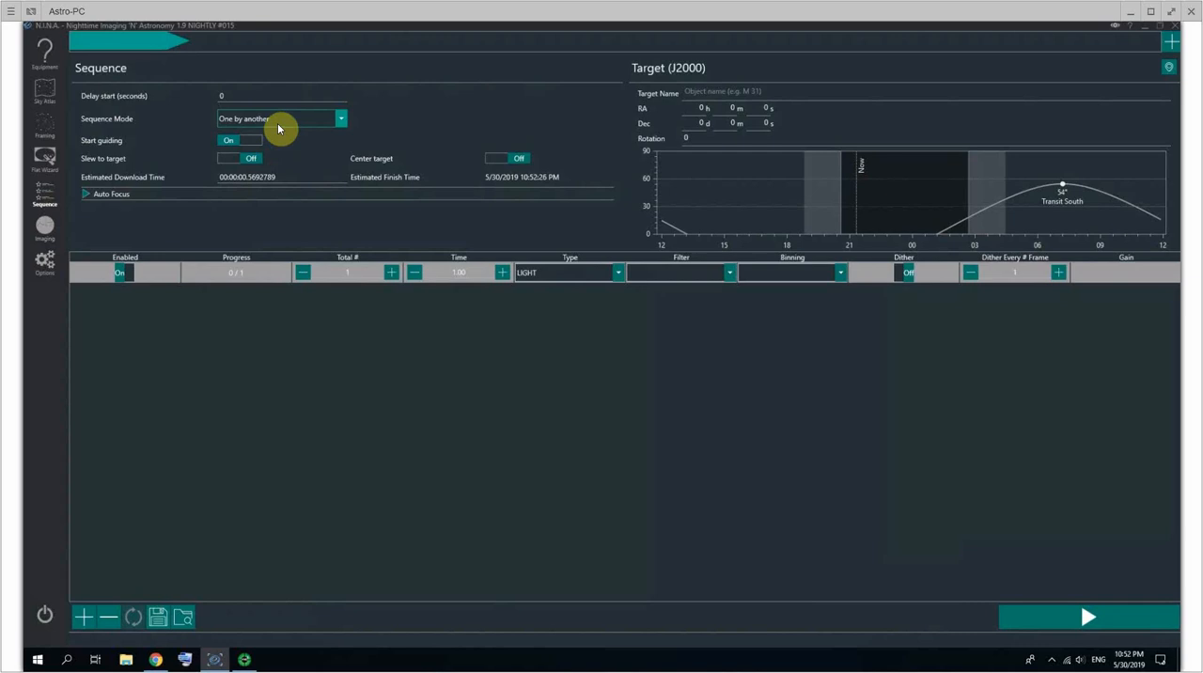
pyautogui.moveTo(188, 101)
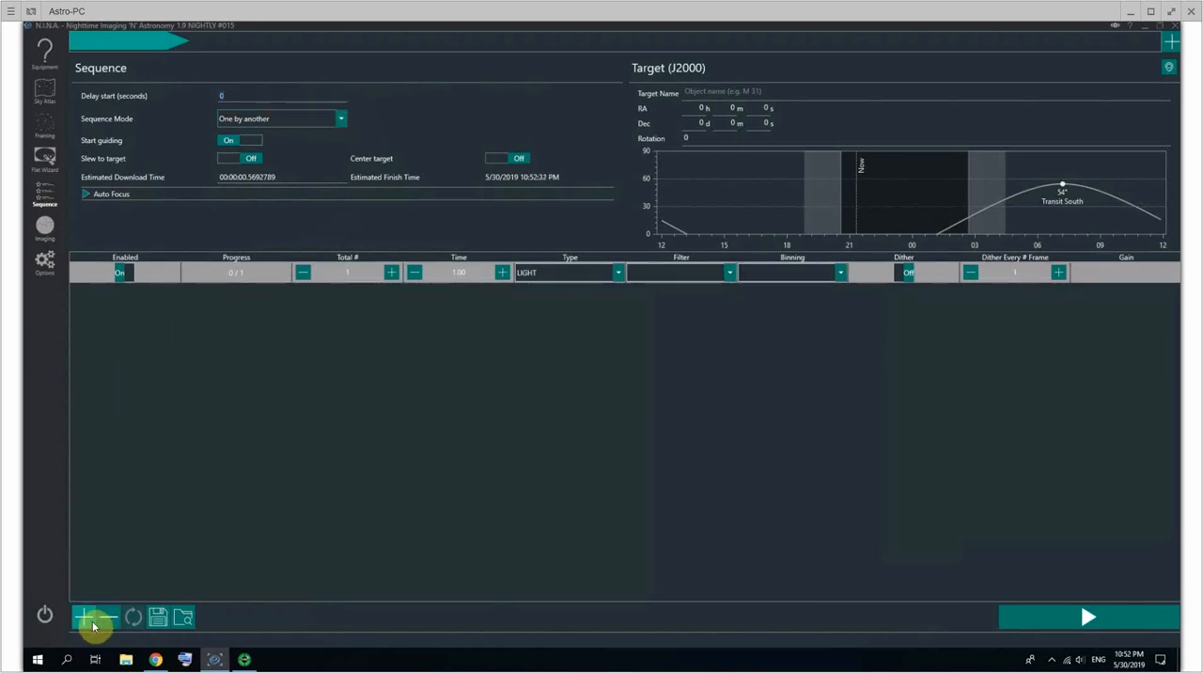
# Add light rows of 20, 30 and 1 frames, trying Rotate through before choosing One by another
pyautogui.click(87, 615)
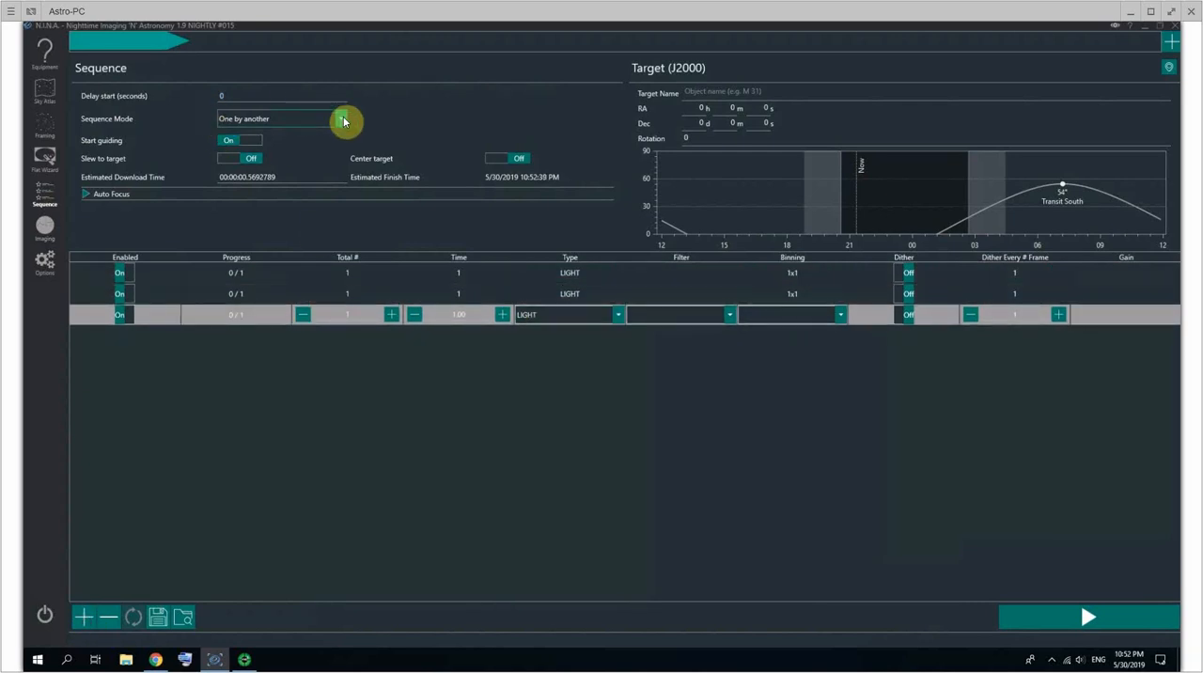
pyautogui.moveTo(365, 152)
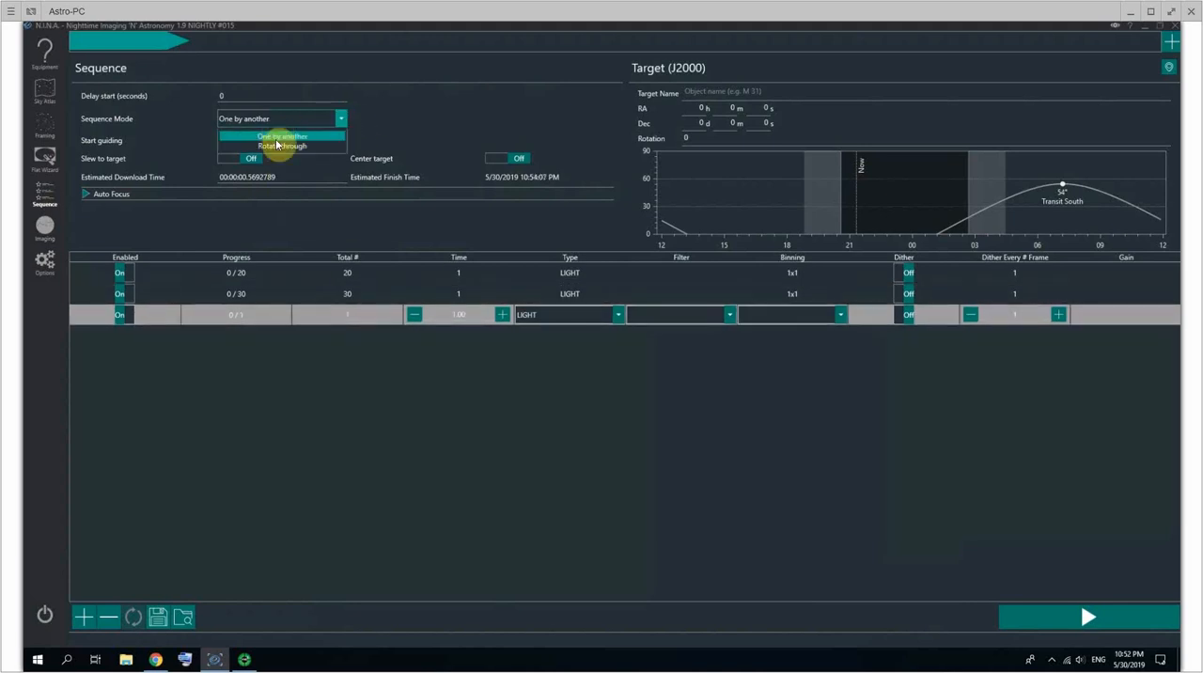
pyautogui.click(278, 145)
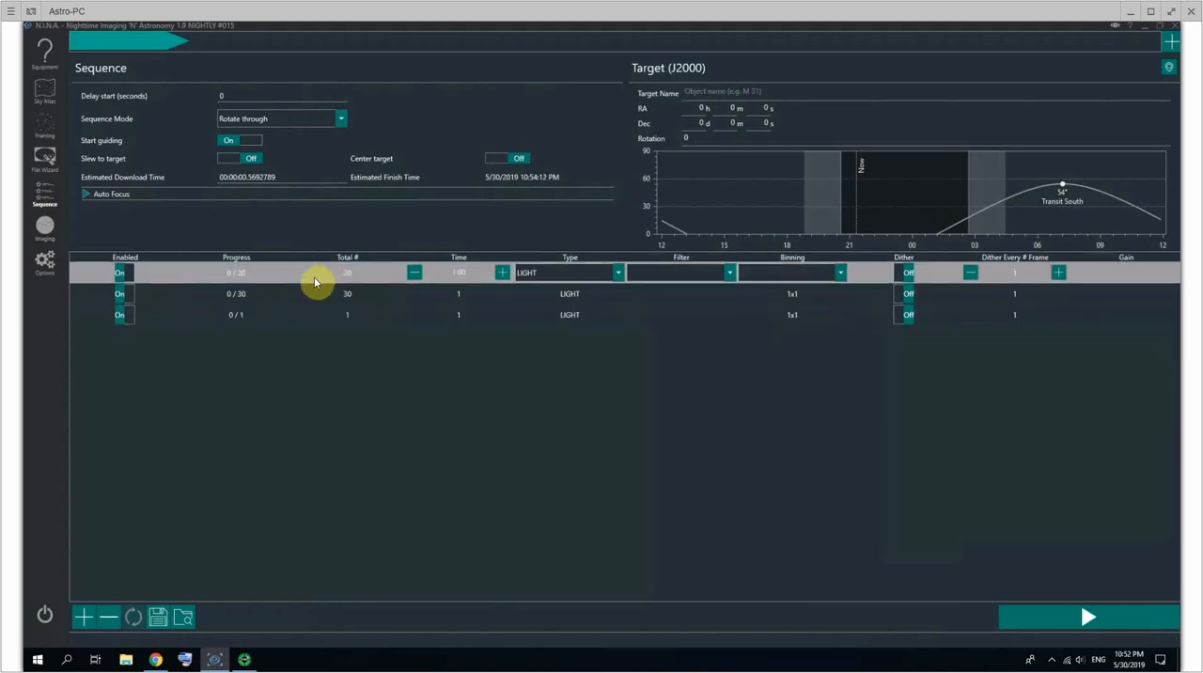
pyautogui.moveTo(299, 120)
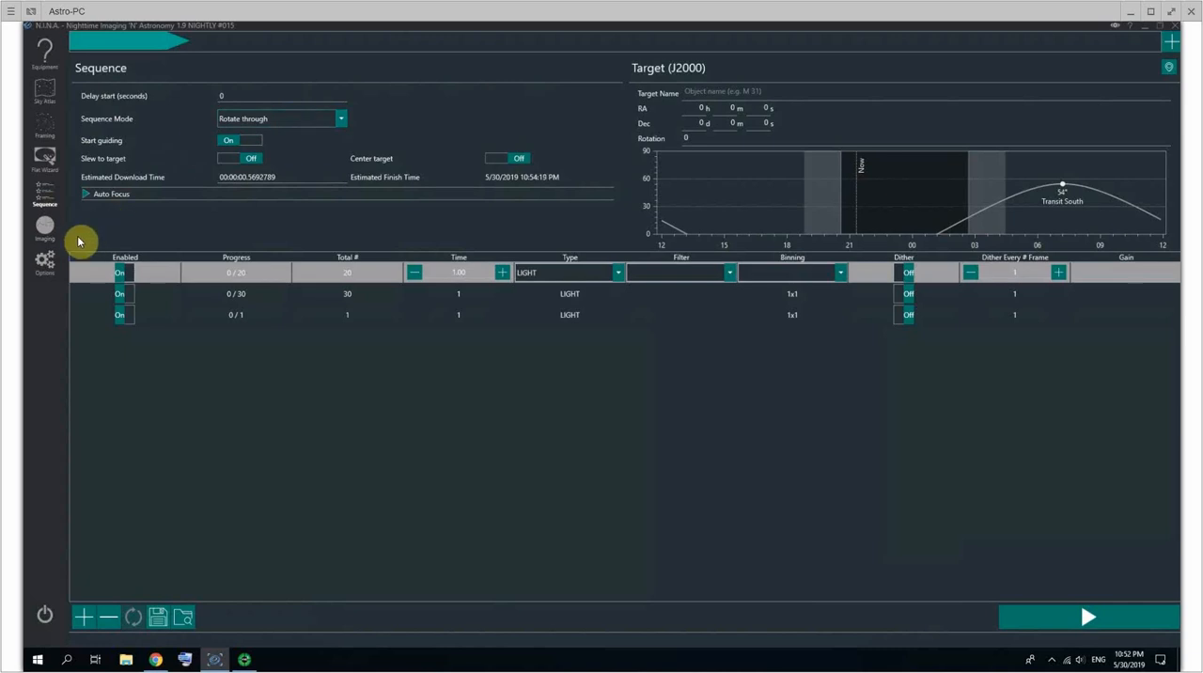
pyautogui.moveTo(79, 239)
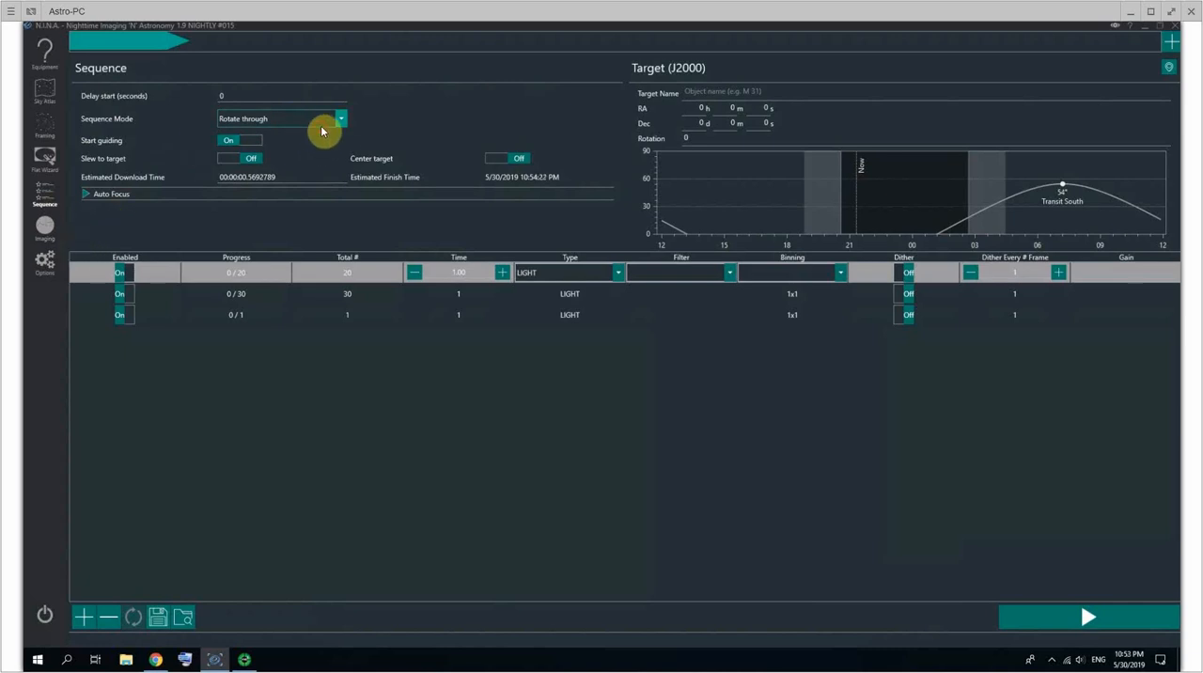
pyautogui.click(340, 117)
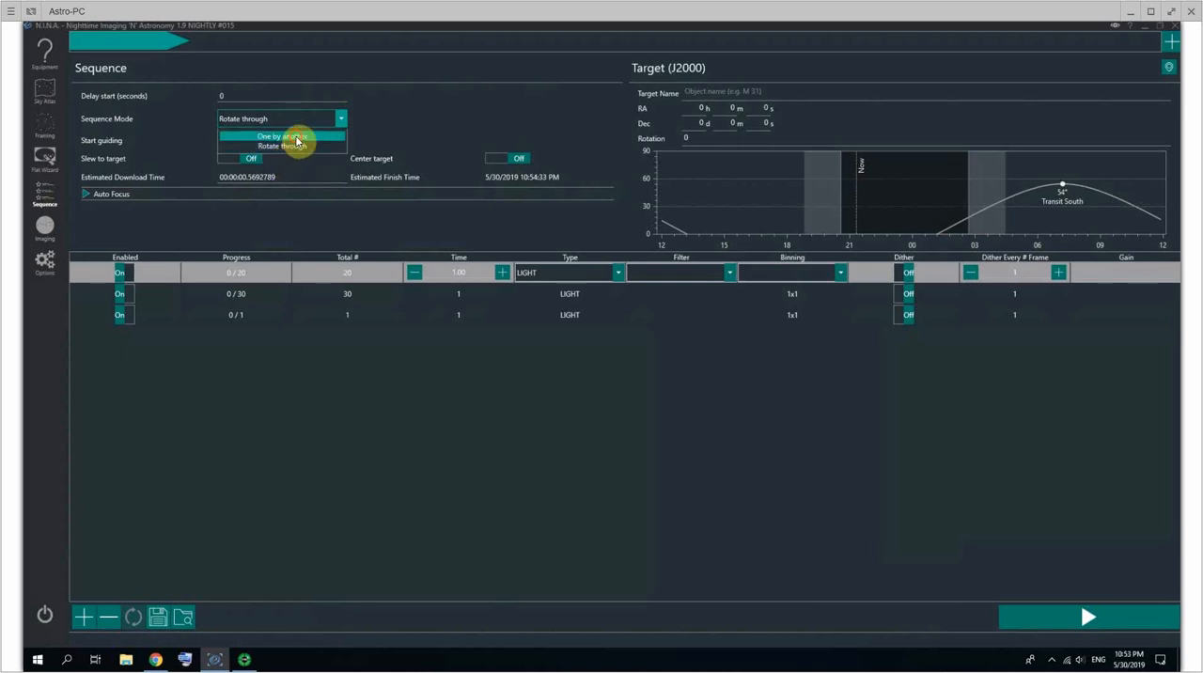
pyautogui.click(281, 136)
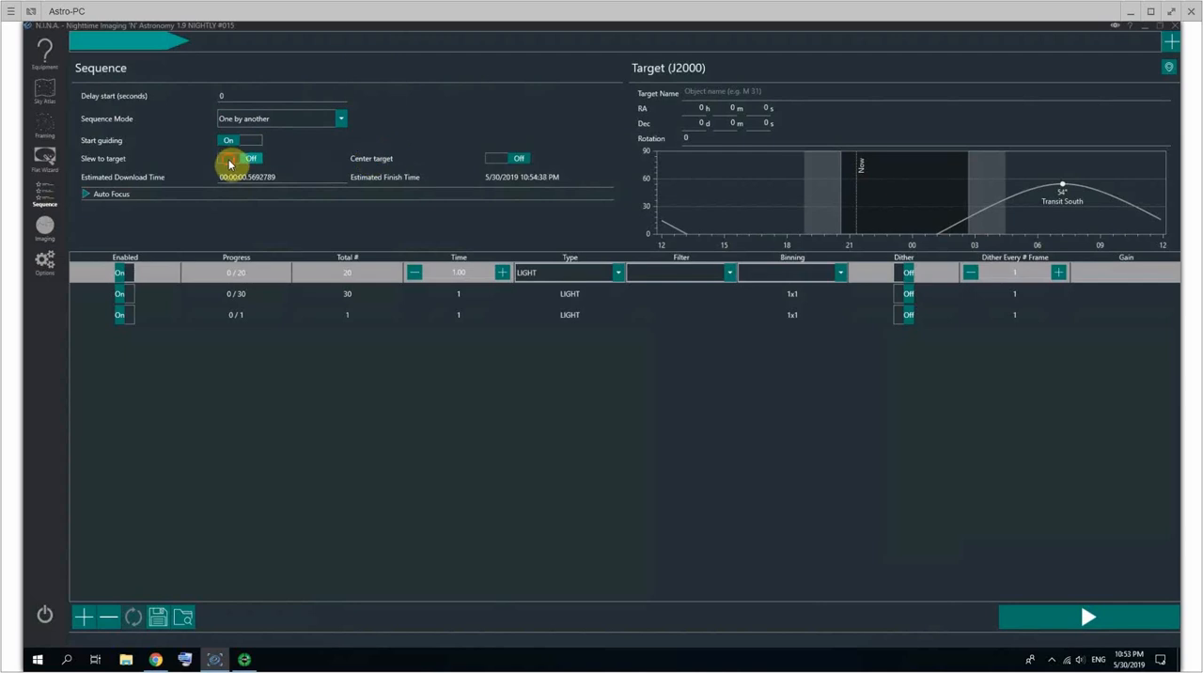
# Turn on slewing to the target and centering the target for the sequence
pyautogui.click(238, 158)
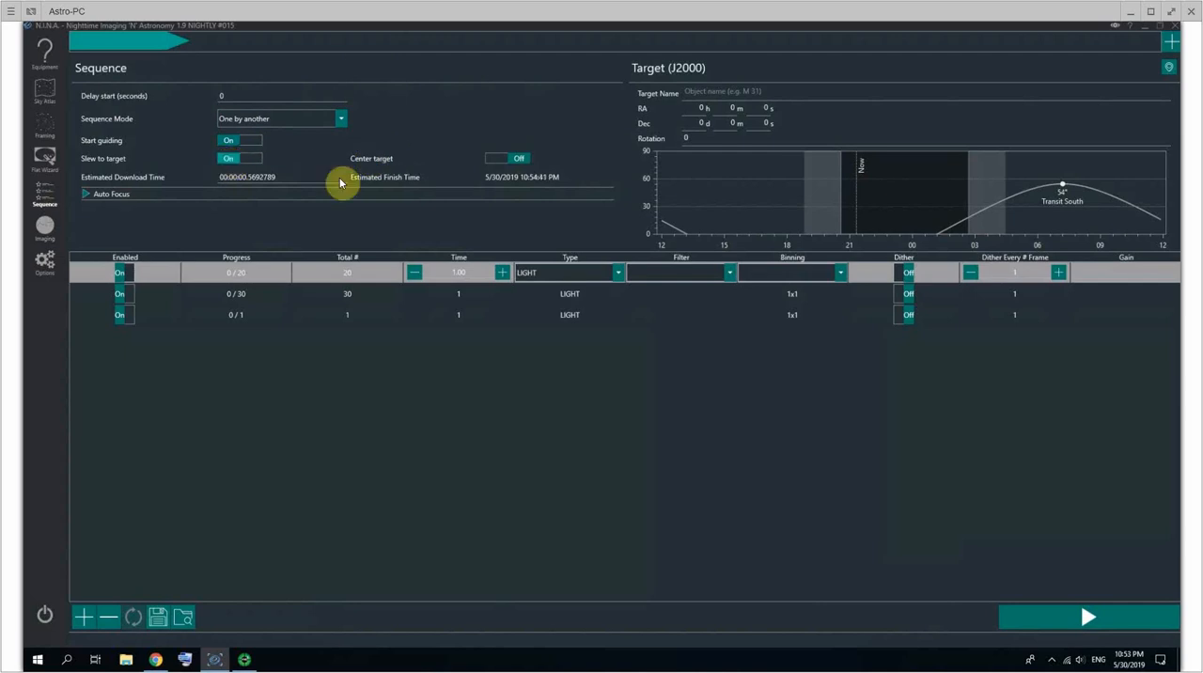
pyautogui.click(506, 158)
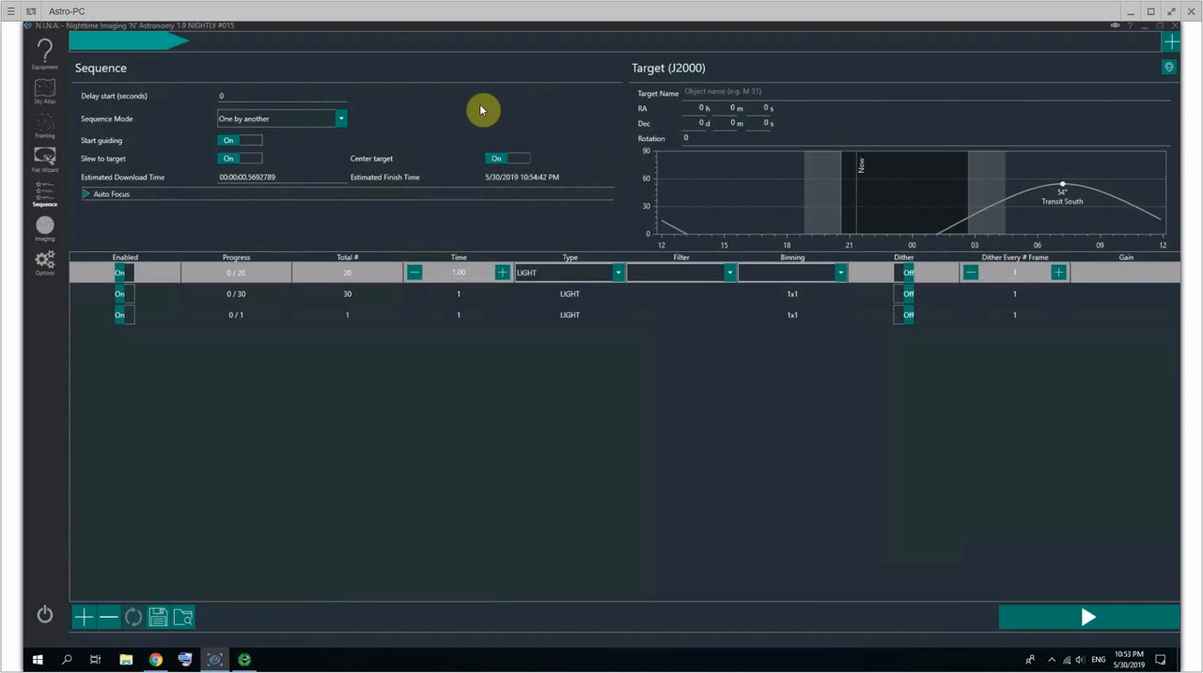
pyautogui.moveTo(466, 182)
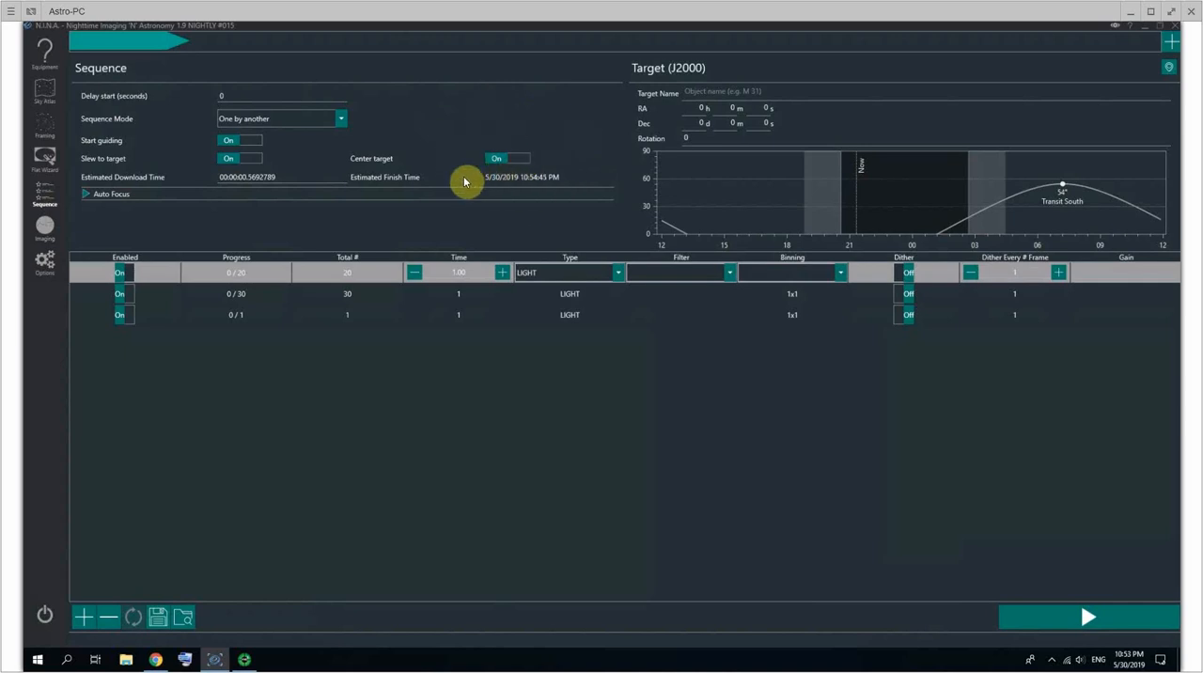
pyautogui.moveTo(537, 152)
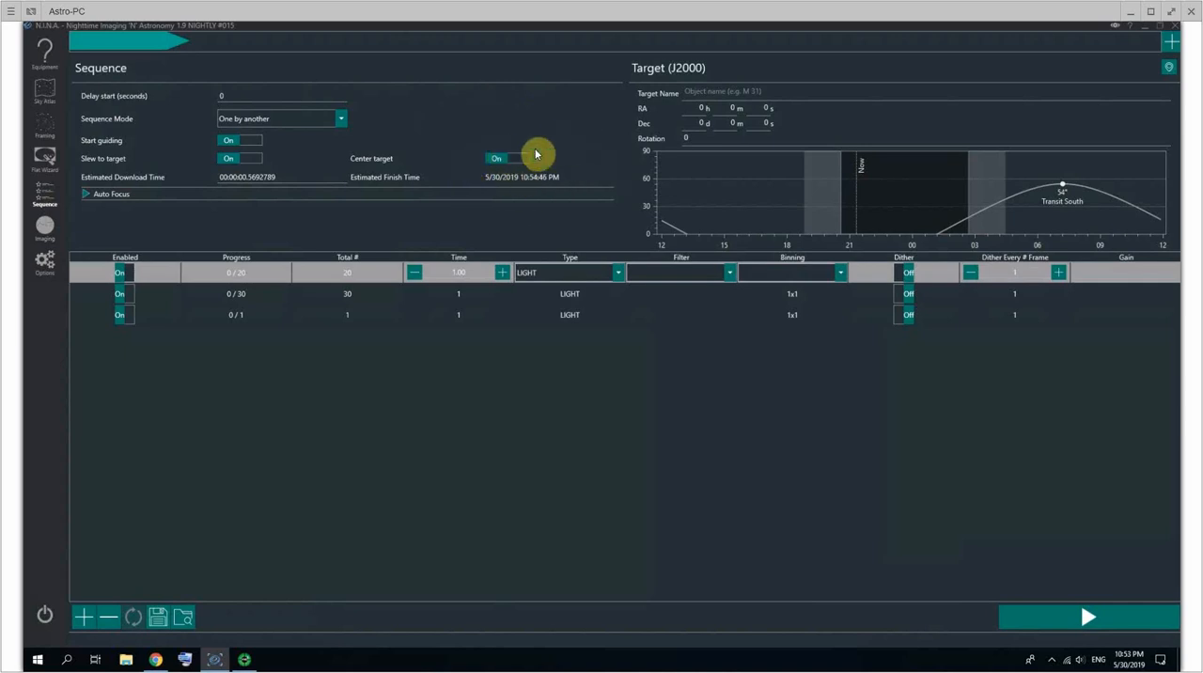
pyautogui.click(89, 198)
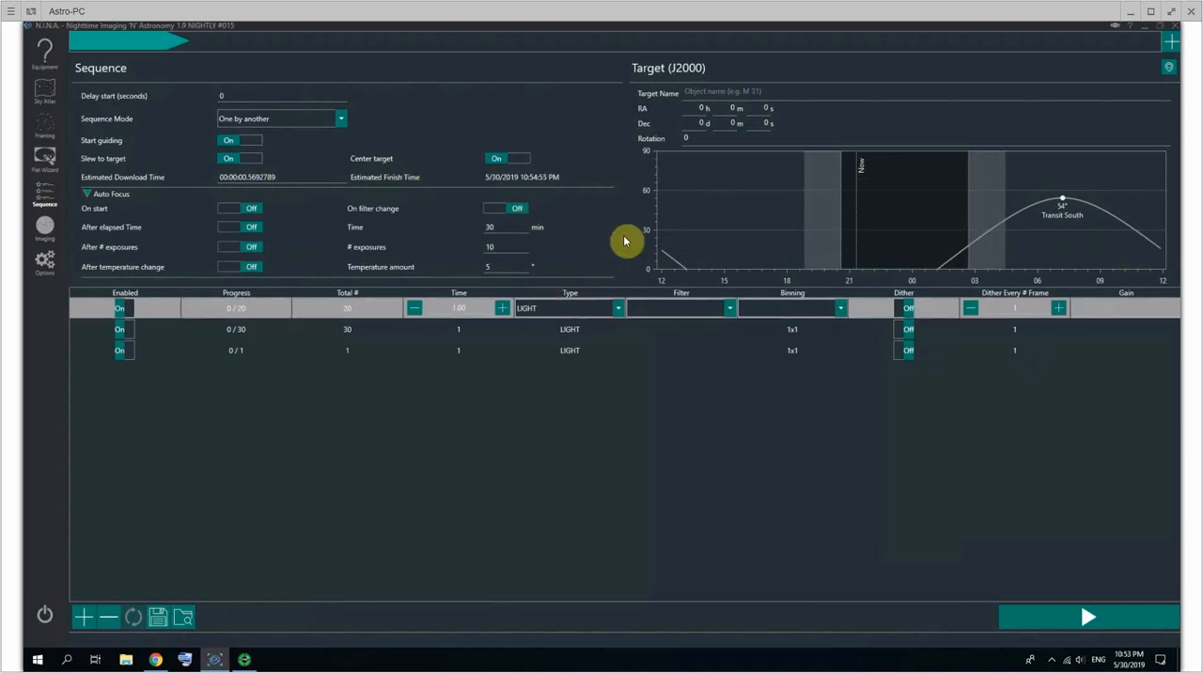
pyautogui.moveTo(355, 223)
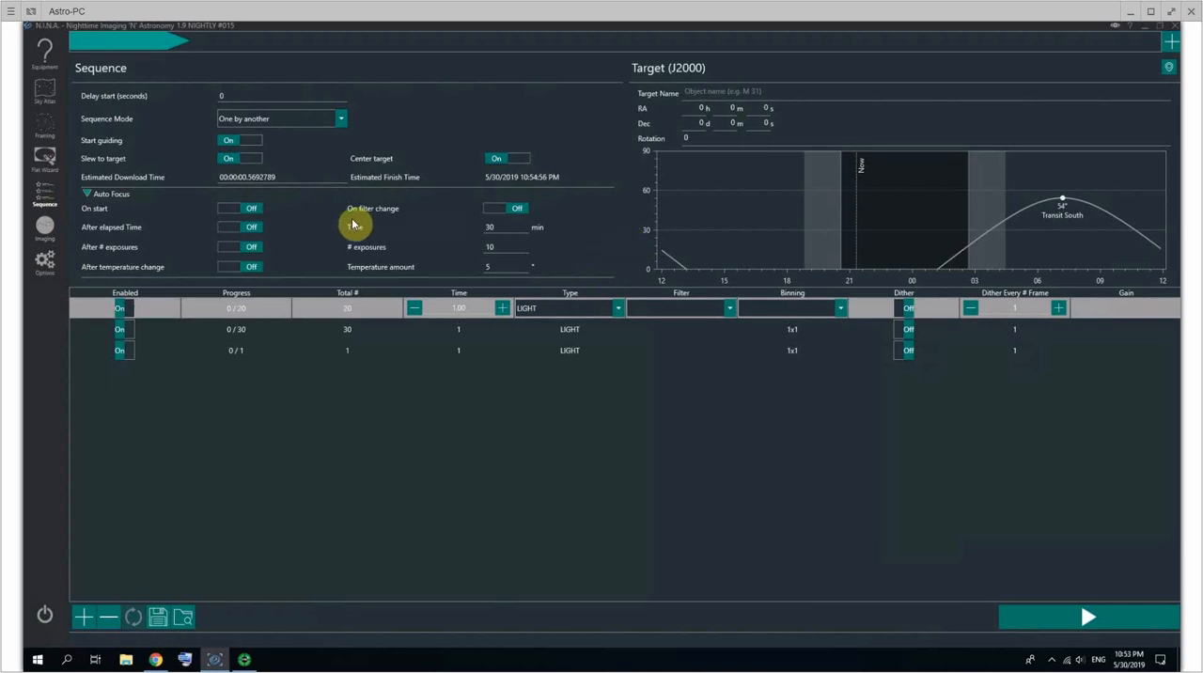
pyautogui.moveTo(80, 220)
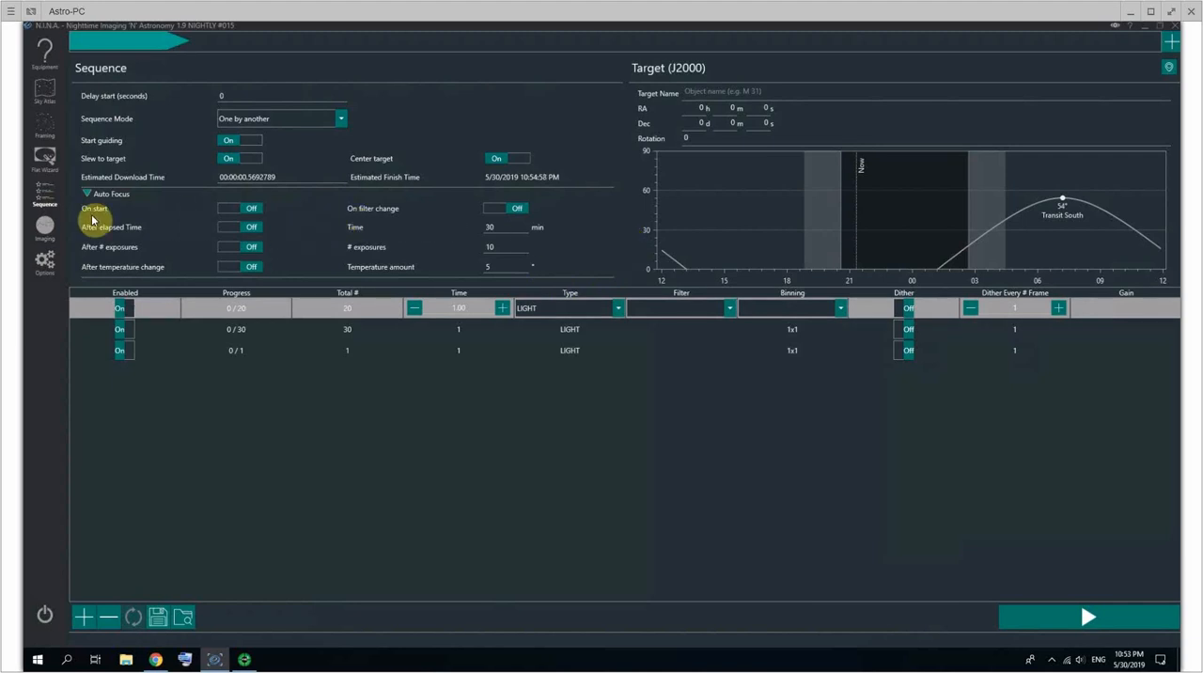
# Enable autofocus on start, on filter change and after temperature change
pyautogui.click(239, 208)
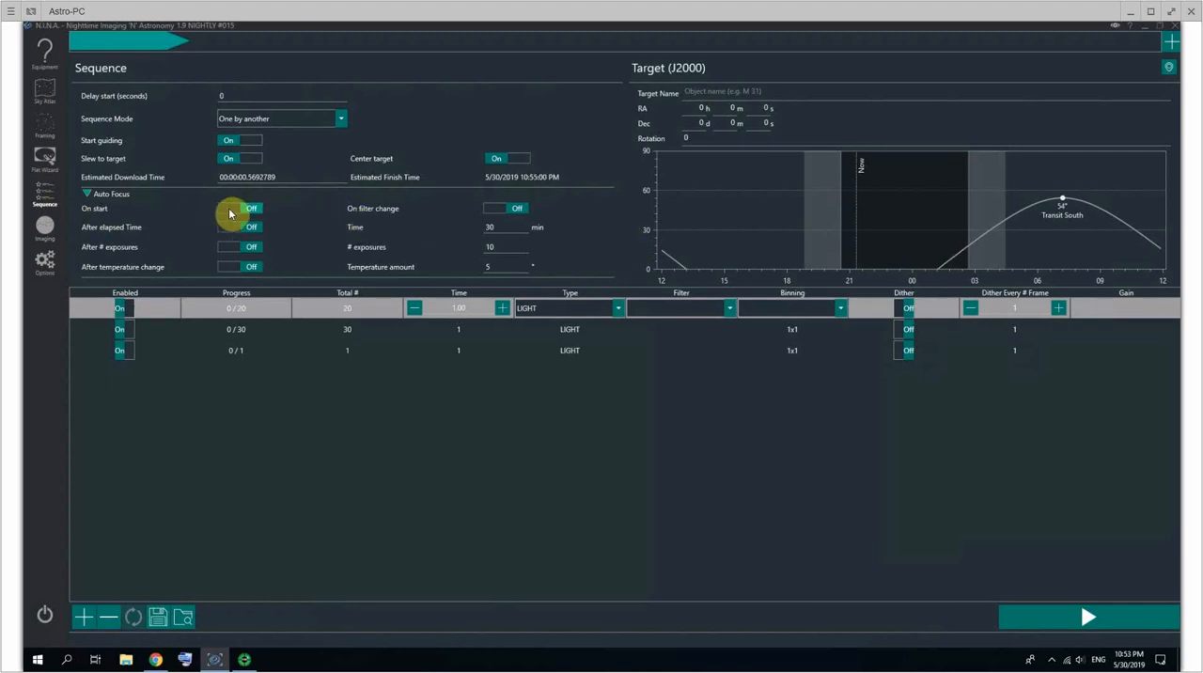
pyautogui.click(240, 208)
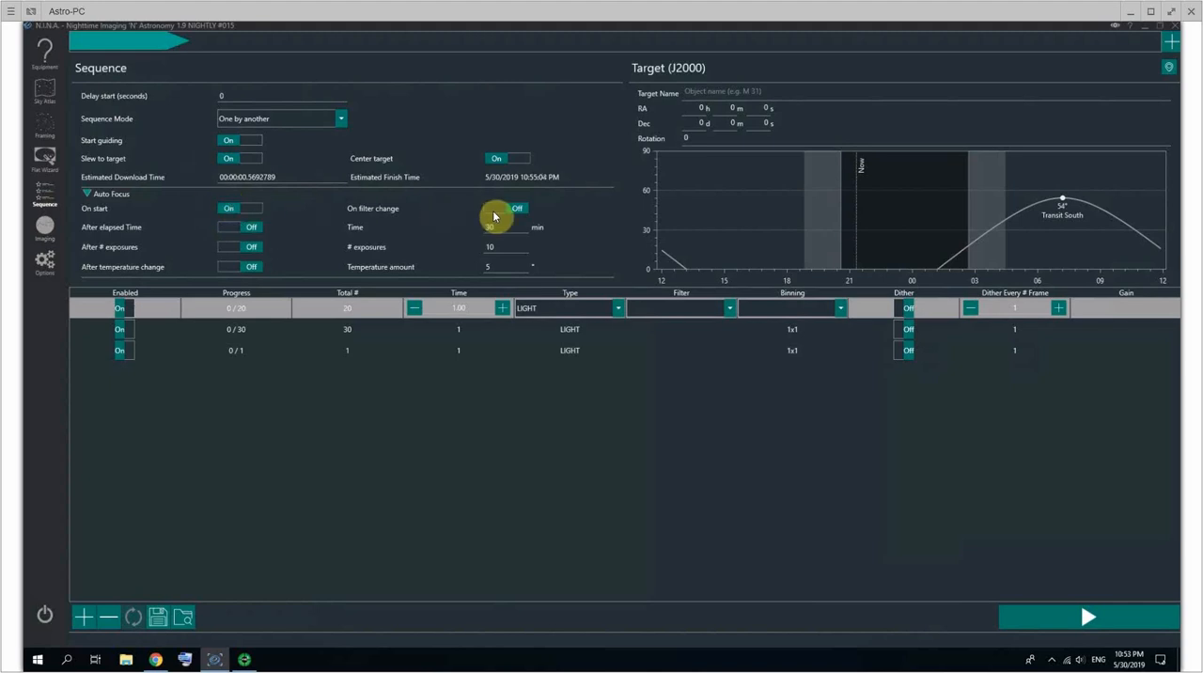
pyautogui.click(505, 207)
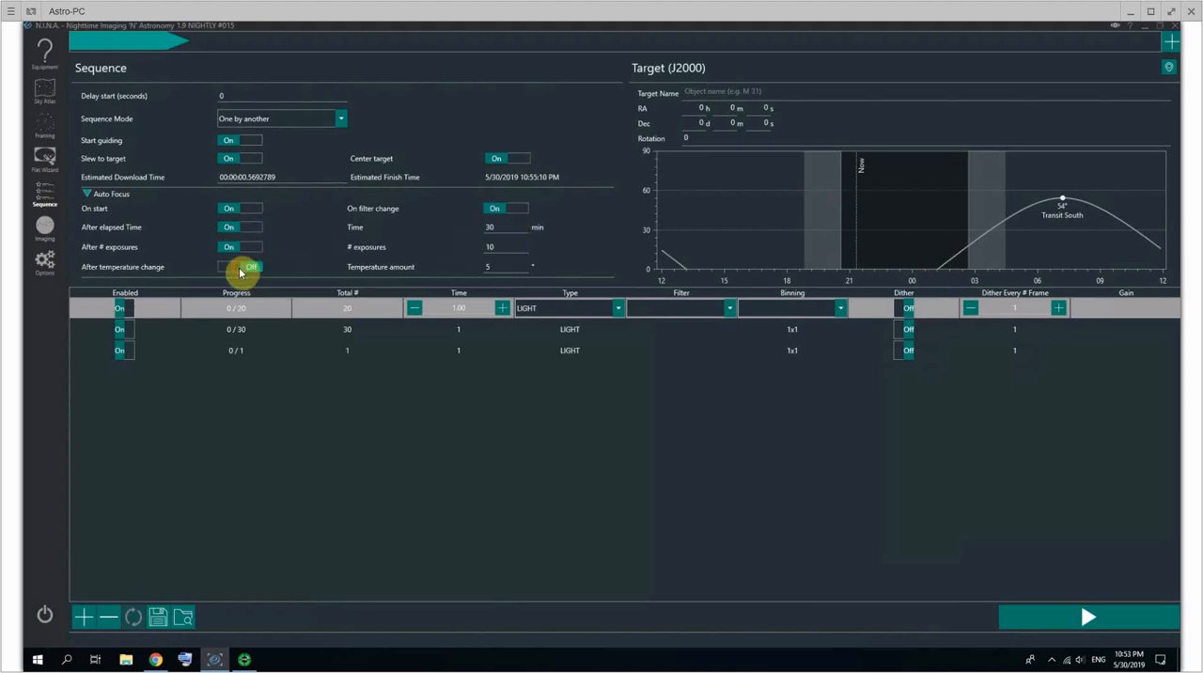
pyautogui.click(239, 267)
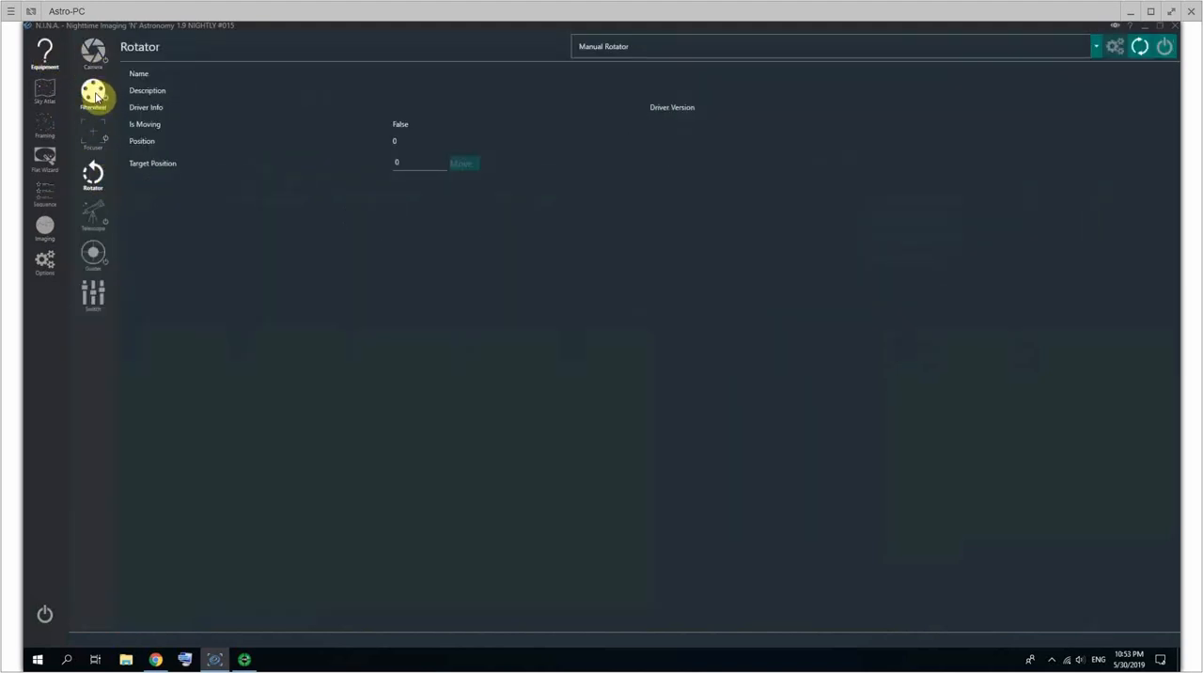
# Look at the Camera equipment page, the Imaging overview, then Options
pyautogui.click(91, 136)
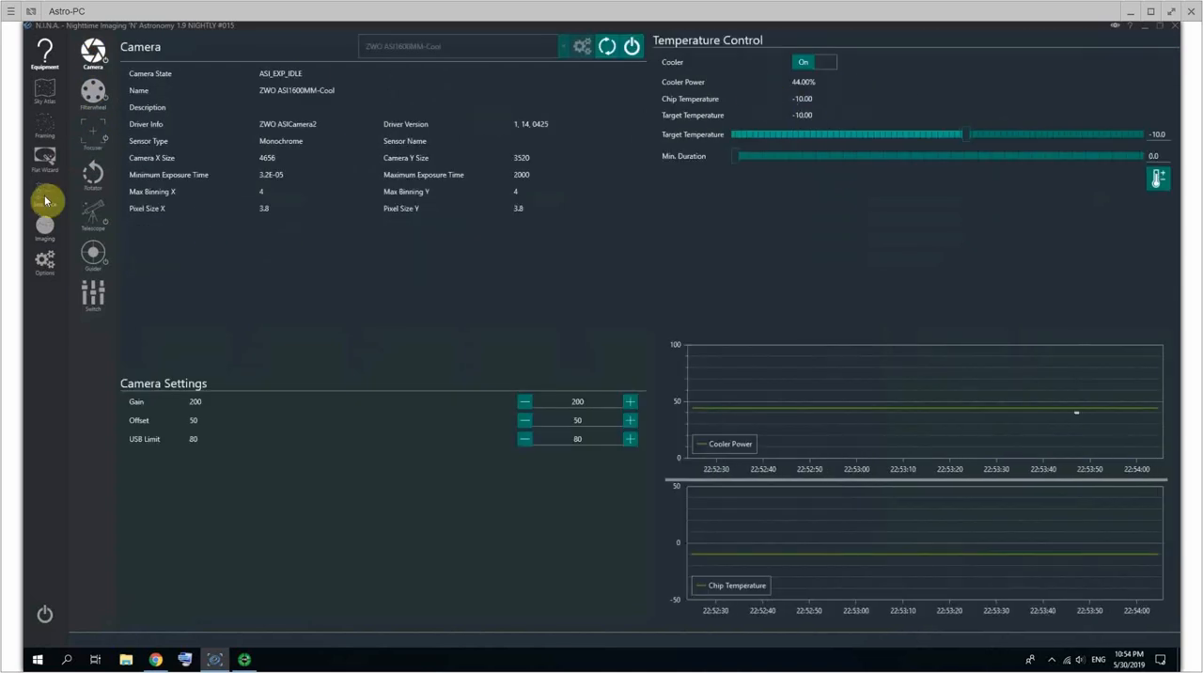
pyautogui.click(41, 230)
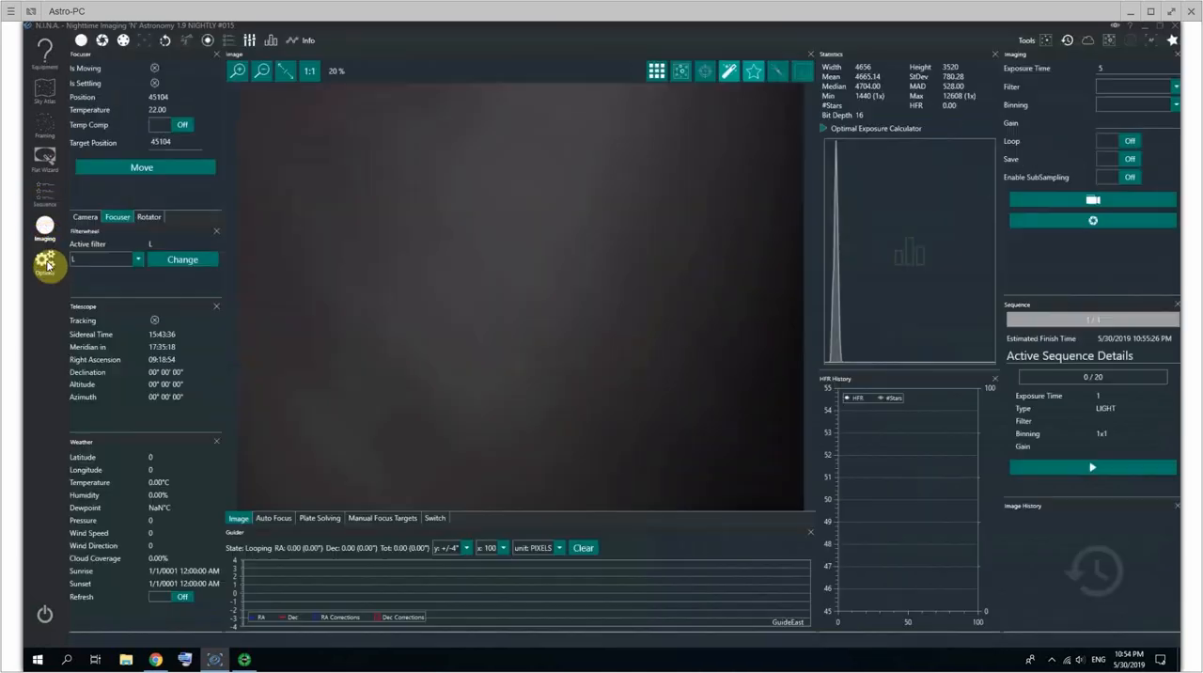
pyautogui.click(44, 263)
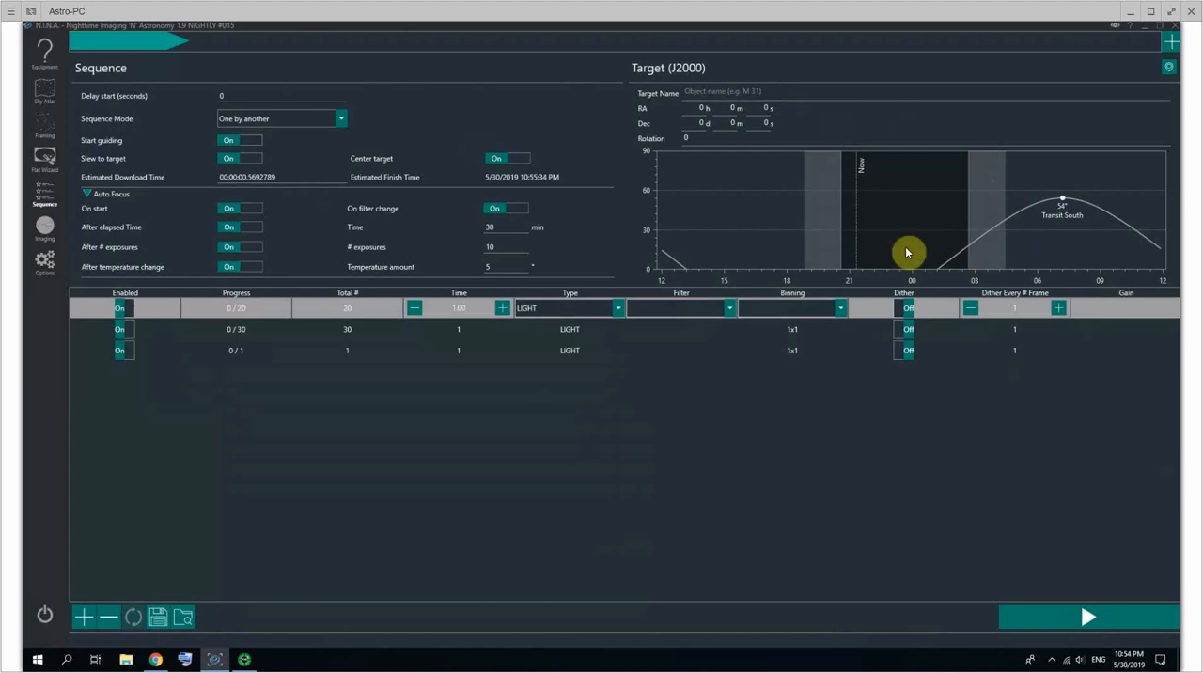
pyautogui.moveTo(719, 282)
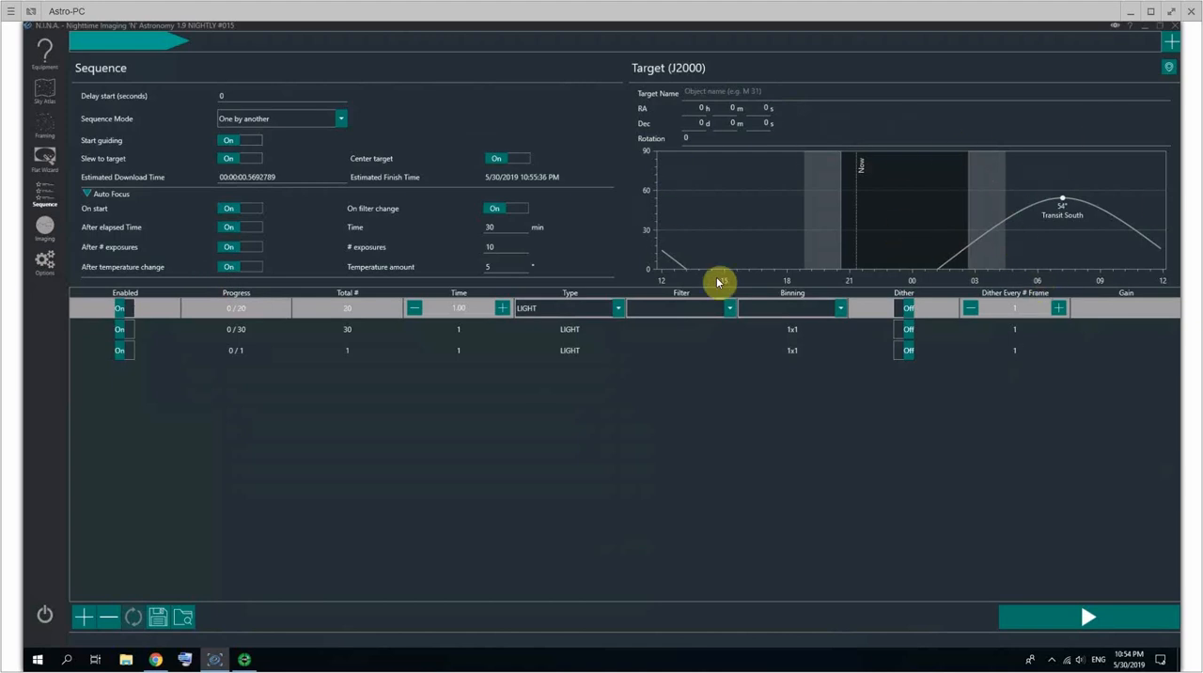
pyautogui.moveTo(860, 159)
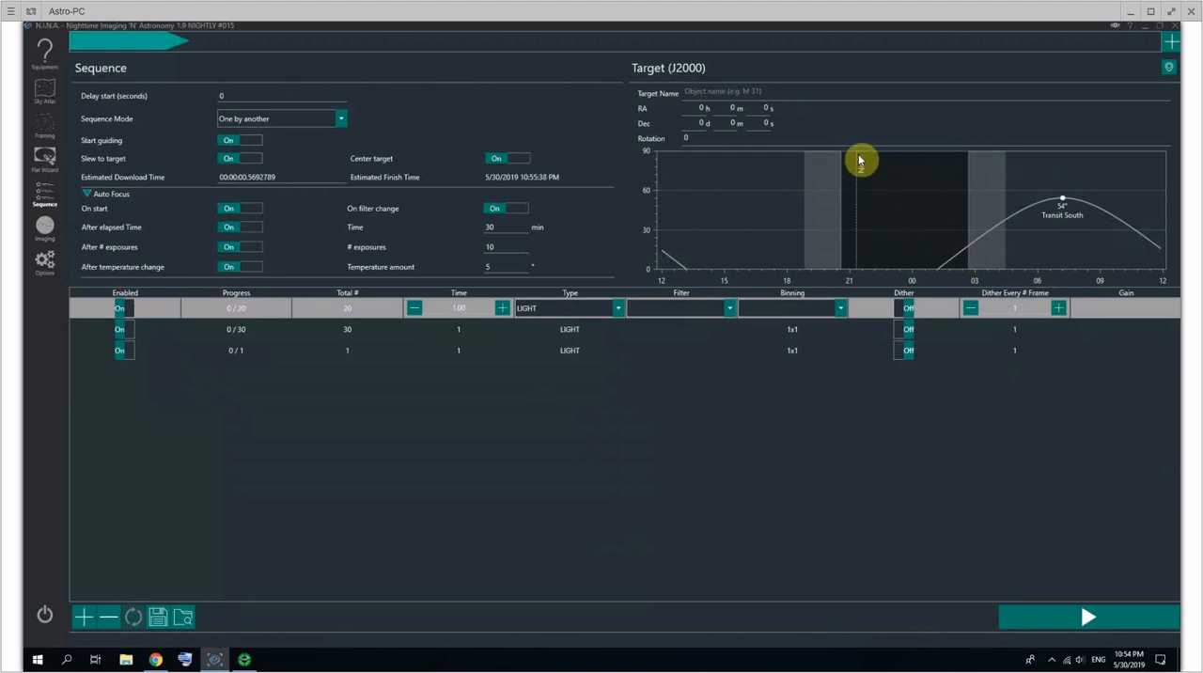
pyautogui.moveTo(841, 204)
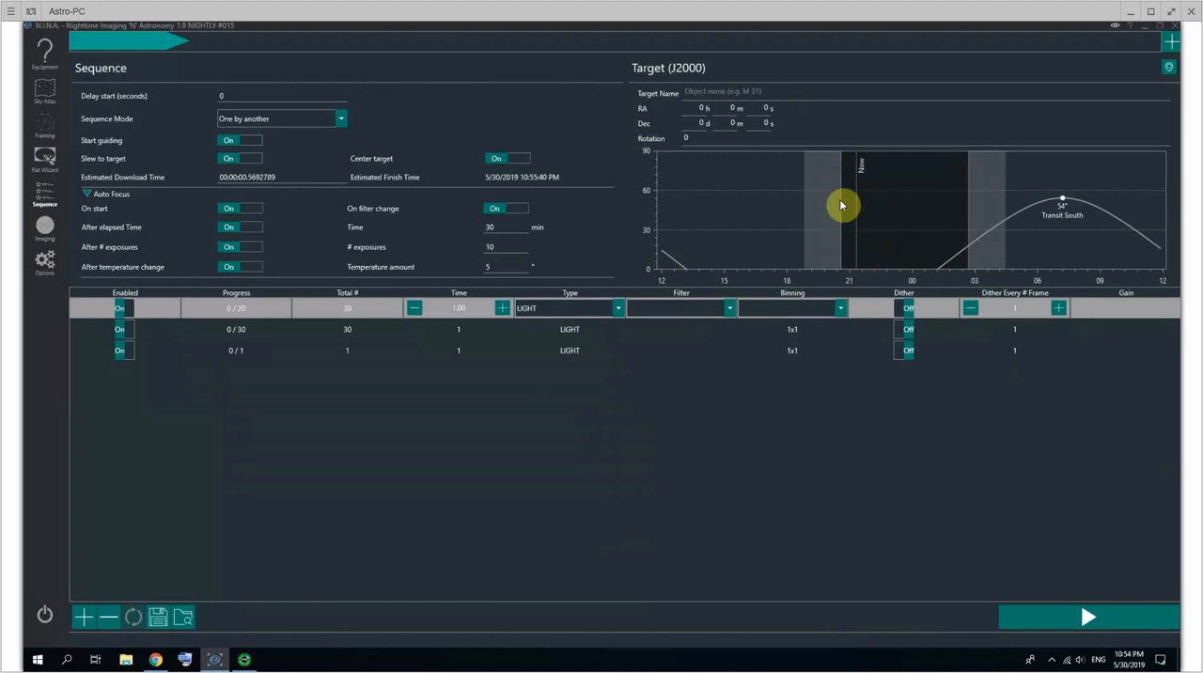
pyautogui.moveTo(973, 210)
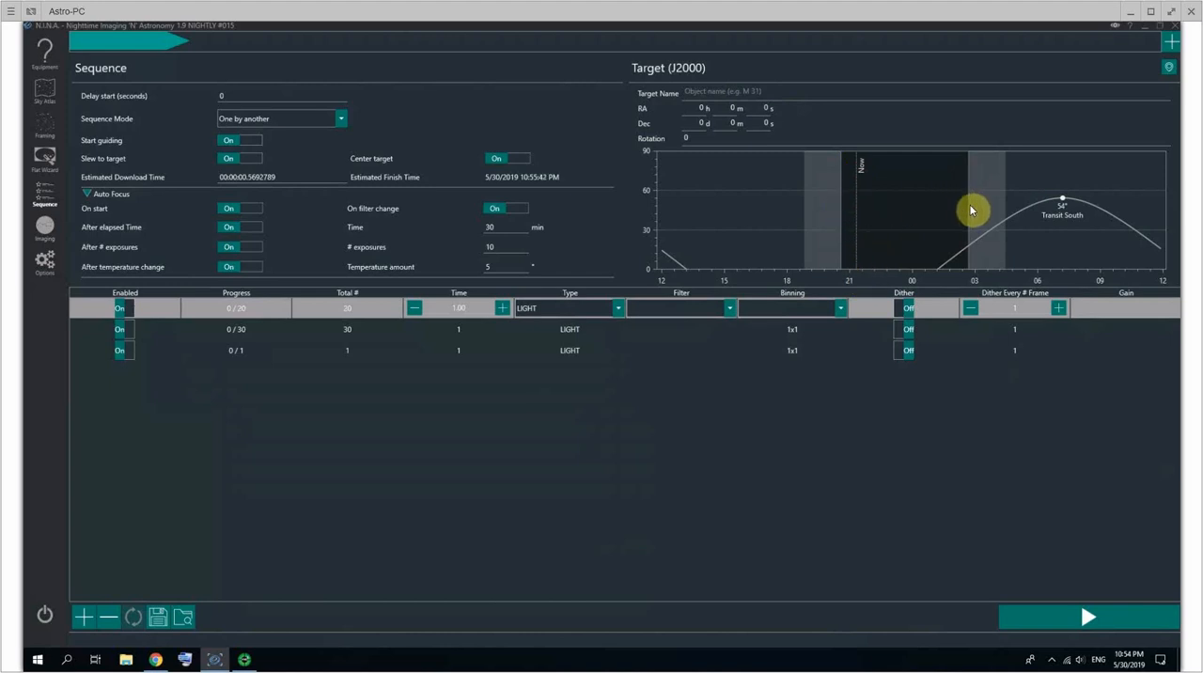
pyautogui.moveTo(979, 215)
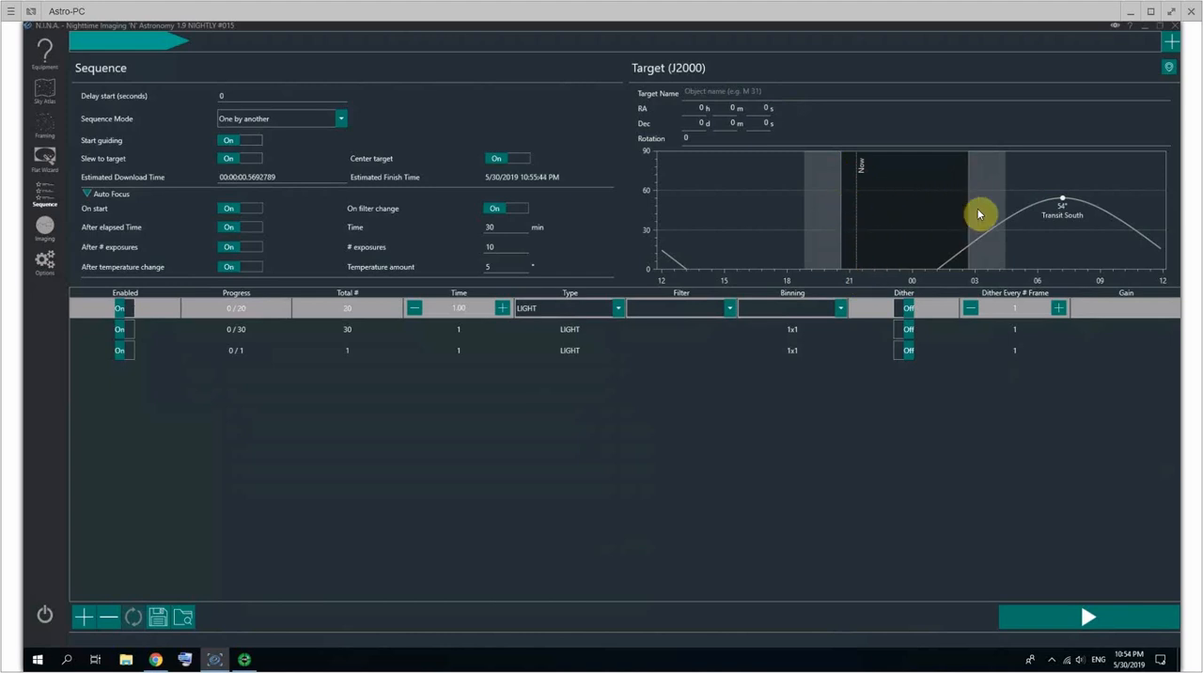
pyautogui.moveTo(812, 219)
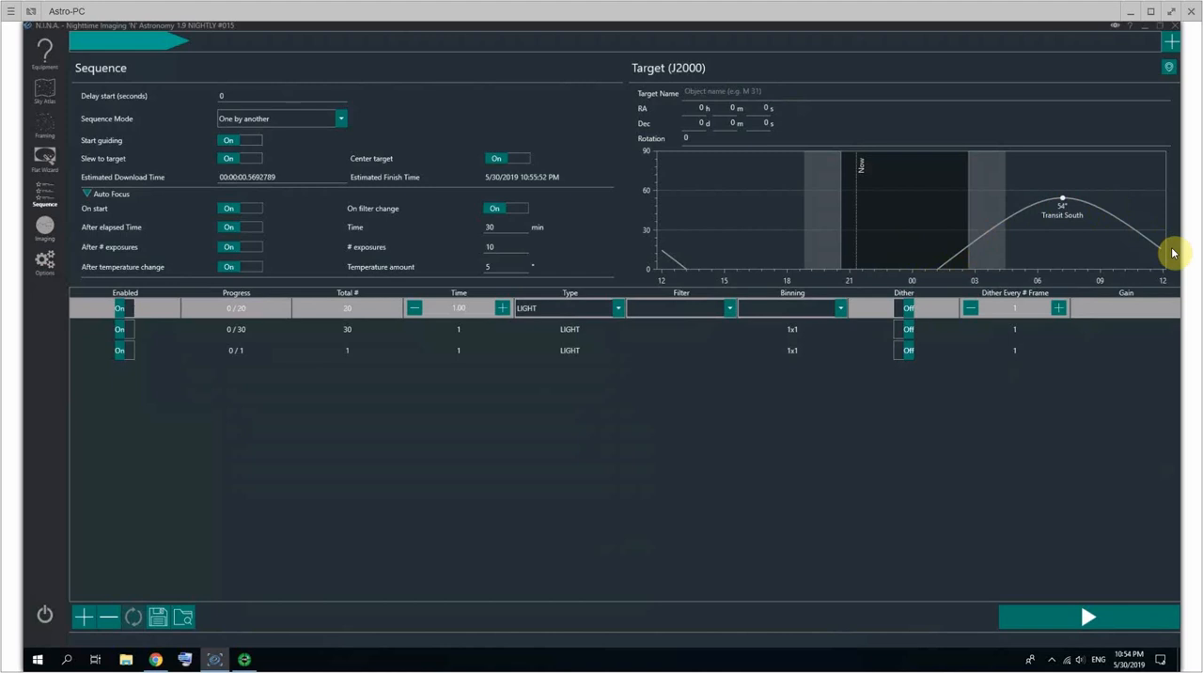
pyautogui.moveTo(943, 278)
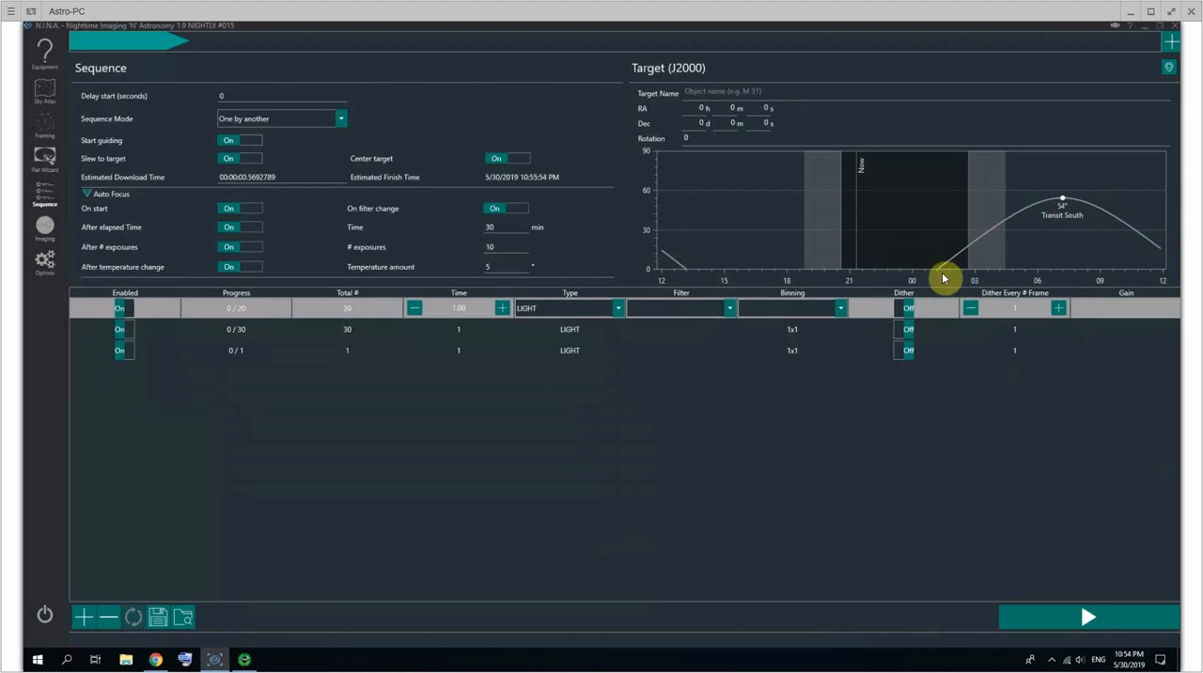
pyautogui.moveTo(215, 398)
pyautogui.write('30')
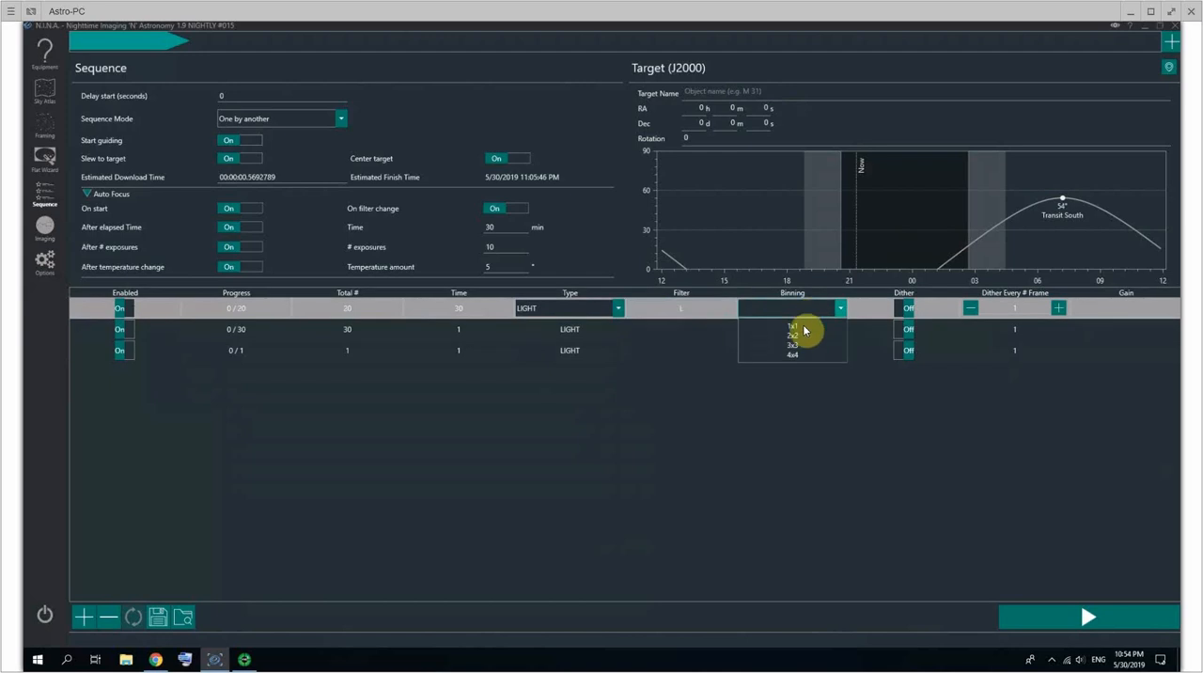
# Set the first light row to 30 s, L filter, 1x1 binning, dither every 3, gain 300
pyautogui.click(791, 326)
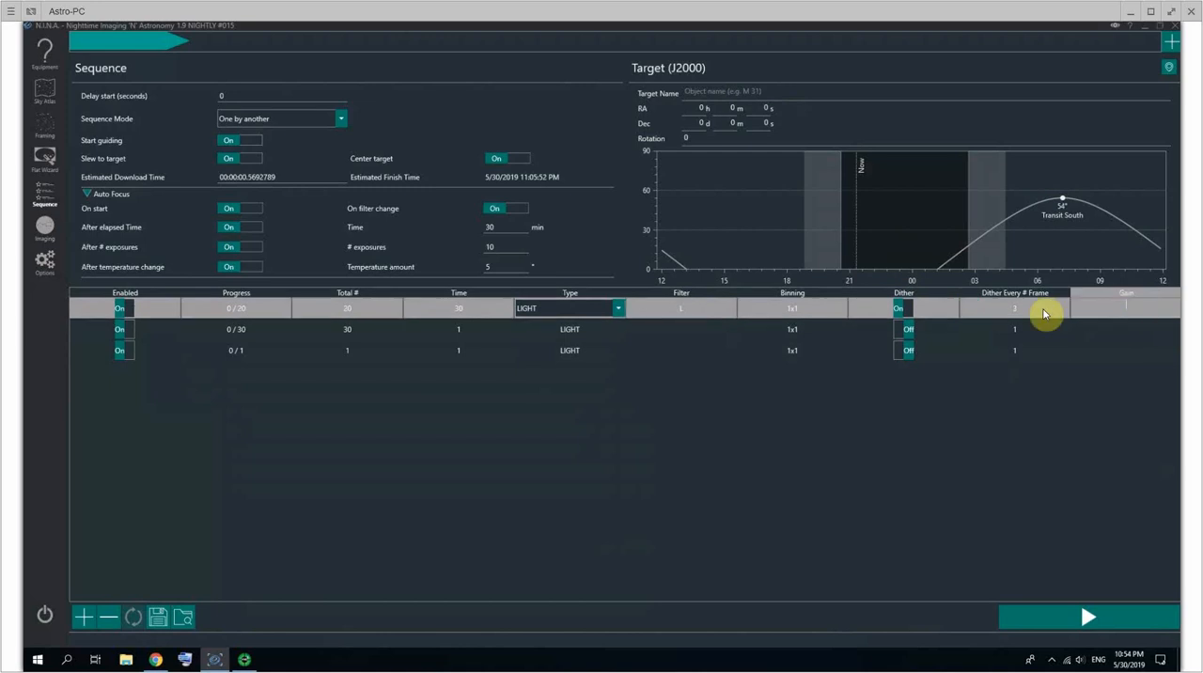
pyautogui.moveTo(1152, 313)
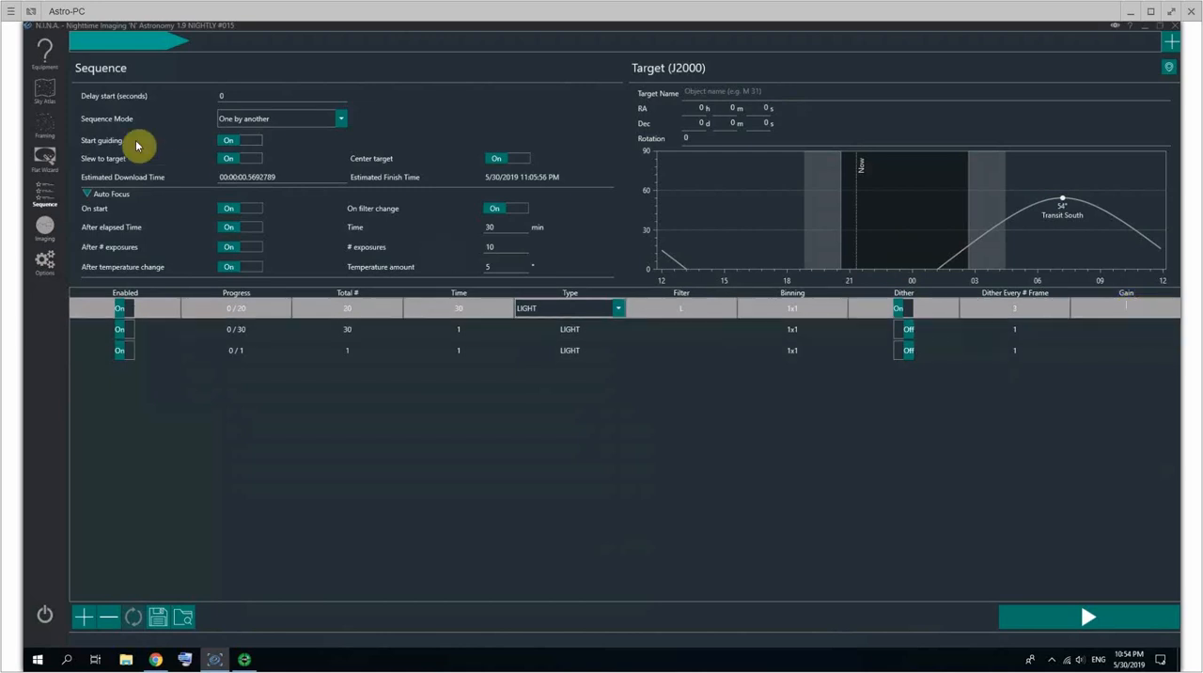
pyautogui.click(36, 52)
pyautogui.write('300')
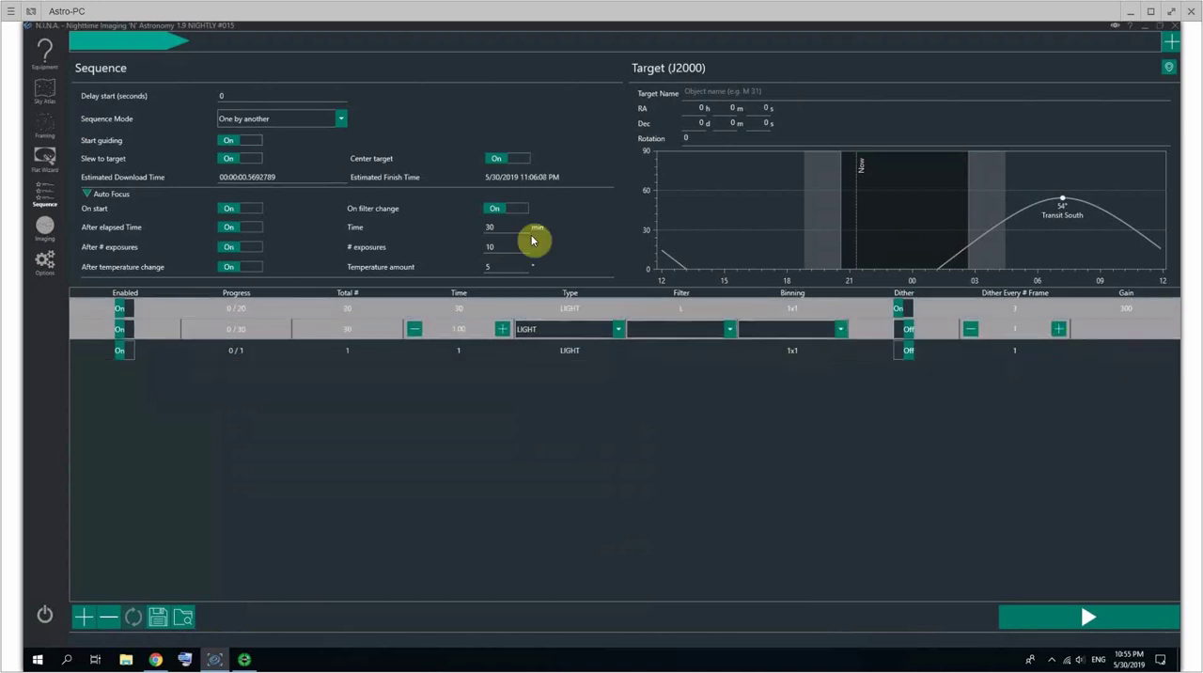
pyautogui.click(37, 55)
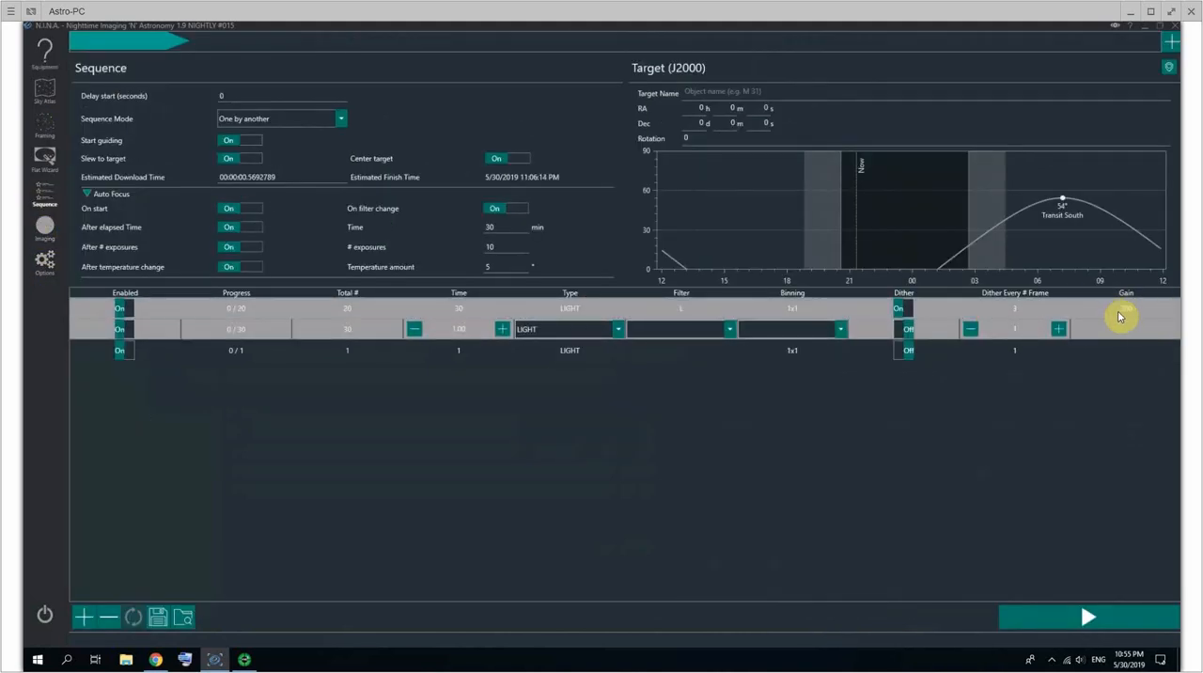
pyautogui.moveTo(1131, 321)
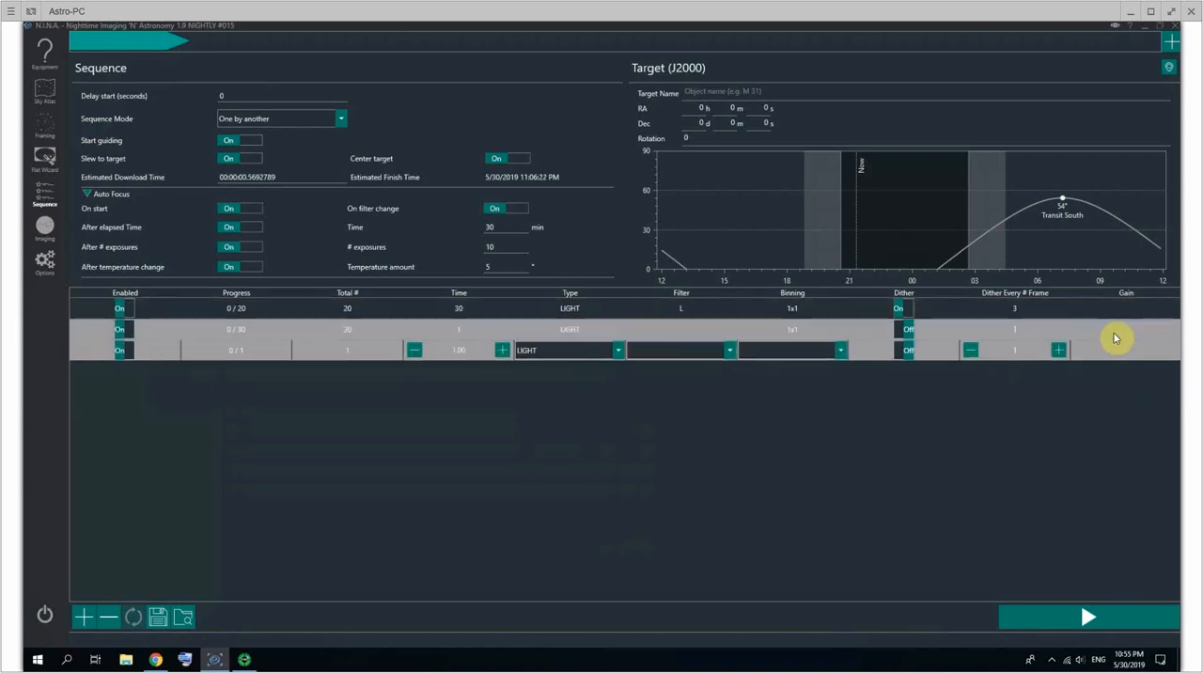
pyautogui.moveTo(1123, 337)
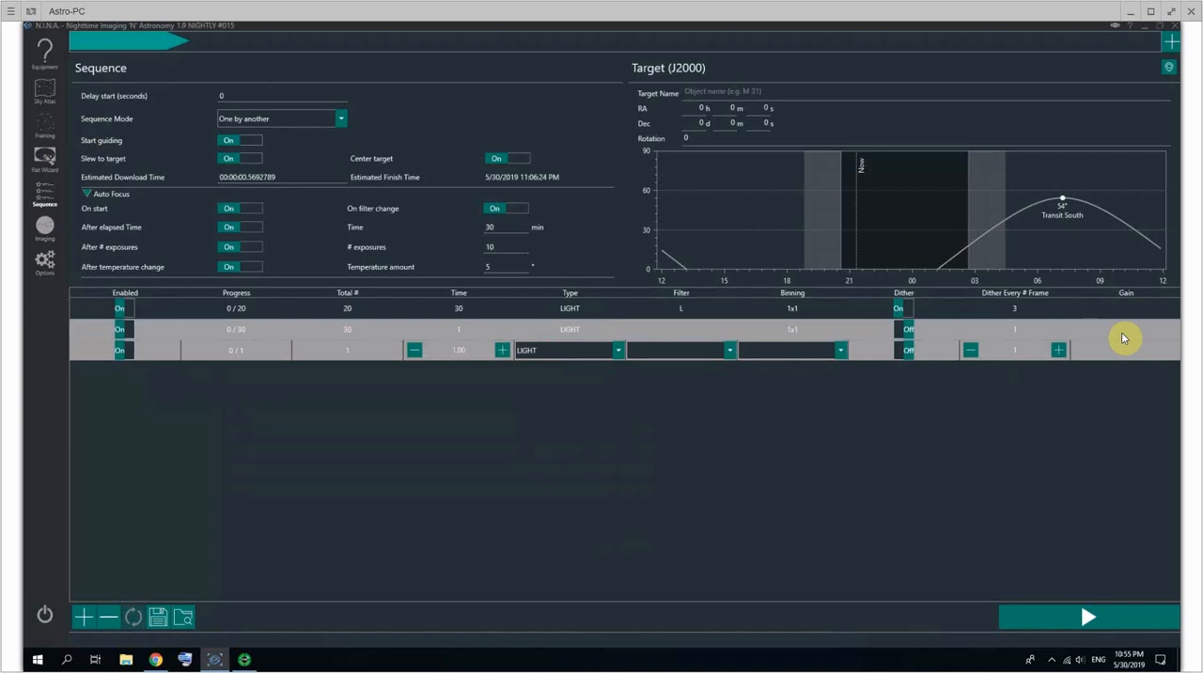
pyautogui.moveTo(1098, 342)
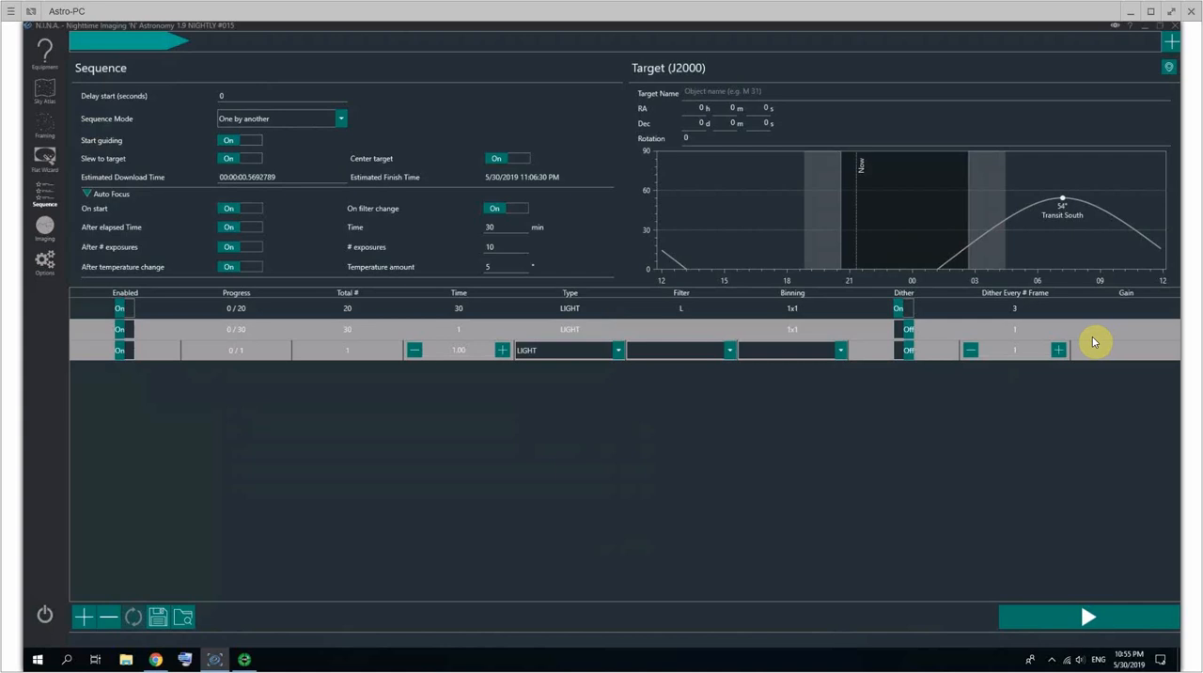
pyautogui.moveTo(1084, 336)
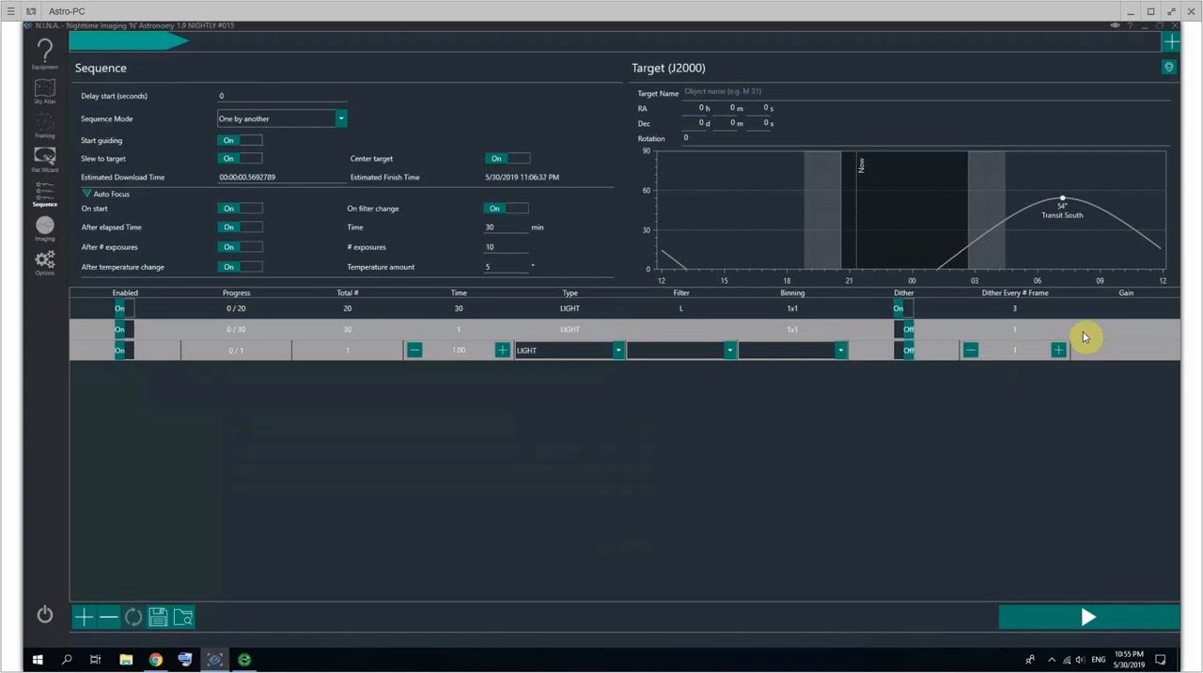
pyautogui.moveTo(1076, 334)
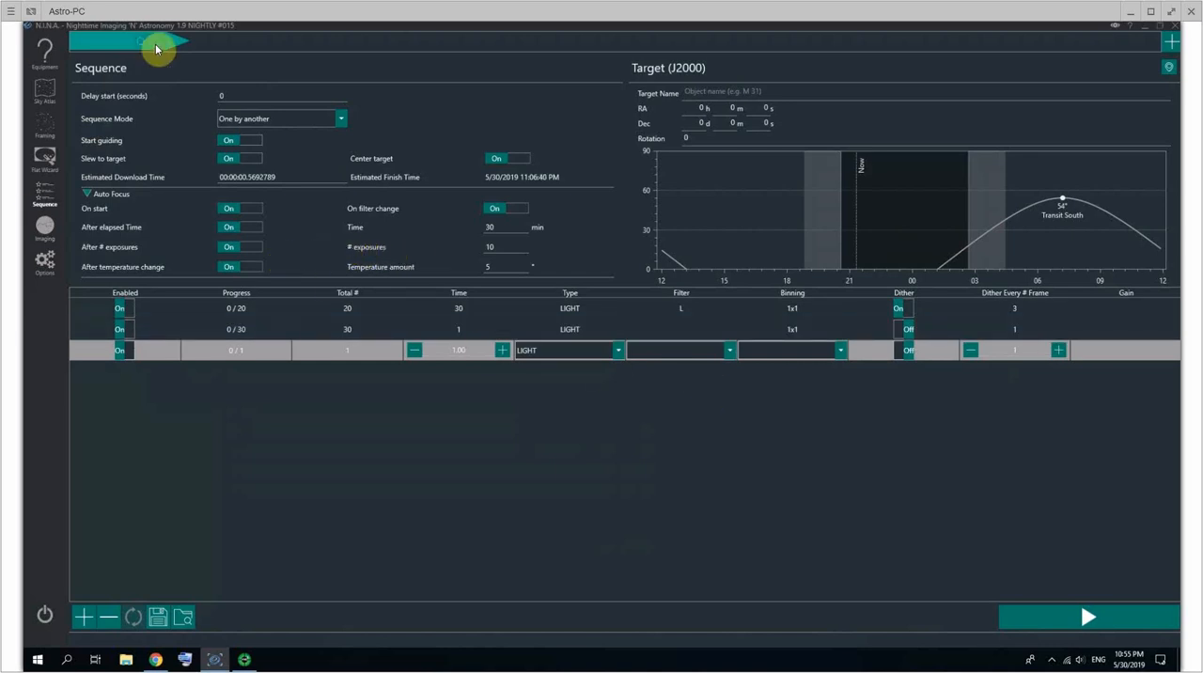
pyautogui.moveTo(276, 297)
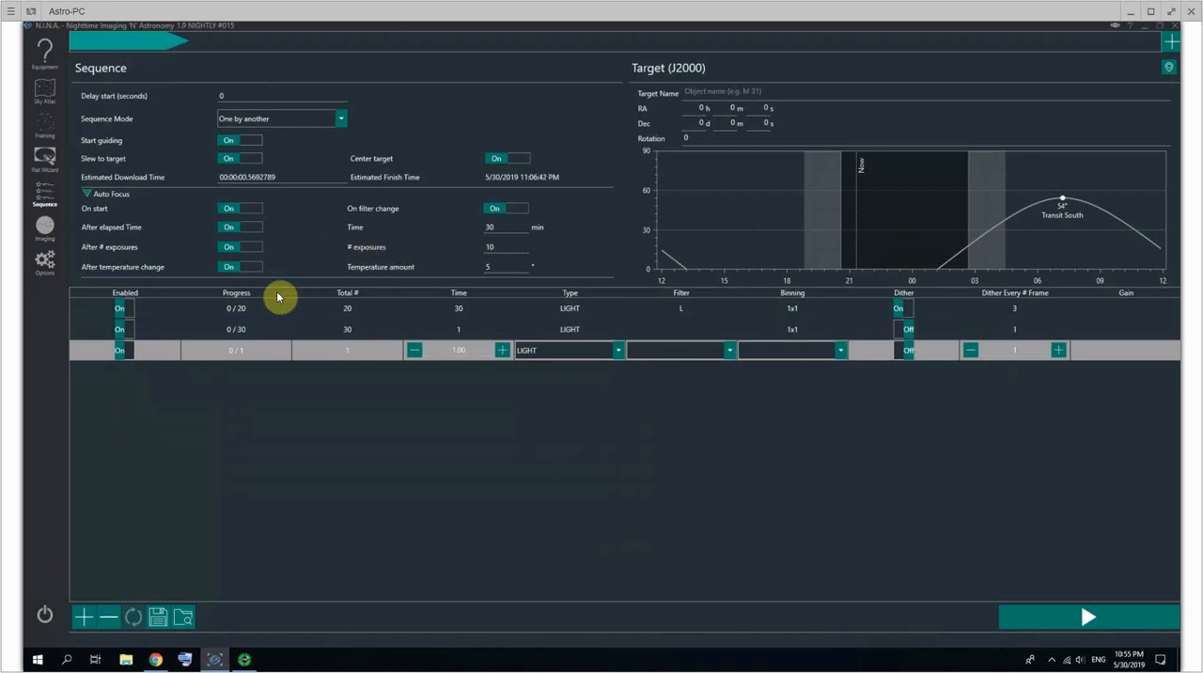
pyautogui.moveTo(86, 616)
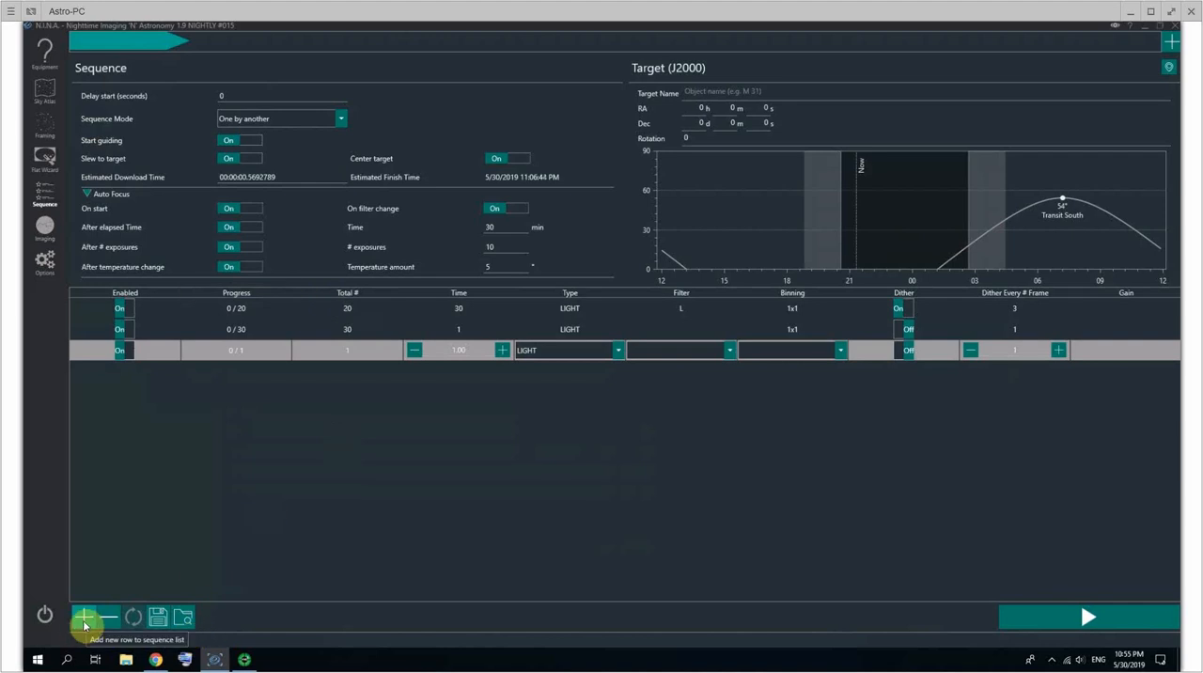
pyautogui.click(84, 614)
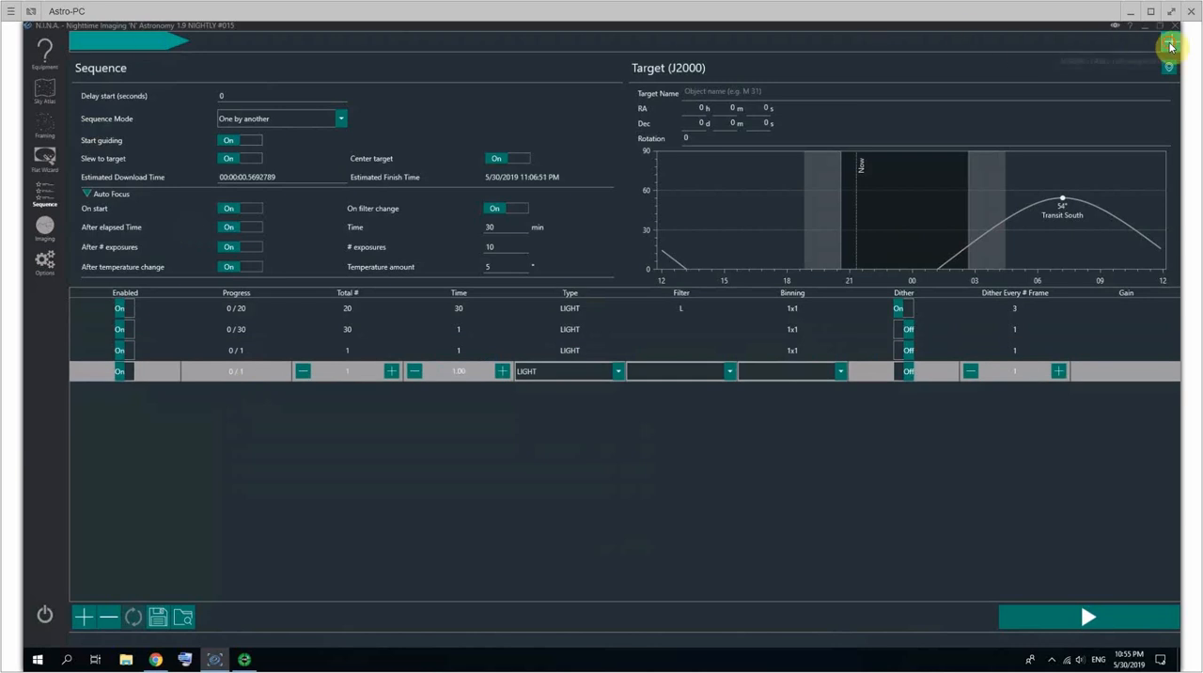
pyautogui.click(1172, 40)
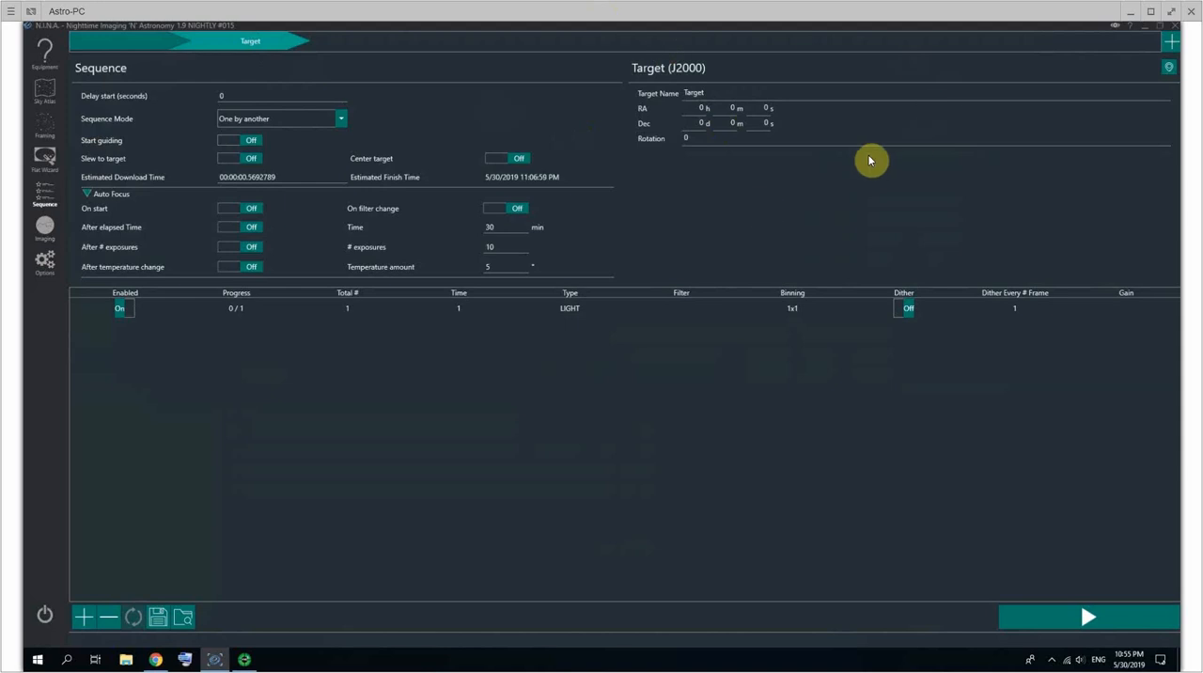
pyautogui.moveTo(859, 125)
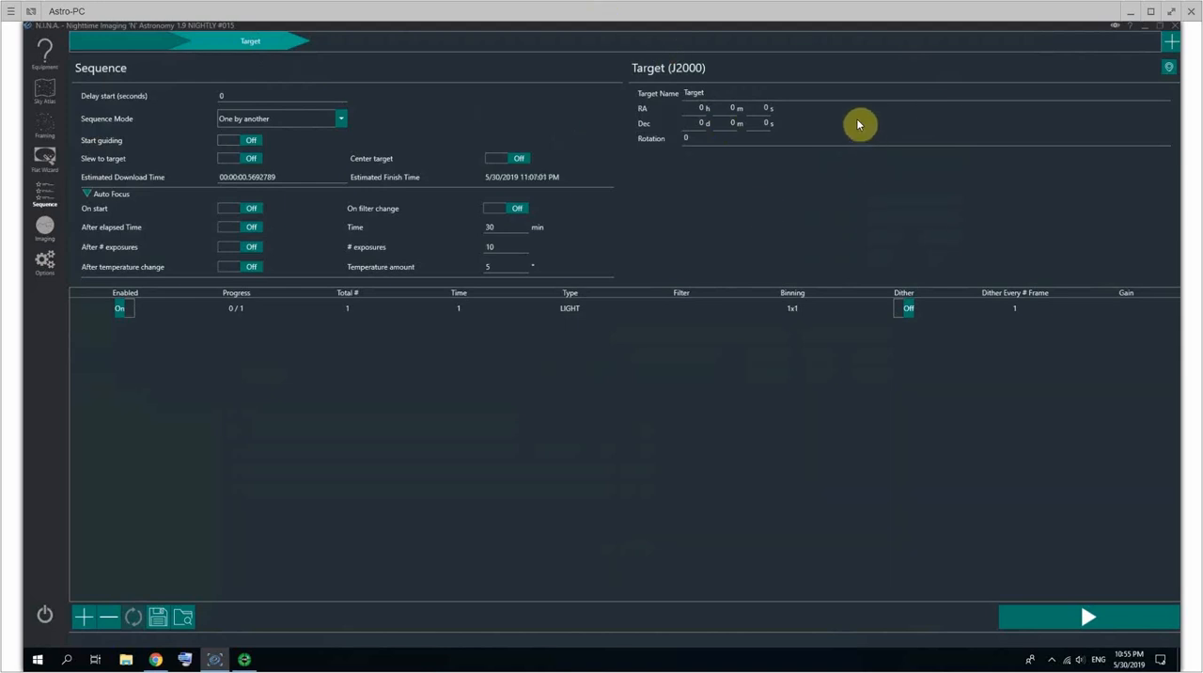
pyautogui.moveTo(160, 614)
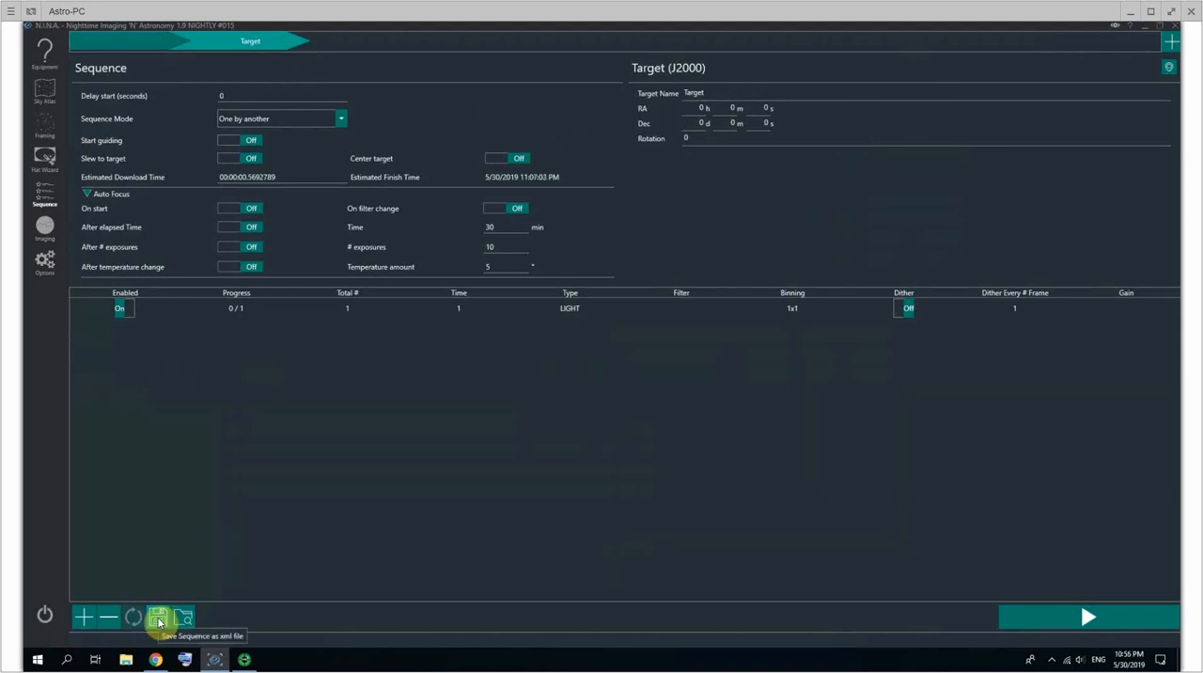
pyautogui.moveTo(184, 616)
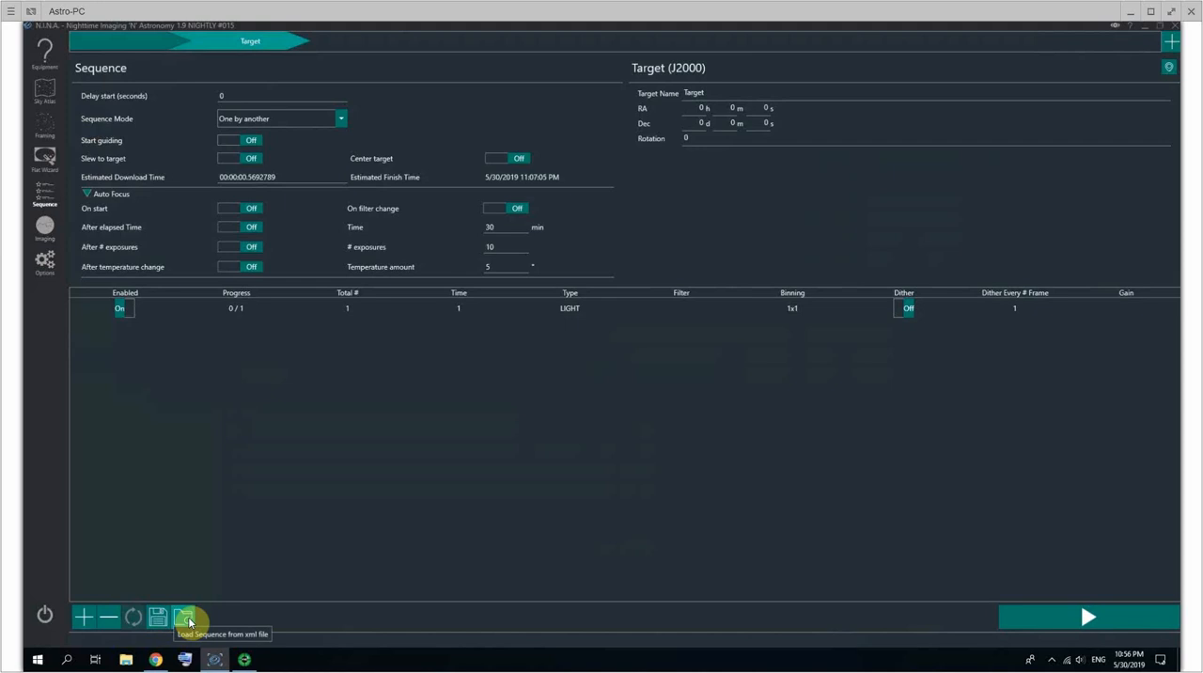
pyautogui.moveTo(576, 574)
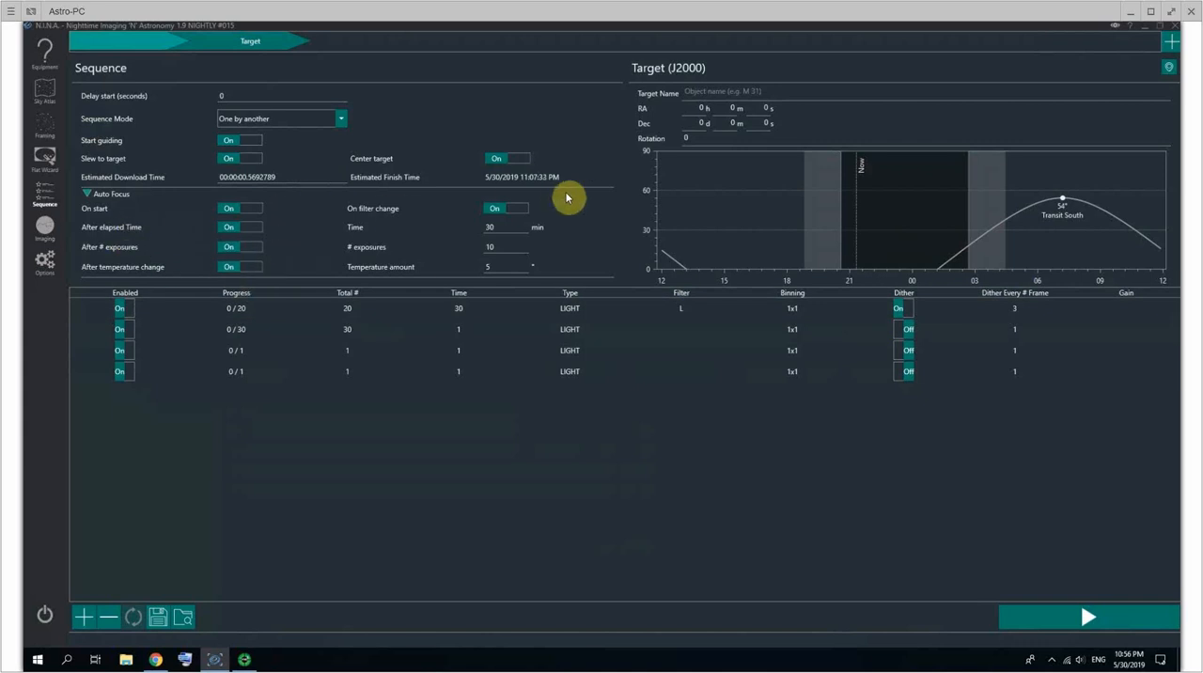
# Switch autofocus On start, After # exposures and After temperature change to Off
pyautogui.click(239, 246)
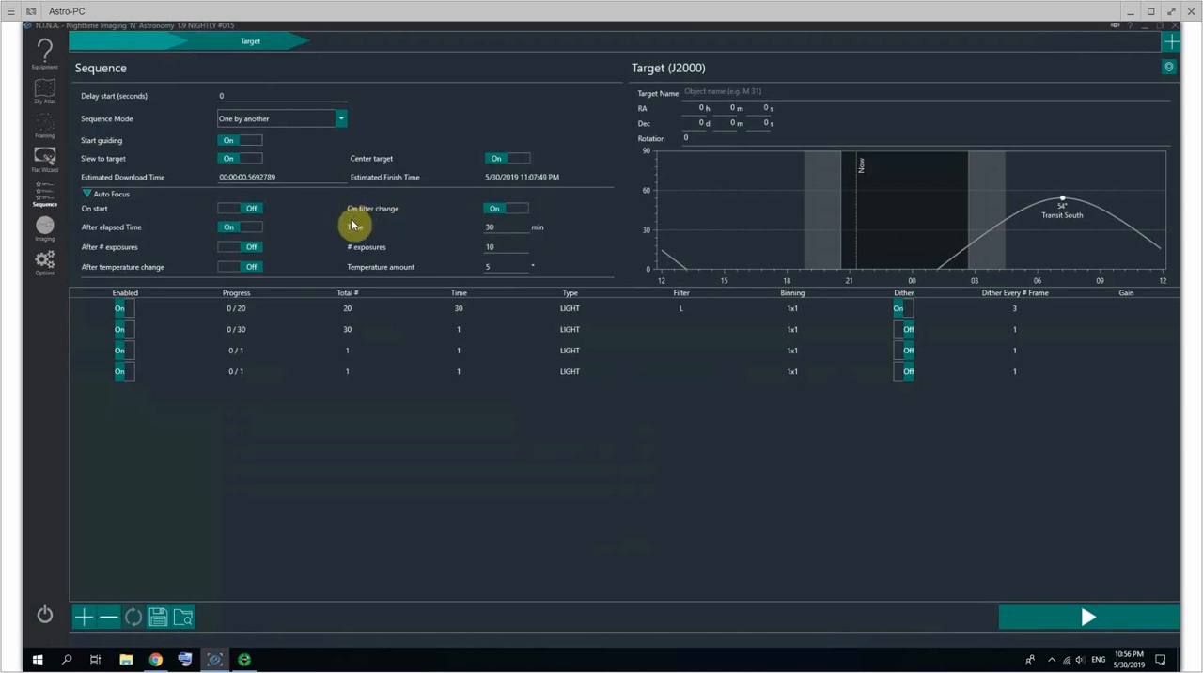
pyautogui.moveTo(361, 260)
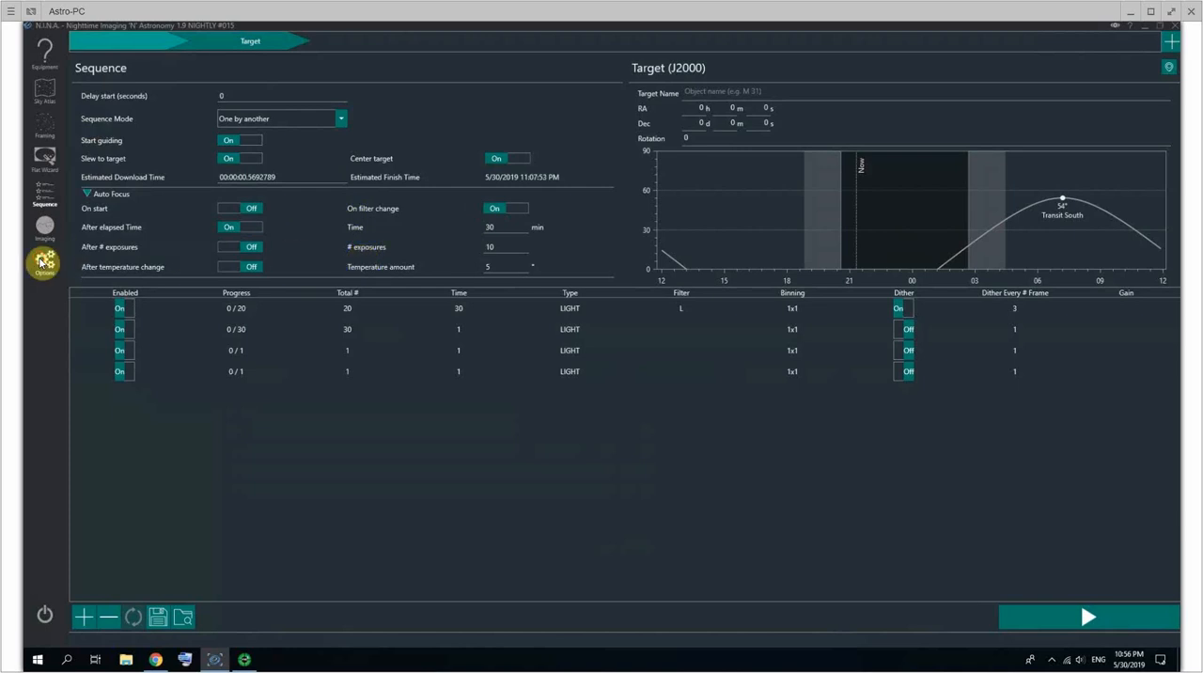
pyautogui.click(39, 266)
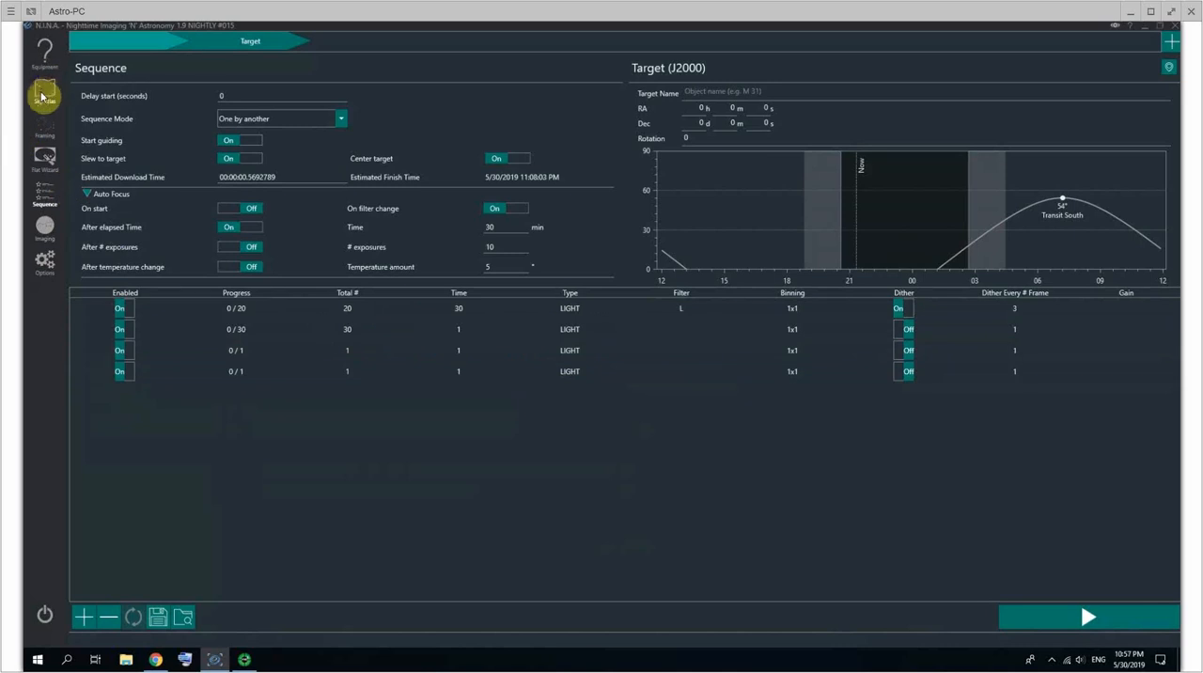
# Open Sky Atlas, check the General image directories in Options, then search for M16
pyautogui.click(44, 94)
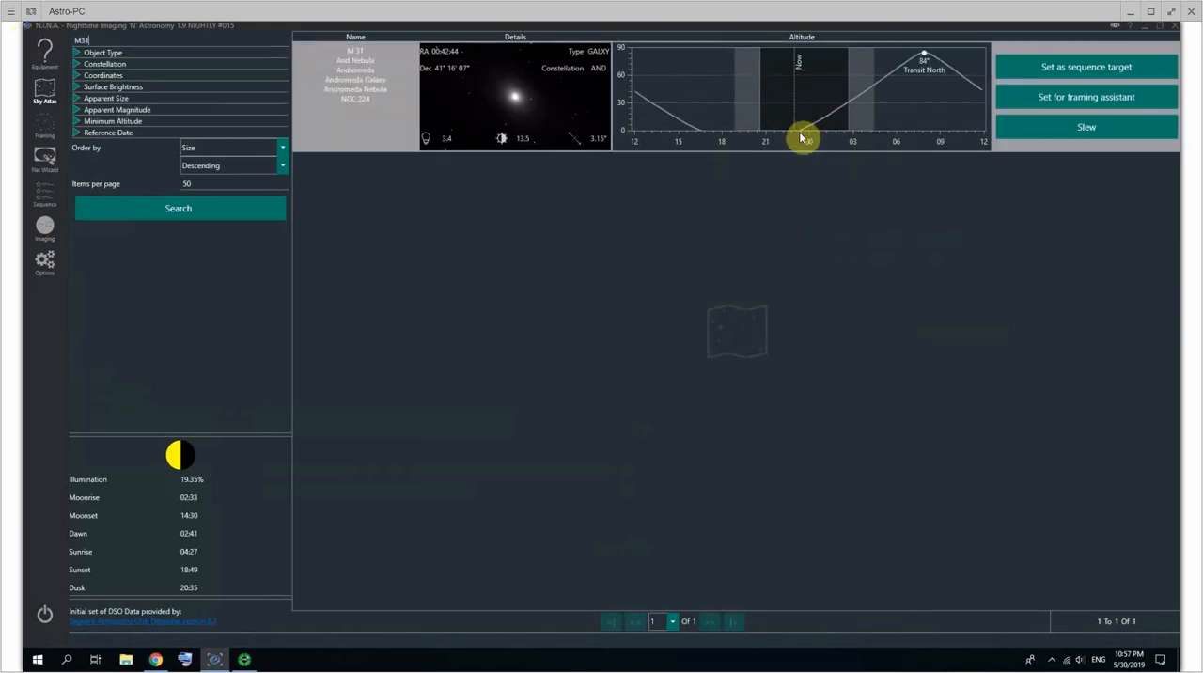
pyautogui.moveTo(812, 130)
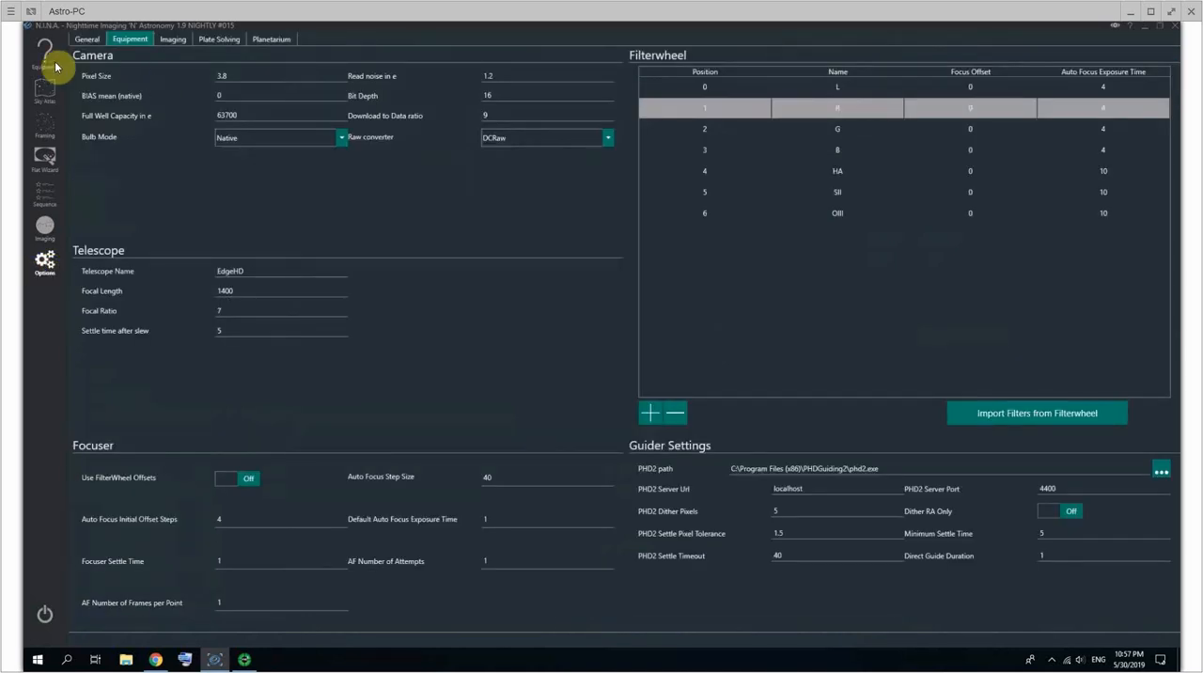
pyautogui.click(84, 44)
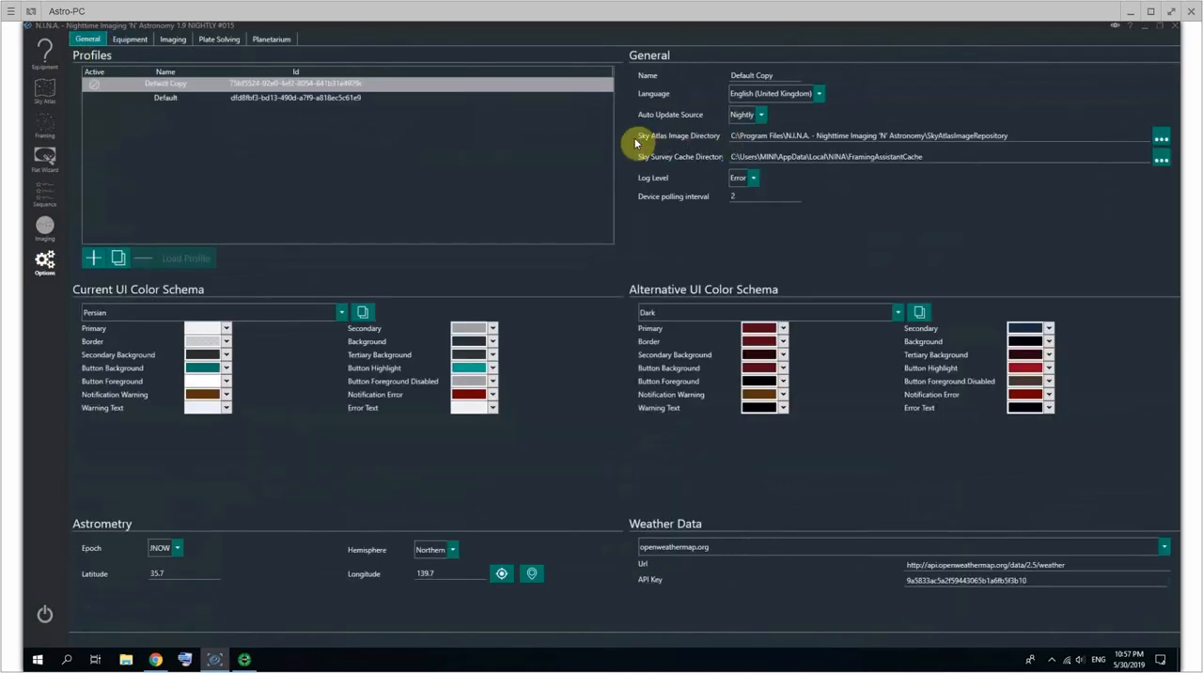
pyautogui.moveTo(681, 145)
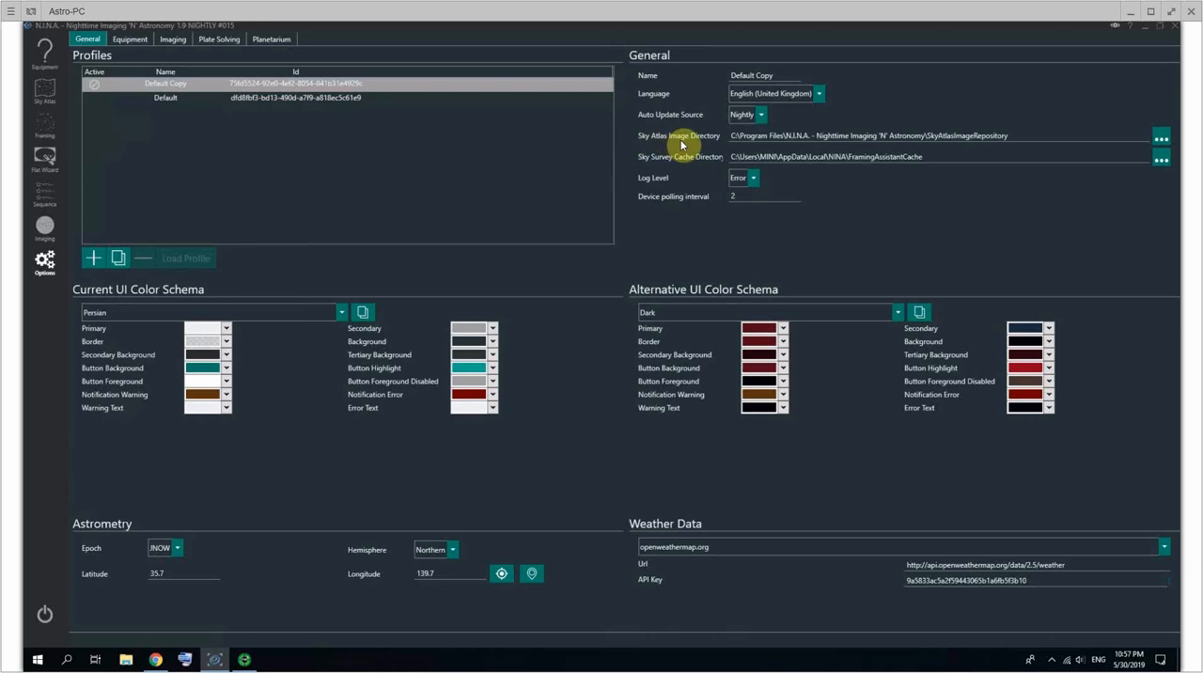
pyautogui.moveTo(1041, 134)
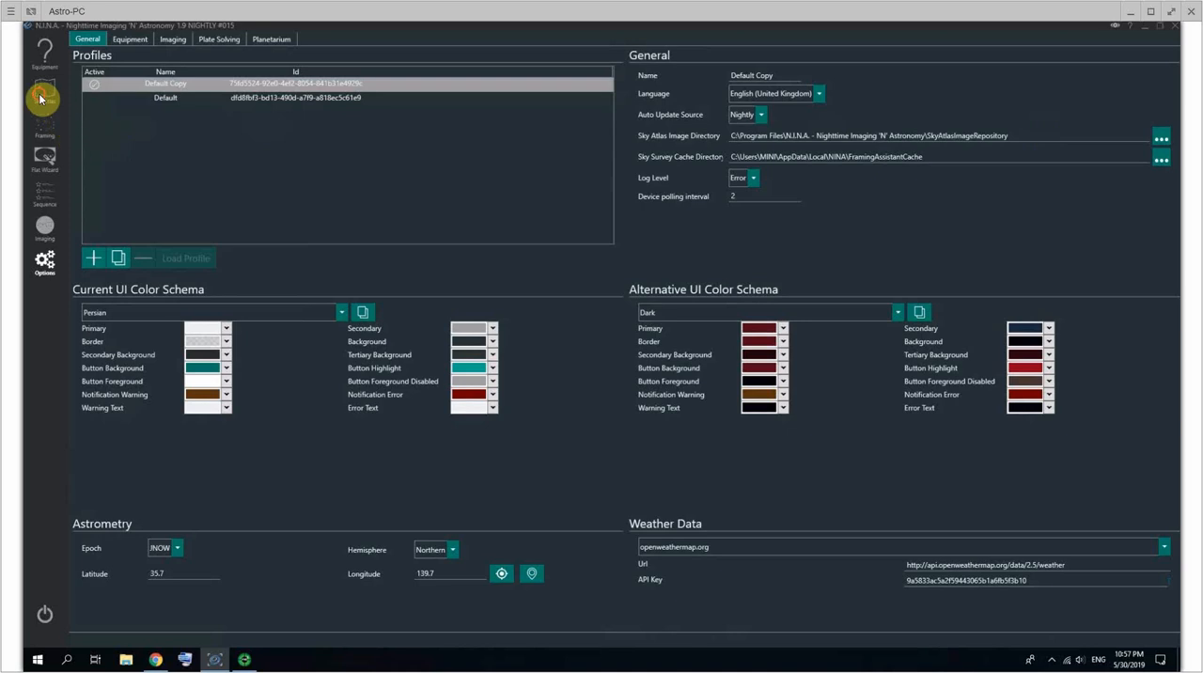
pyautogui.click(43, 94)
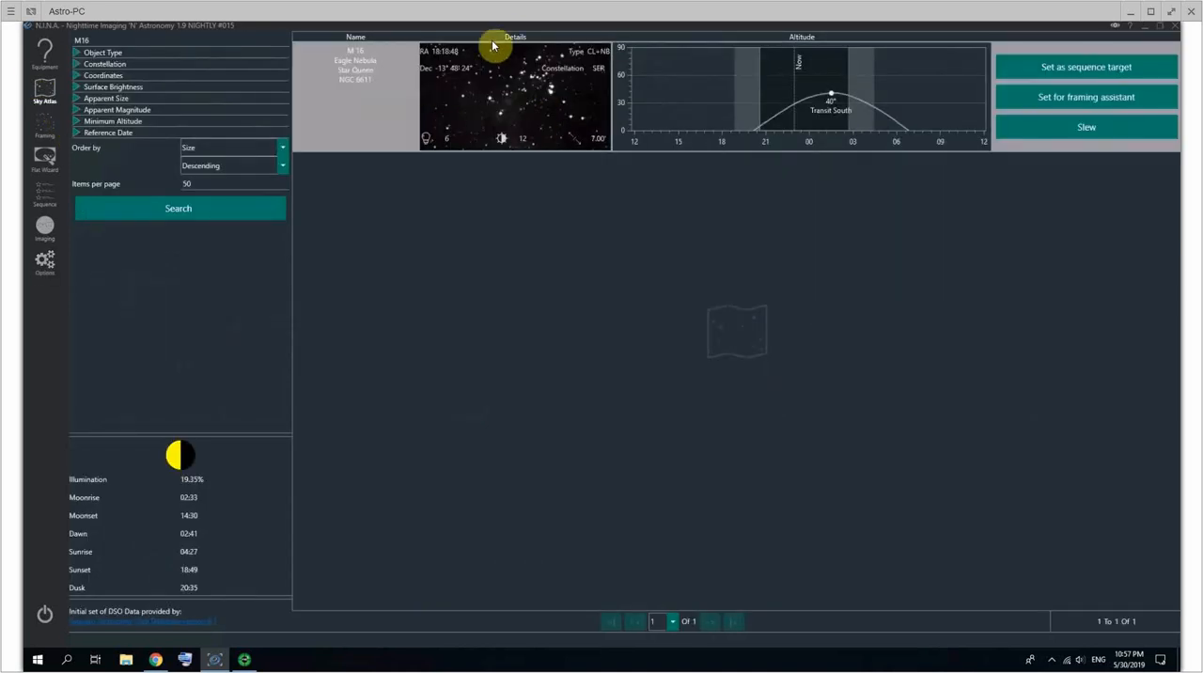
pyautogui.moveTo(572, 119)
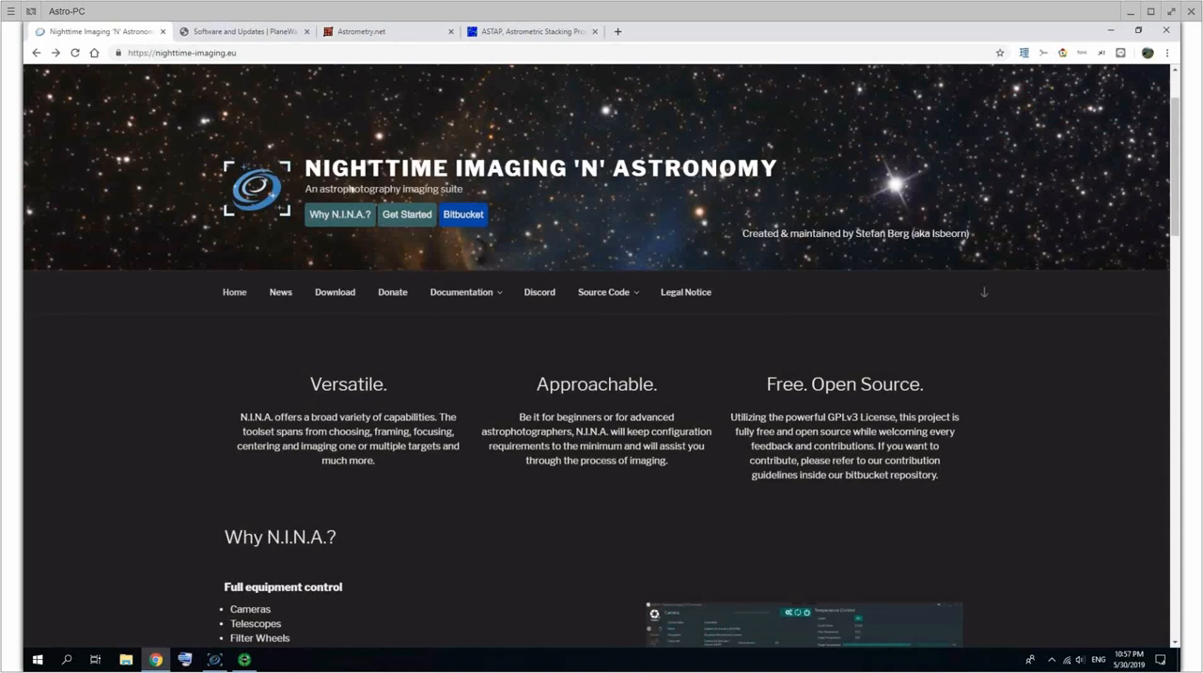
pyautogui.moveTo(524, 353)
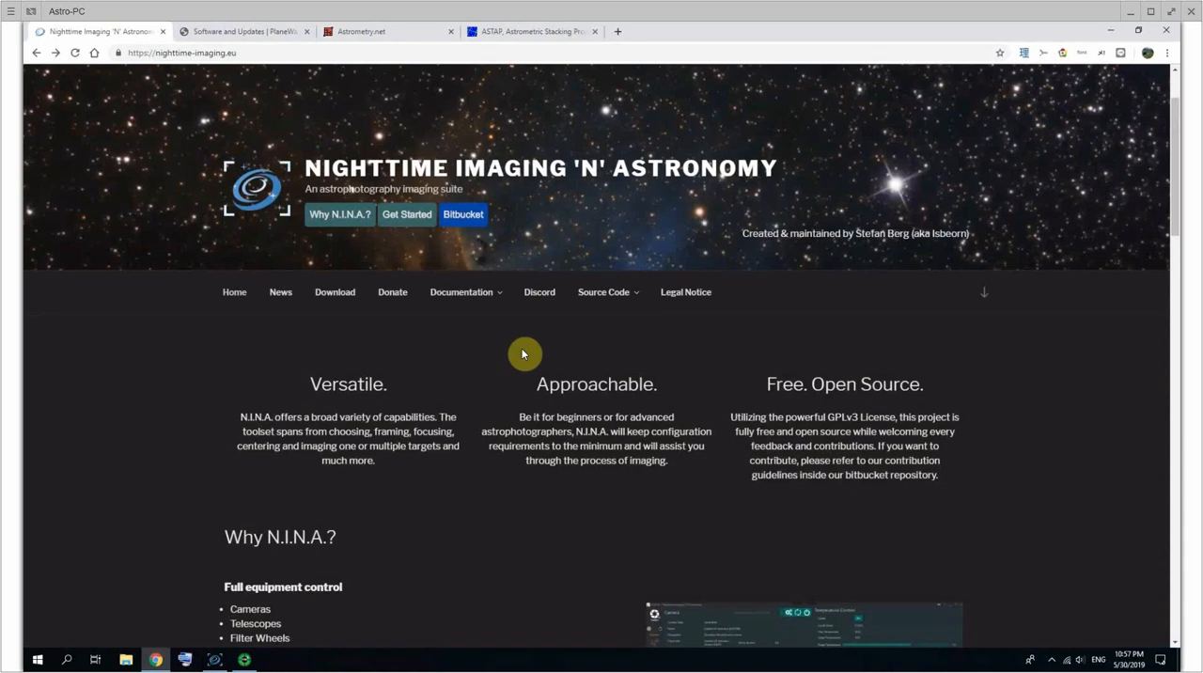
pyautogui.moveTo(886, 335)
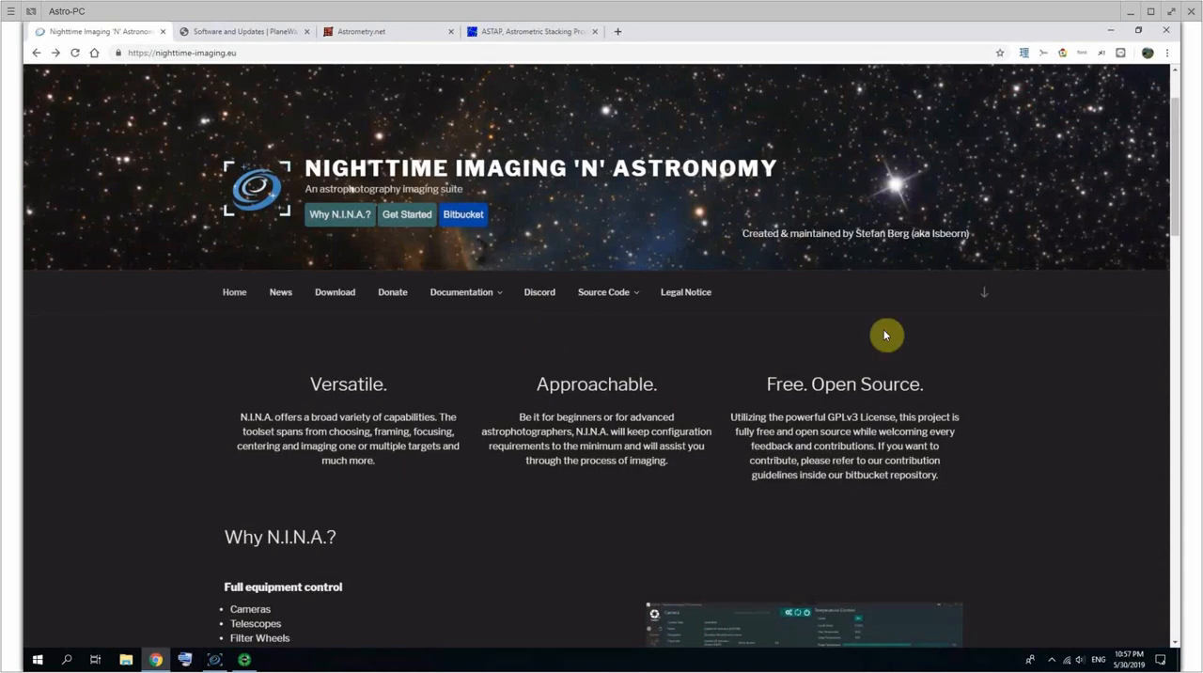
pyautogui.moveTo(337, 315)
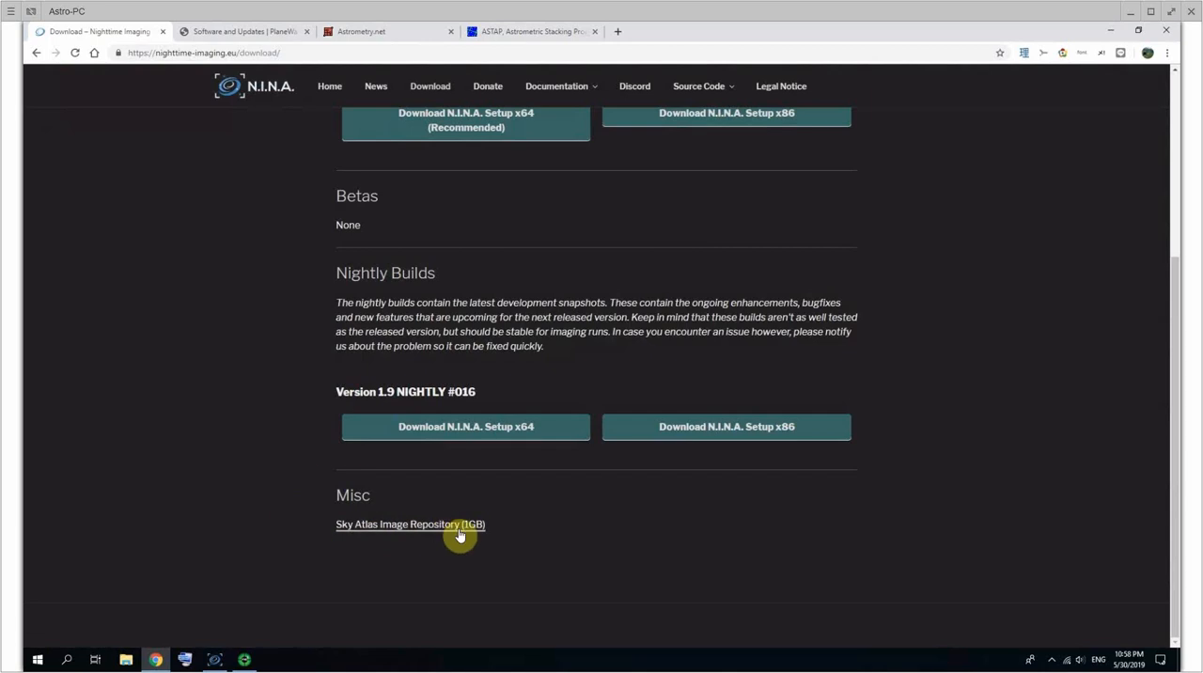
pyautogui.moveTo(540, 523)
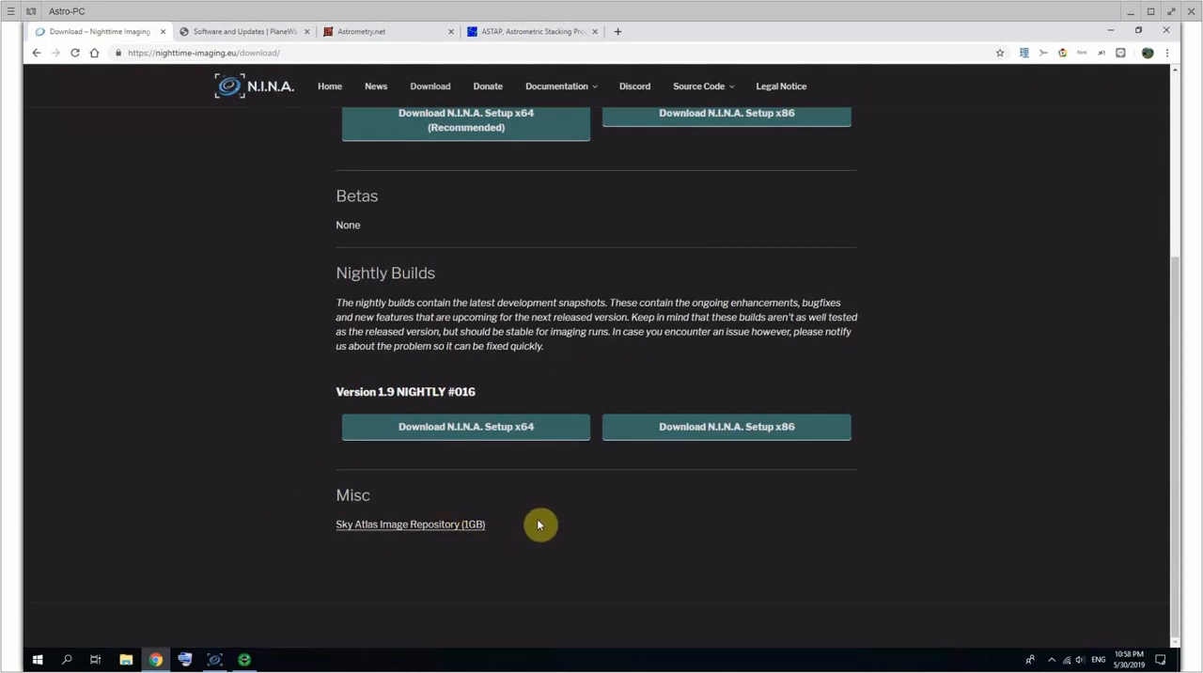
pyautogui.moveTo(419, 539)
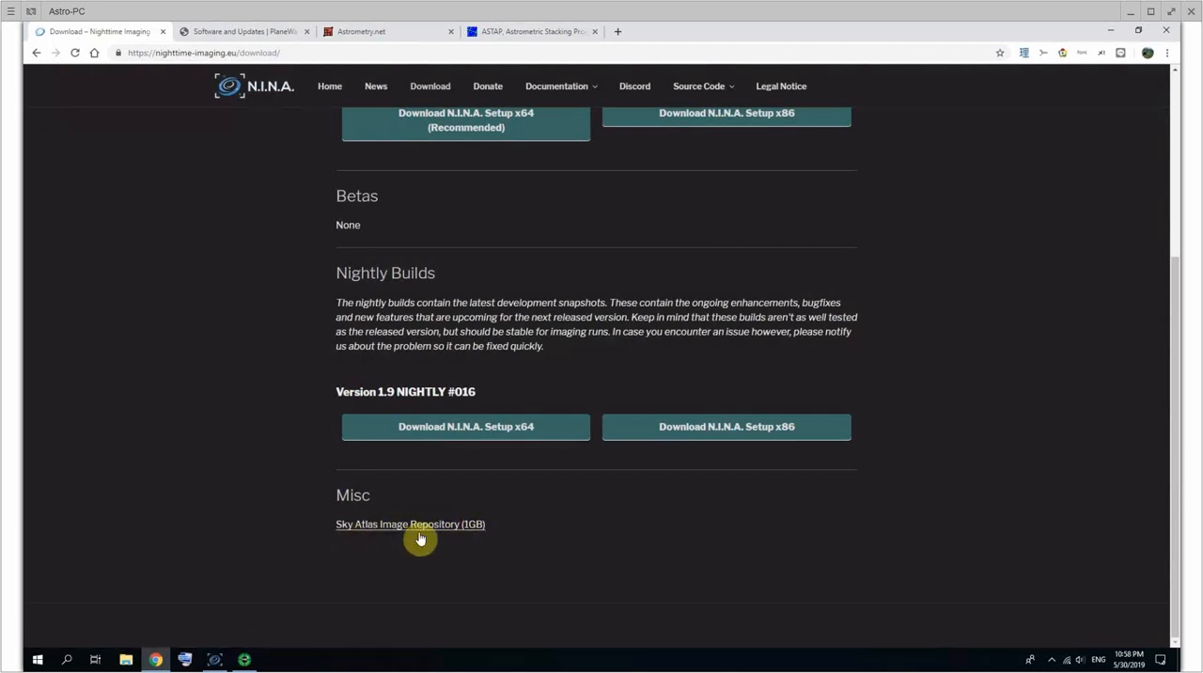
pyautogui.moveTo(492, 508)
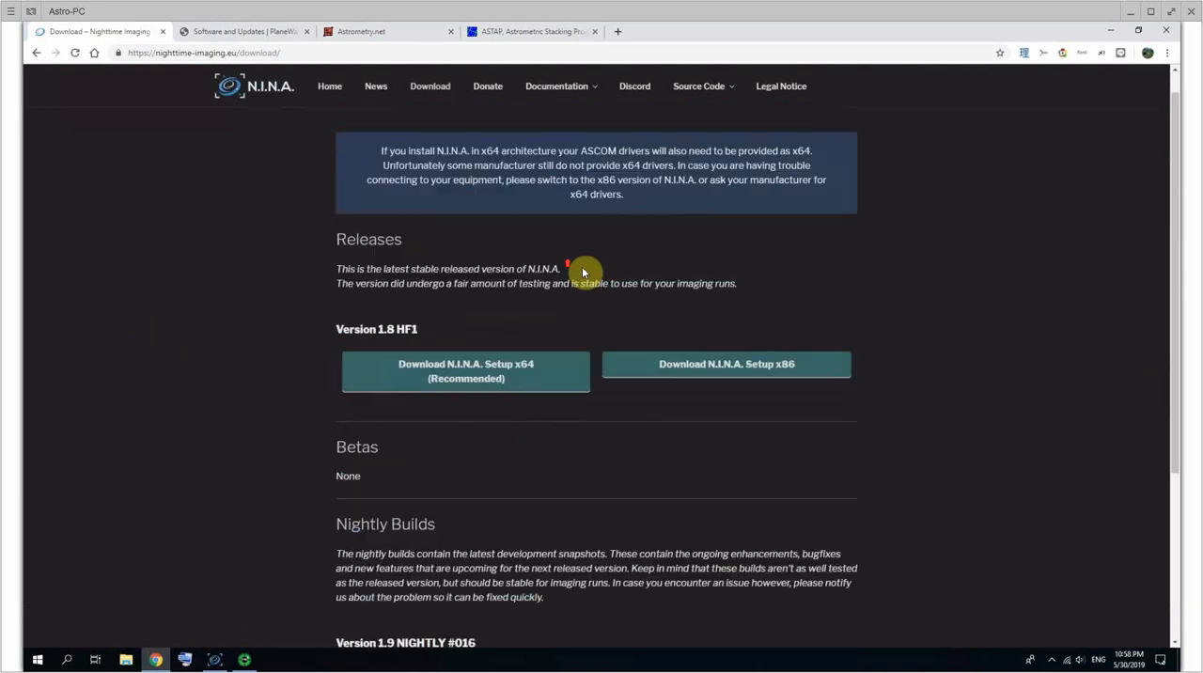
# Scroll the N.I.N.A. download page to the Sky Atlas Image Repository (1GB) link
pyautogui.scroll(-3)
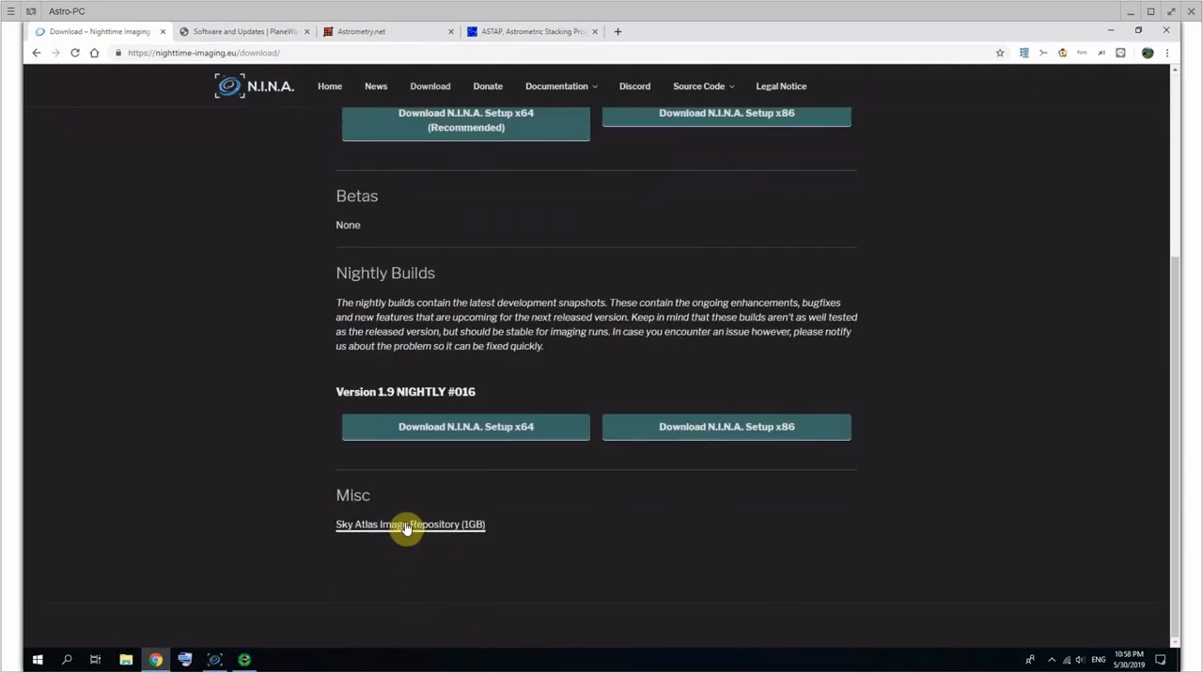
pyautogui.moveTo(407, 525)
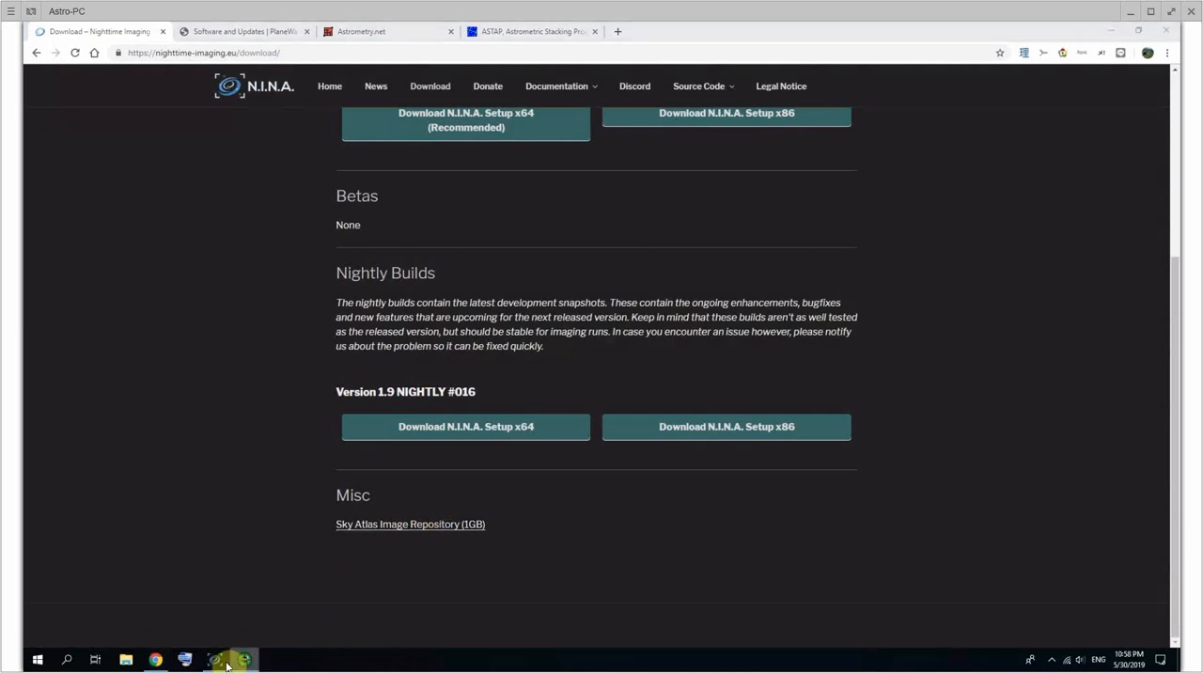
# Back in N.I.N.A., check the Sky Atlas Image Directory path, then return to the M16 search
pyautogui.click(219, 657)
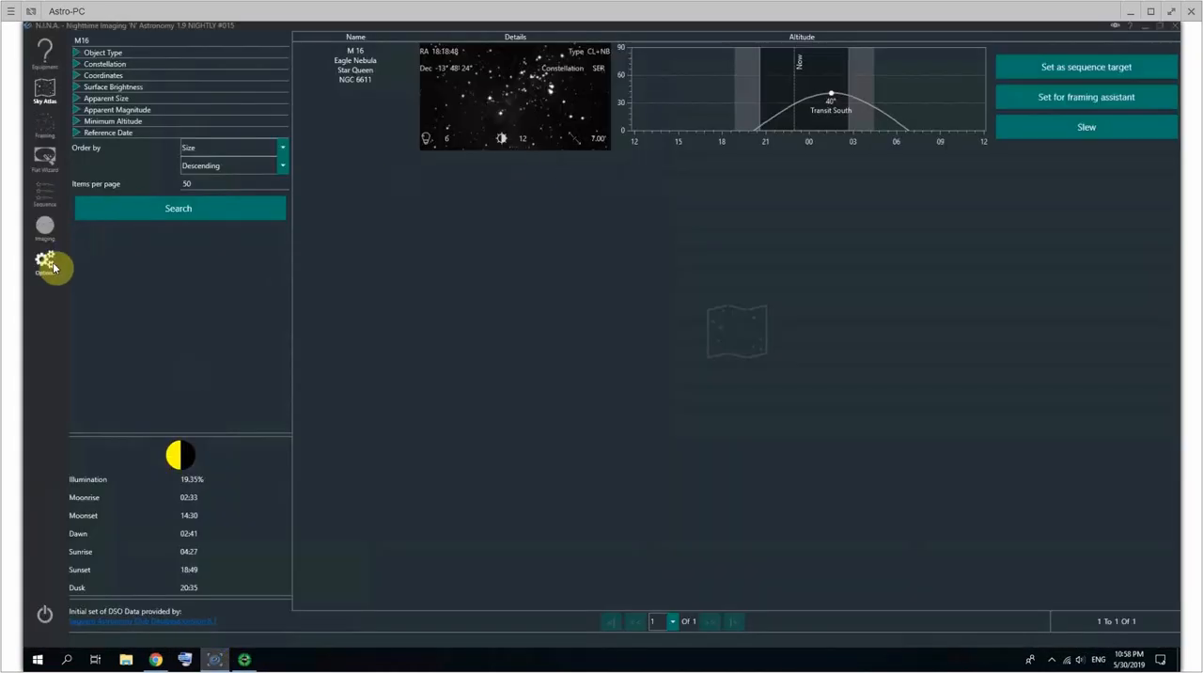
pyautogui.click(40, 265)
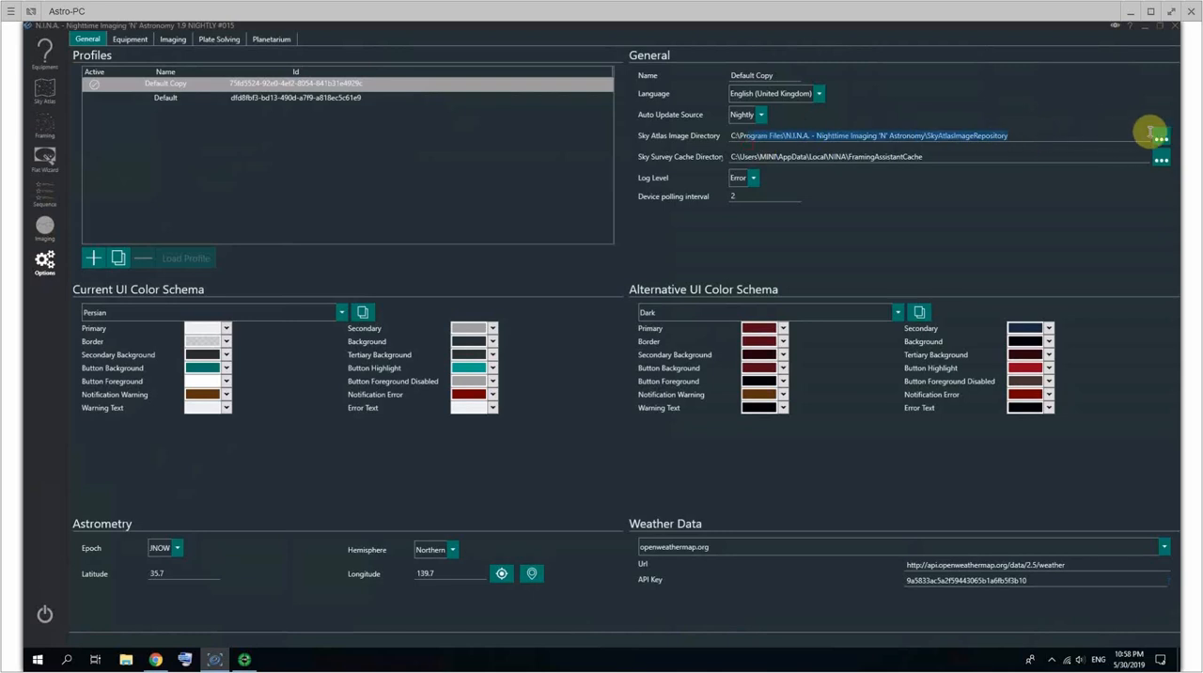
pyautogui.click(1185, 143)
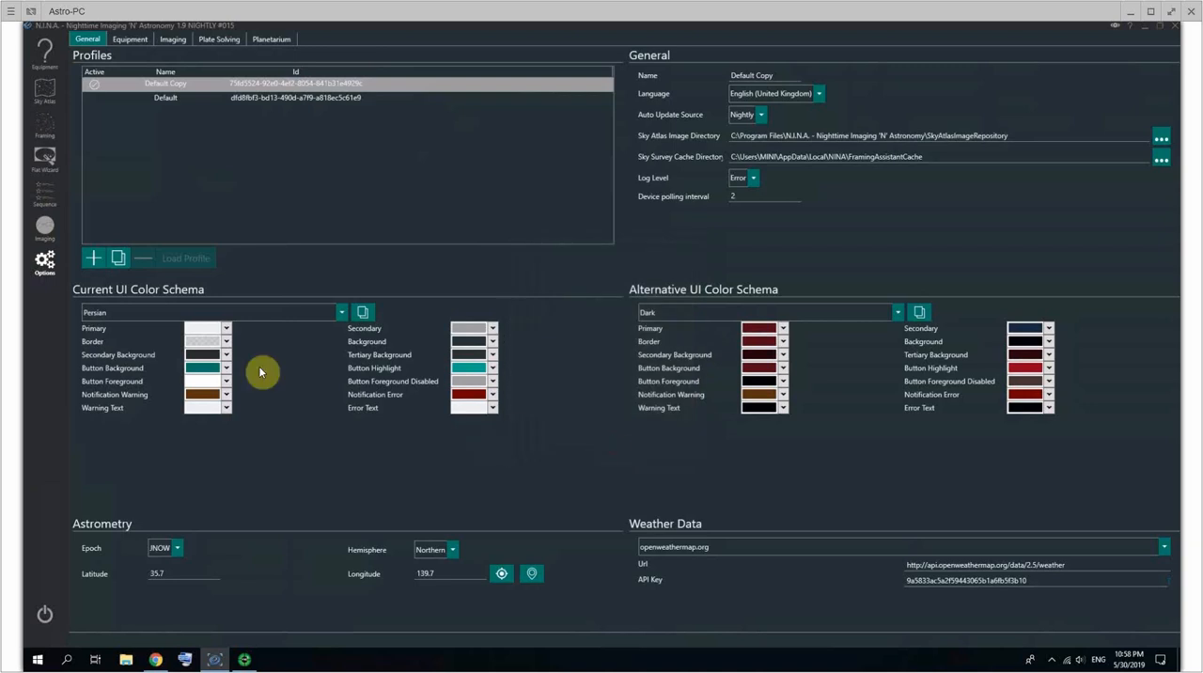
pyautogui.click(38, 98)
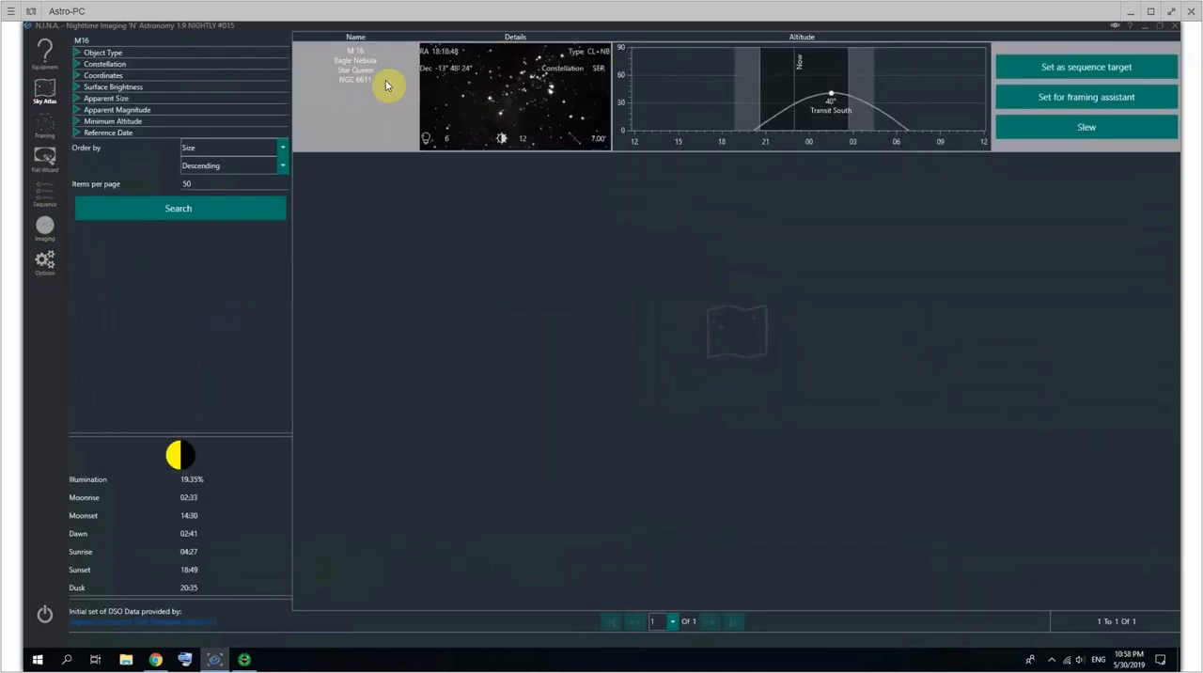
pyautogui.moveTo(443, 78)
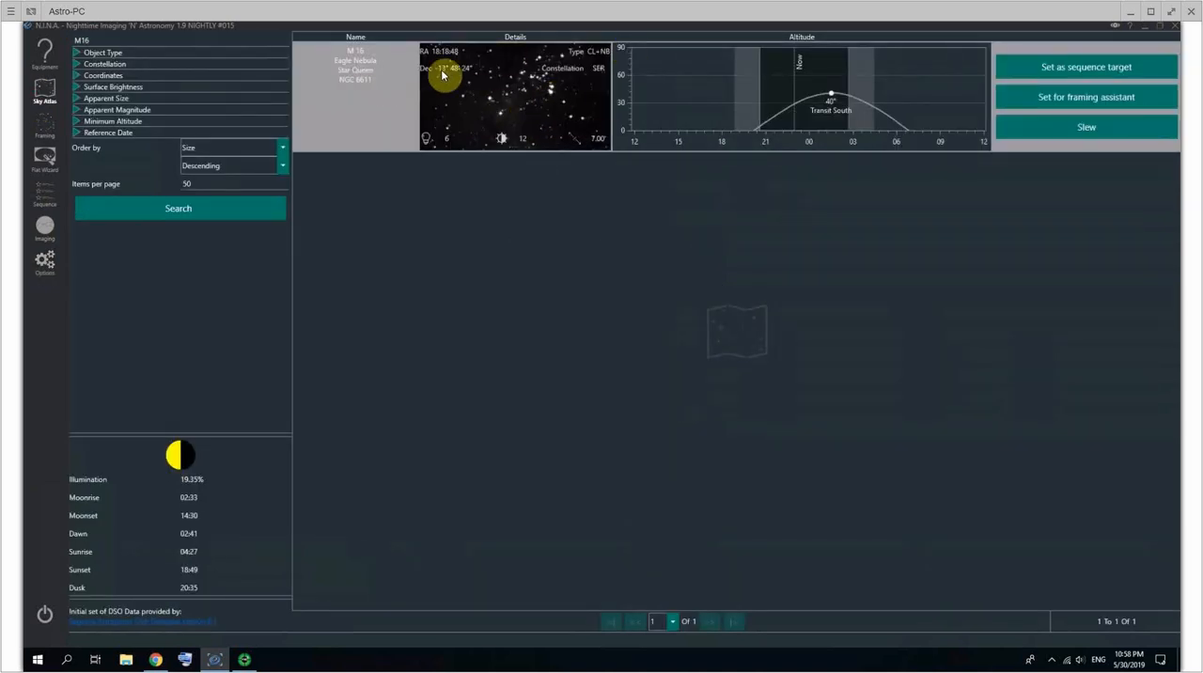
pyautogui.moveTo(1088, 74)
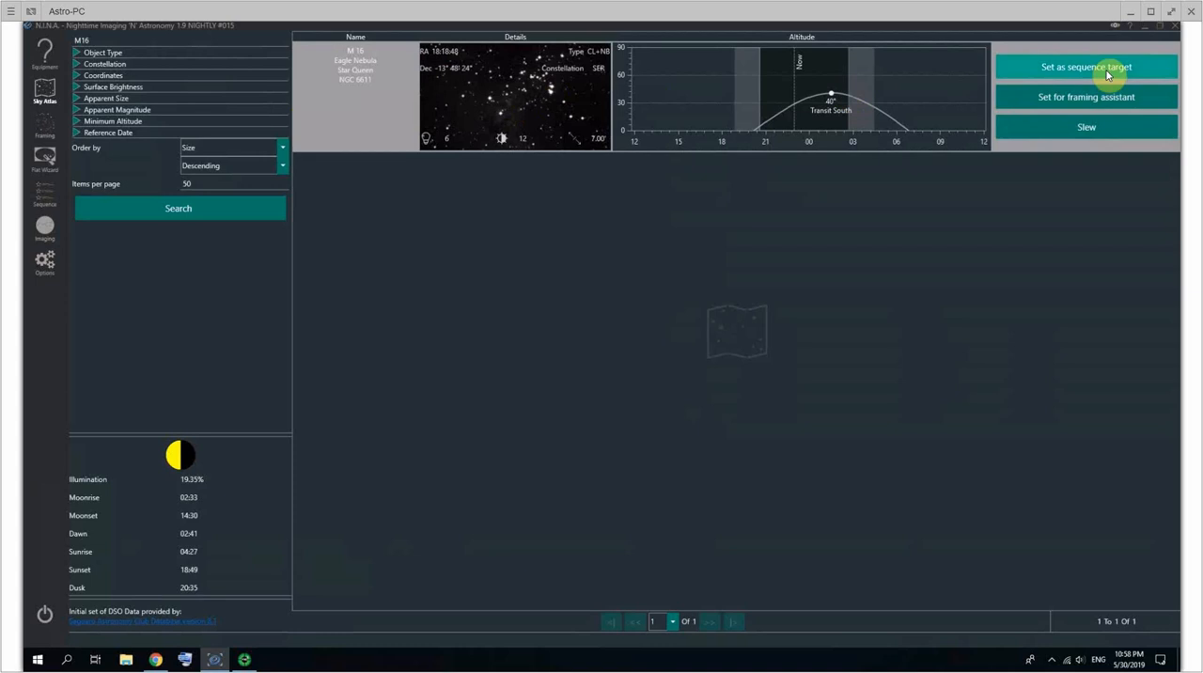
# Set M16 as the sequence target, review the camera and mount pages, then slew to M16
pyautogui.click(1091, 67)
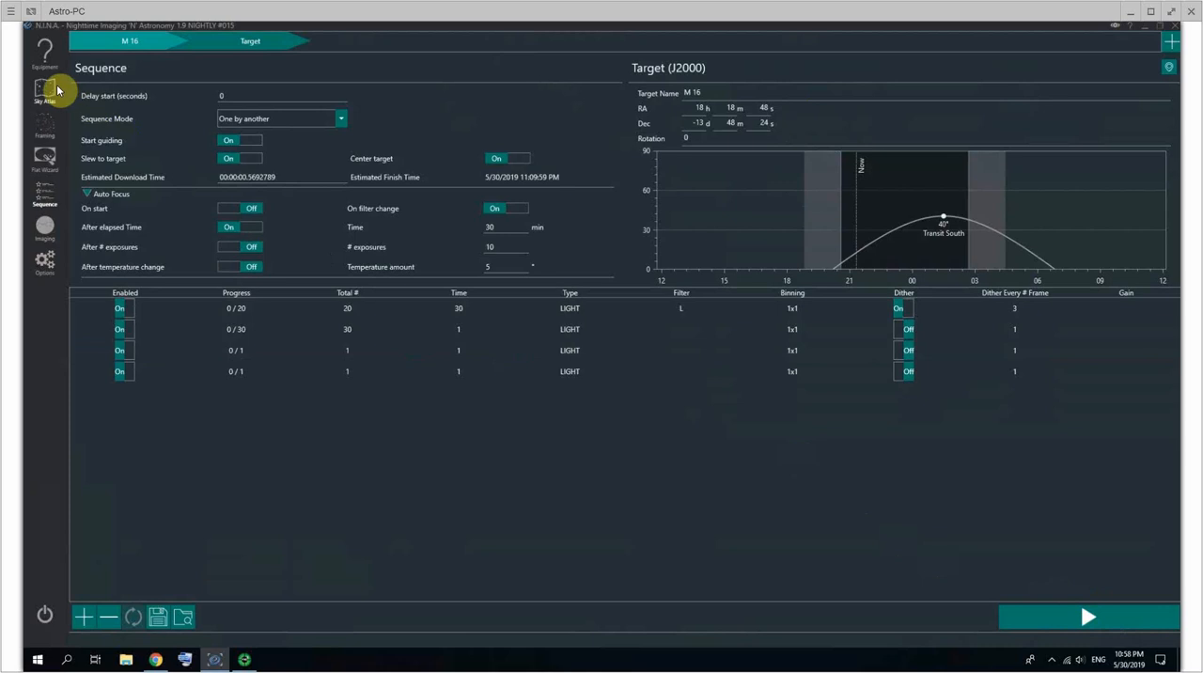
pyautogui.click(44, 49)
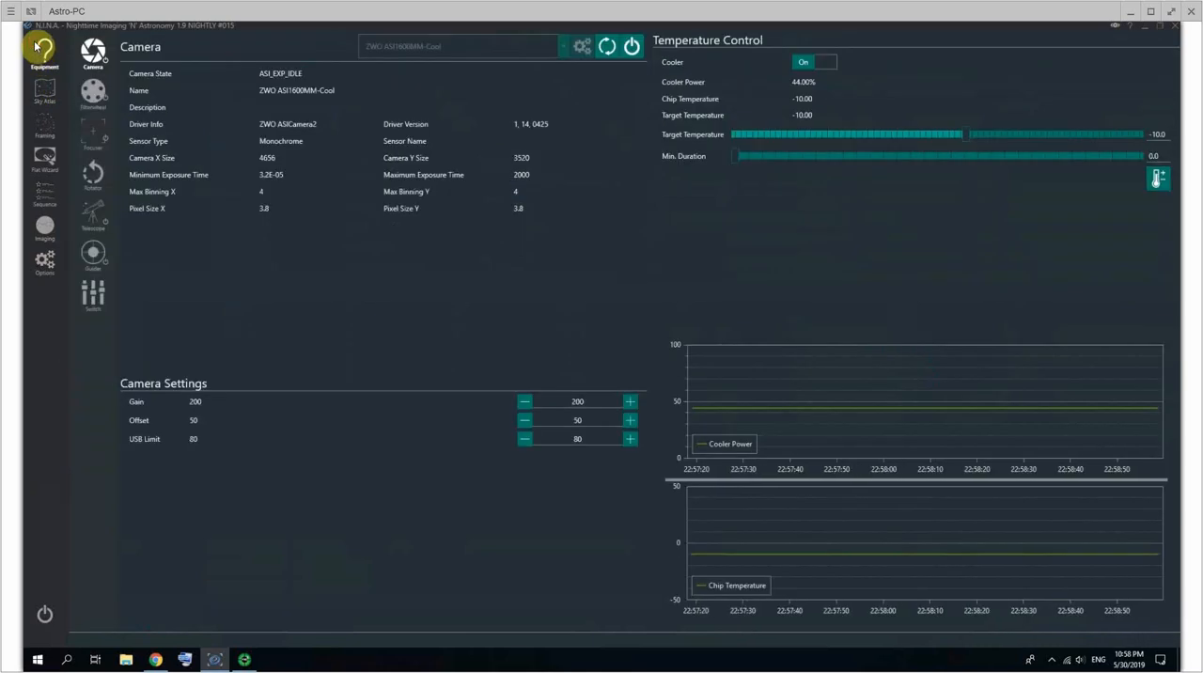
pyautogui.click(92, 221)
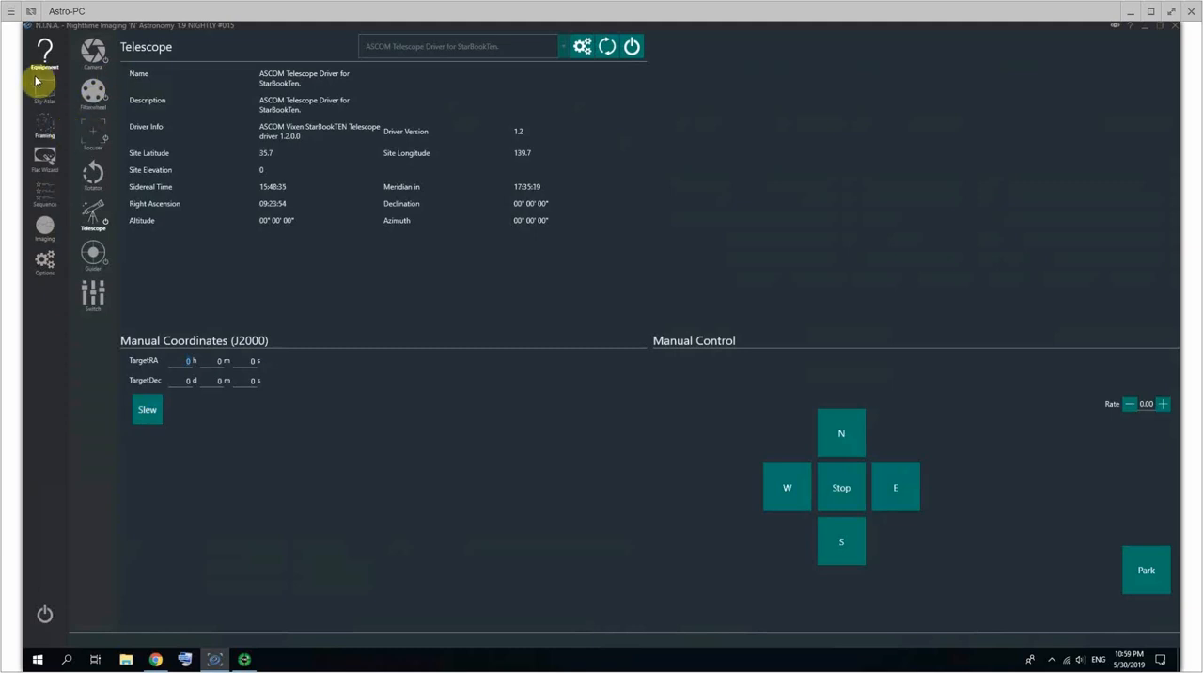
pyautogui.click(39, 103)
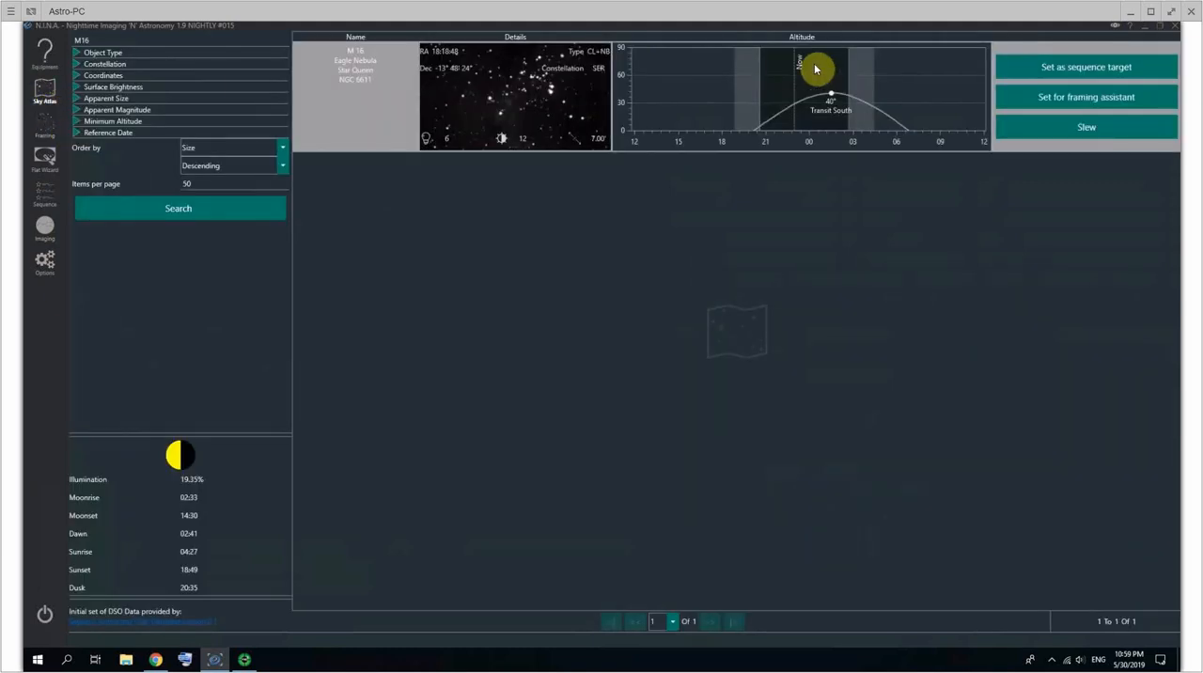
pyautogui.moveTo(38, 47)
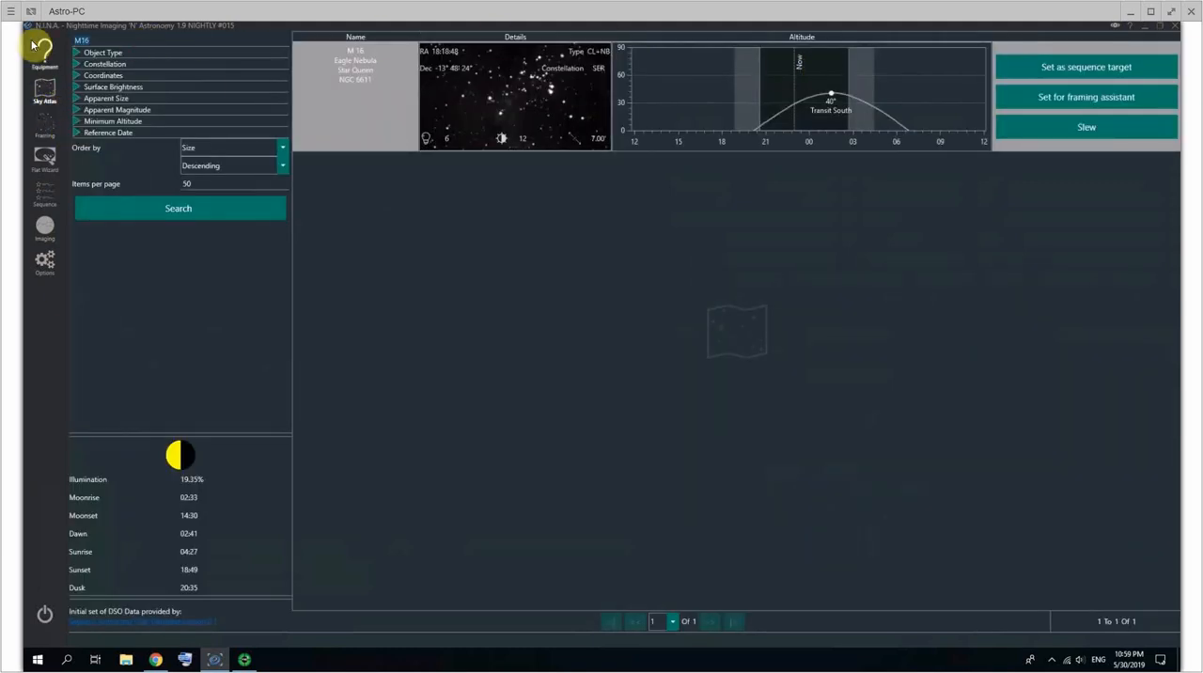
pyautogui.moveTo(1099, 139)
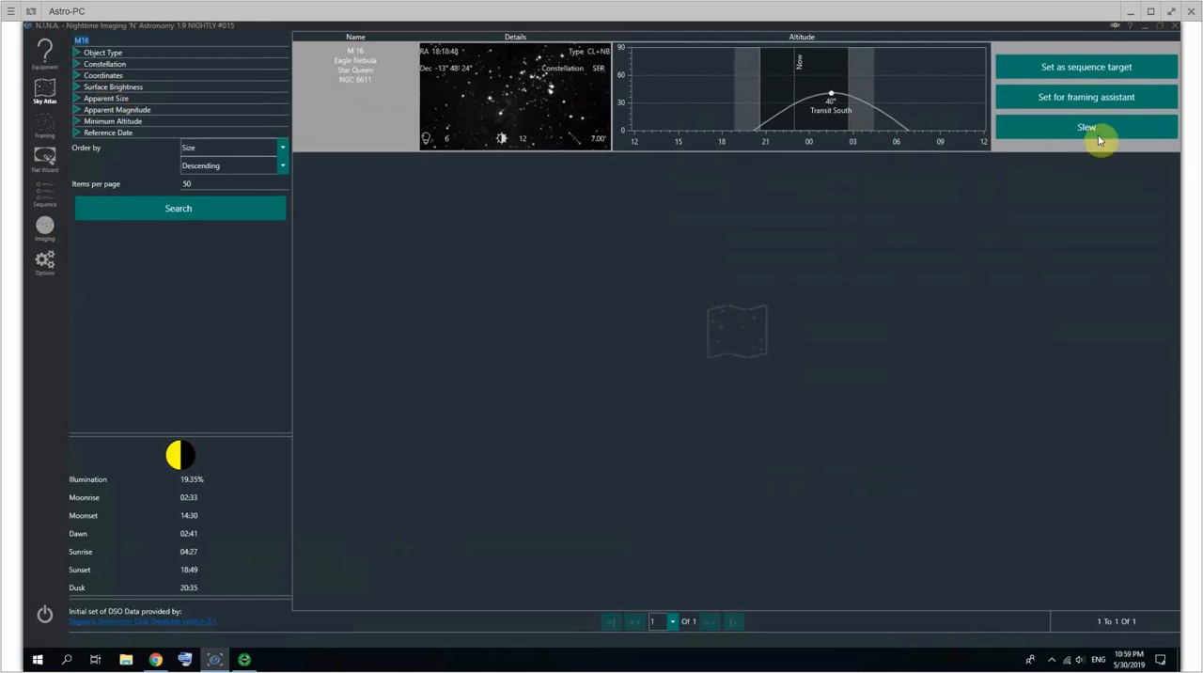
pyautogui.click(1084, 127)
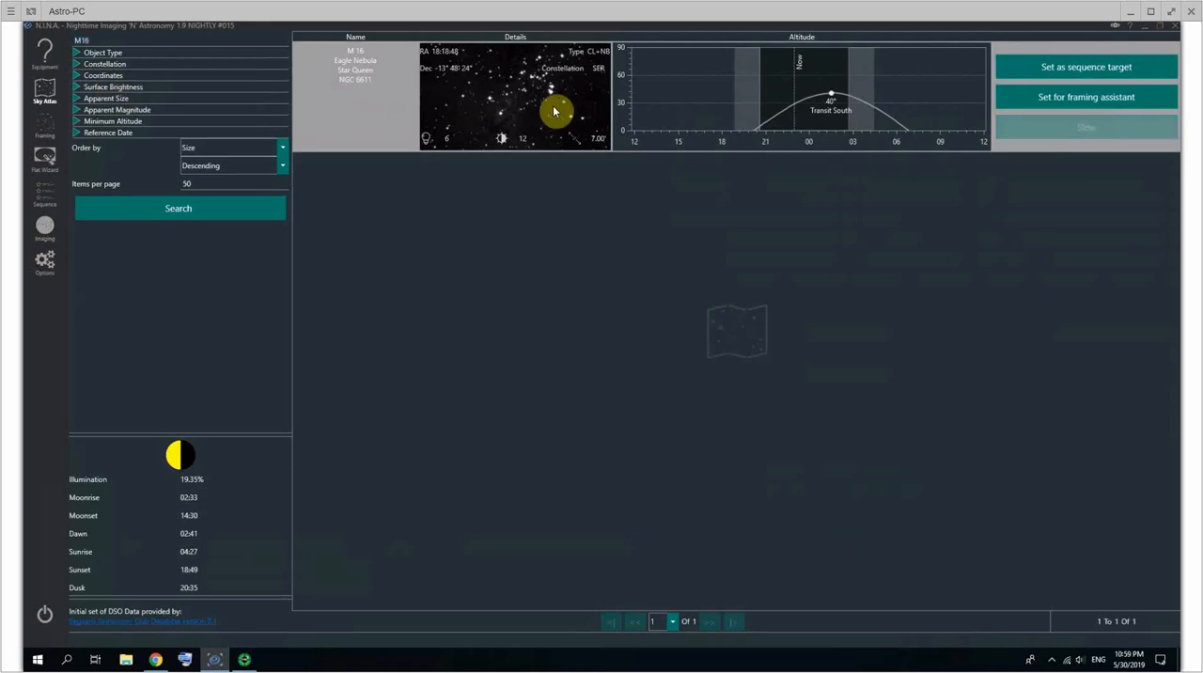
pyautogui.moveTo(934, 177)
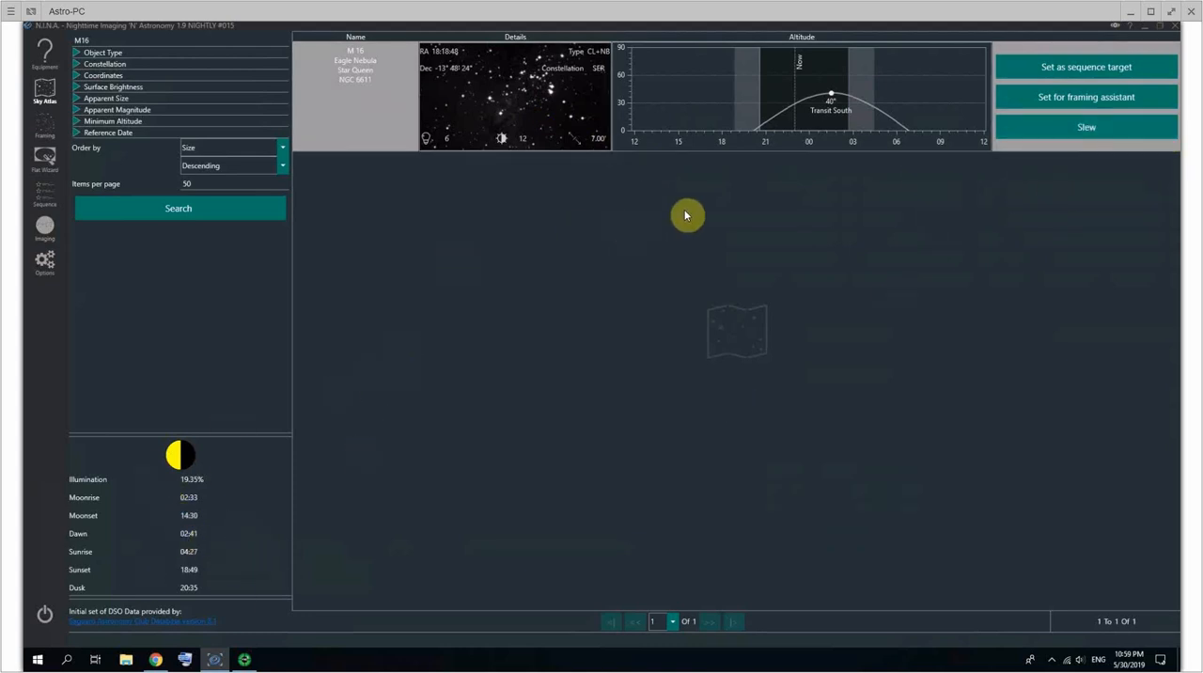
pyautogui.moveTo(1075, 103)
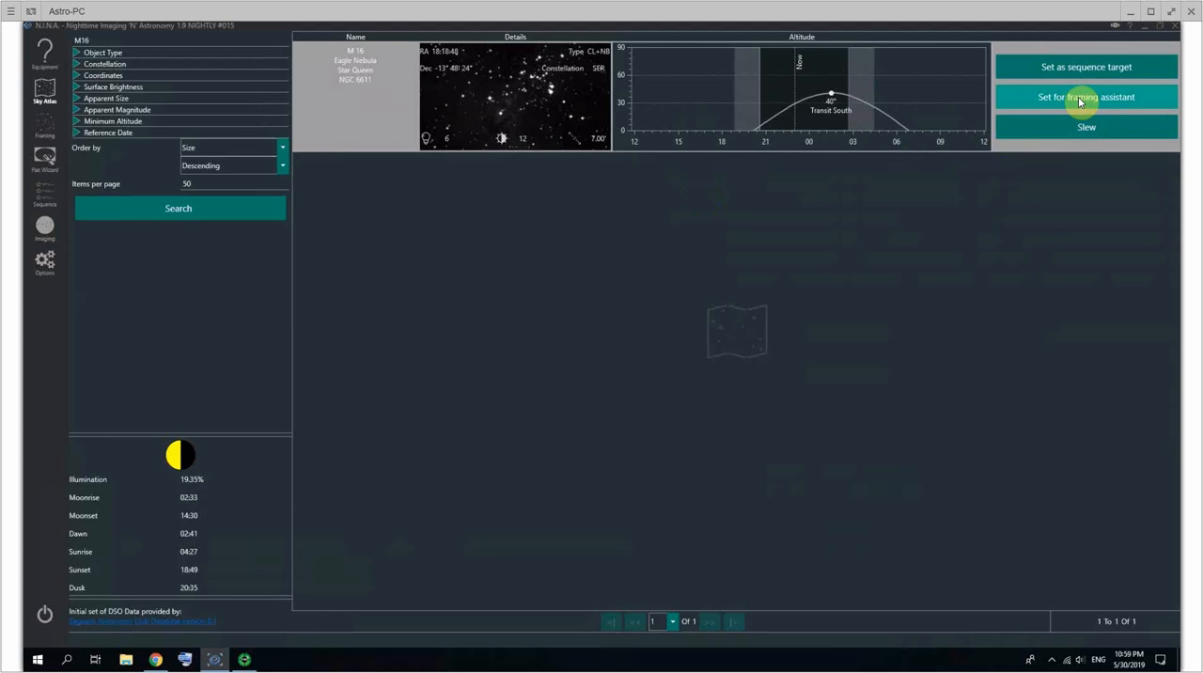
pyautogui.moveTo(1054, 101)
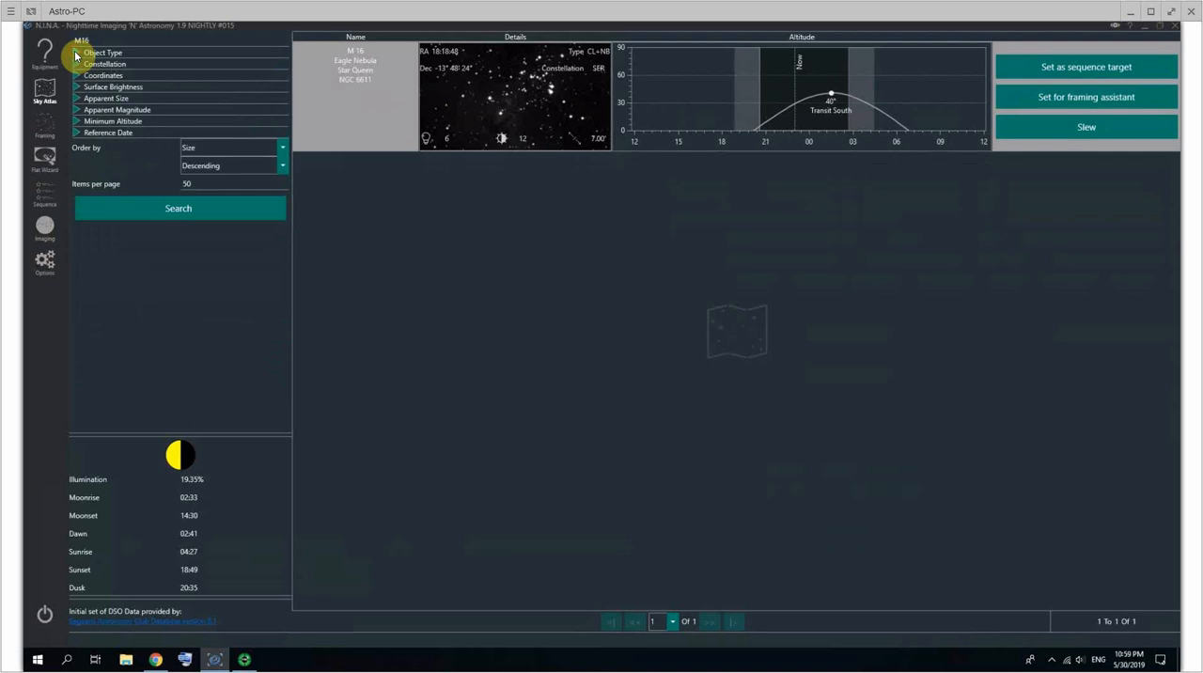
pyautogui.moveTo(181, 271)
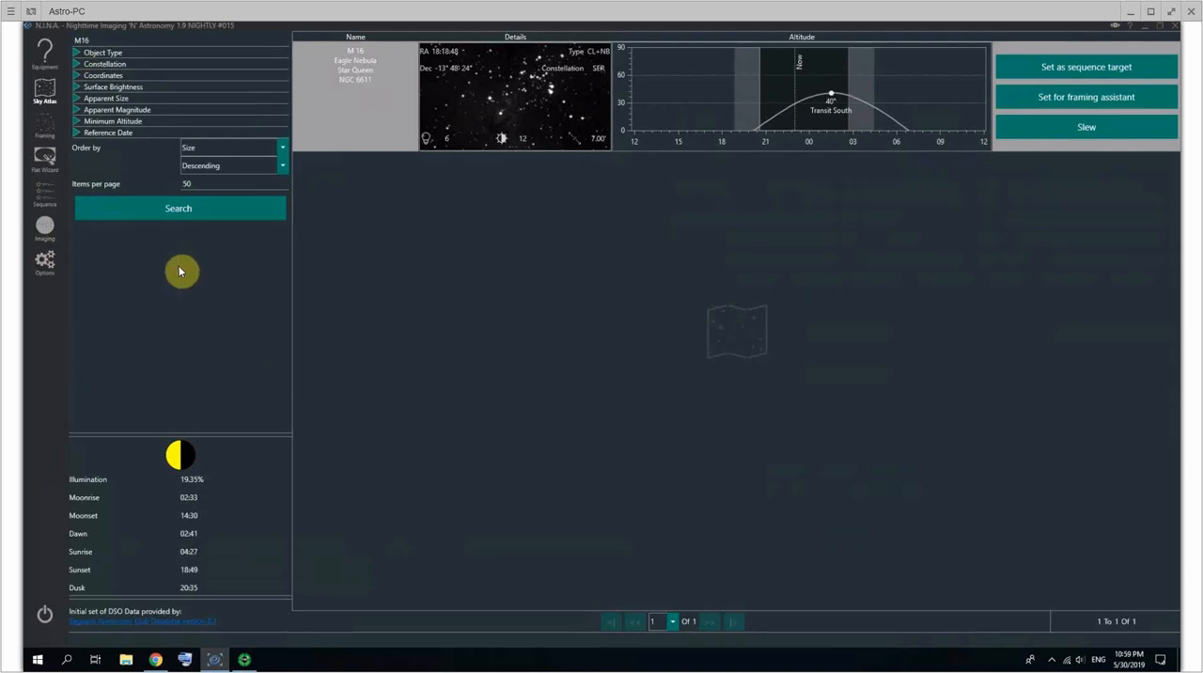
pyautogui.moveTo(1074, 98)
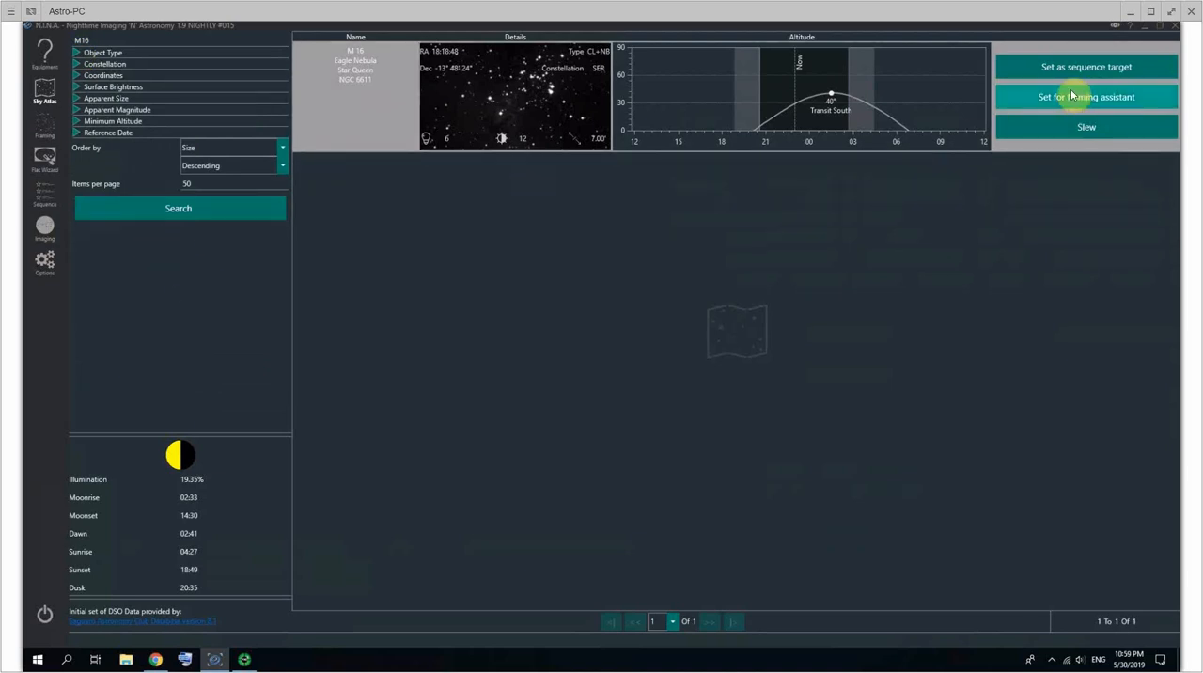
pyautogui.moveTo(1103, 69)
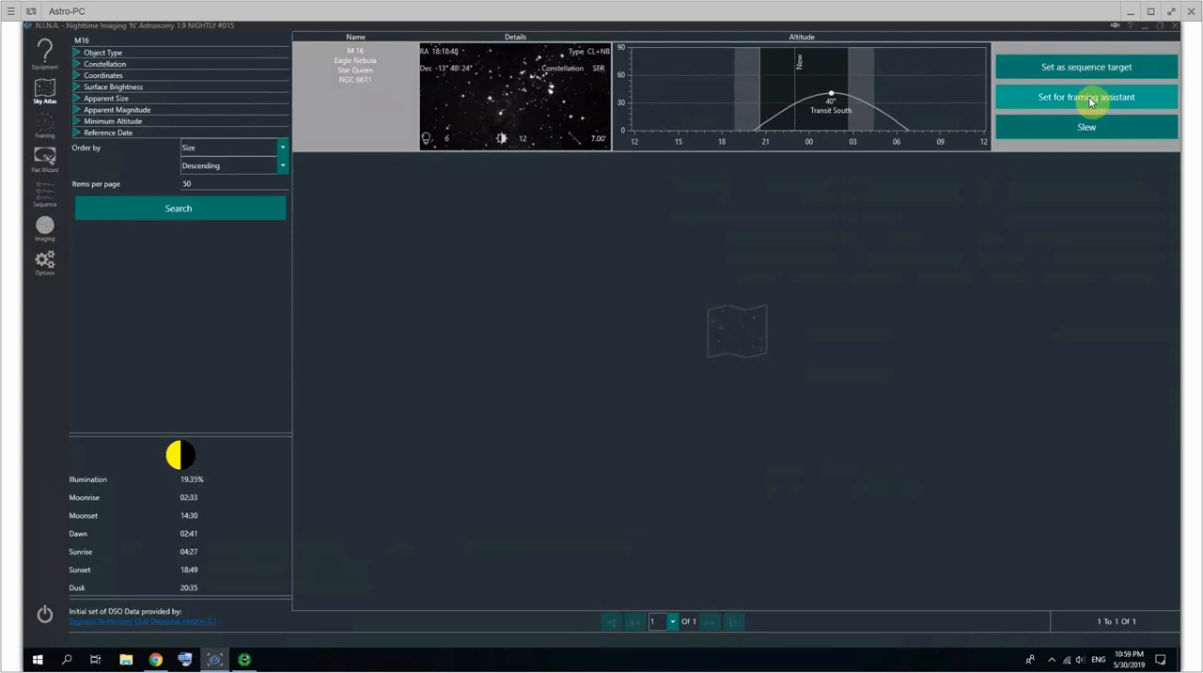
# Send M16 to the framing assistant and adjust the offline sky-atlas frame around the nebula
pyautogui.click(1093, 97)
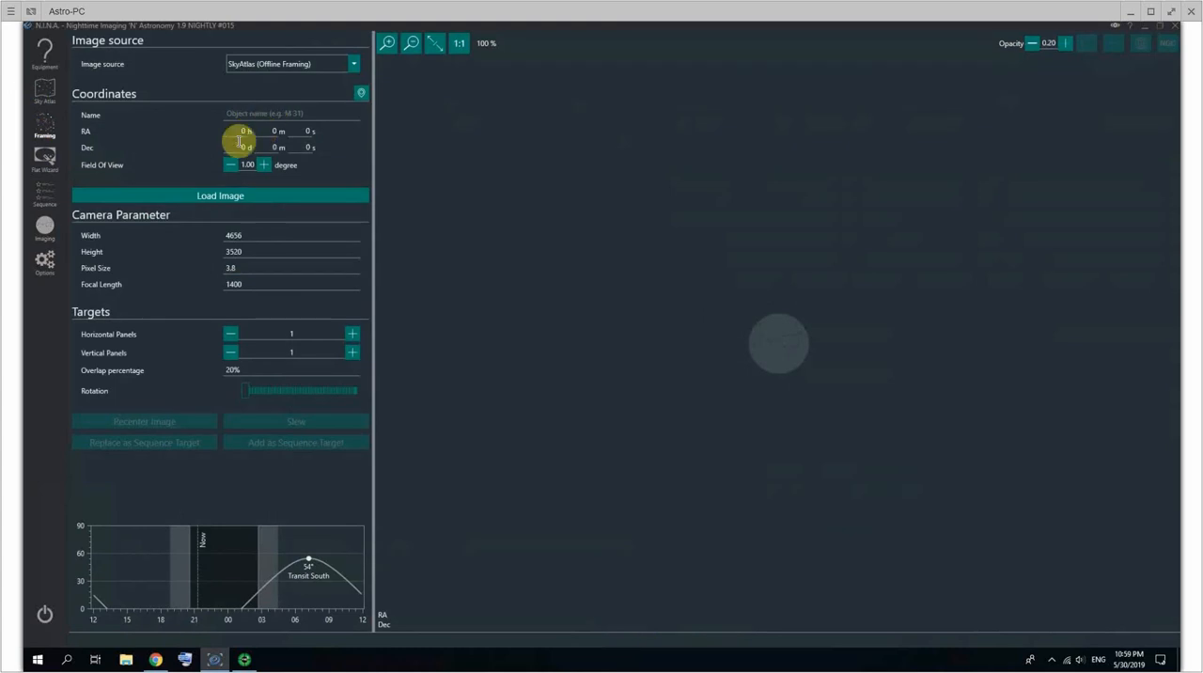
pyautogui.moveTo(320, 156)
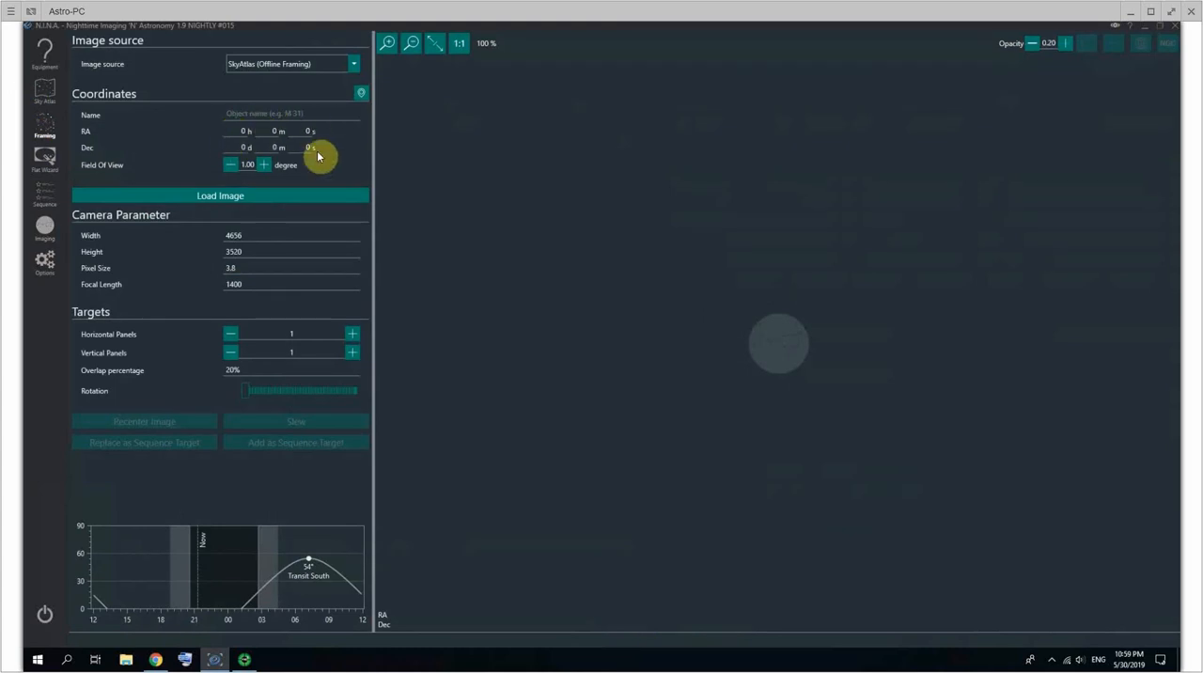
pyautogui.moveTo(254, 112)
pyautogui.write('Eagle Nebula')
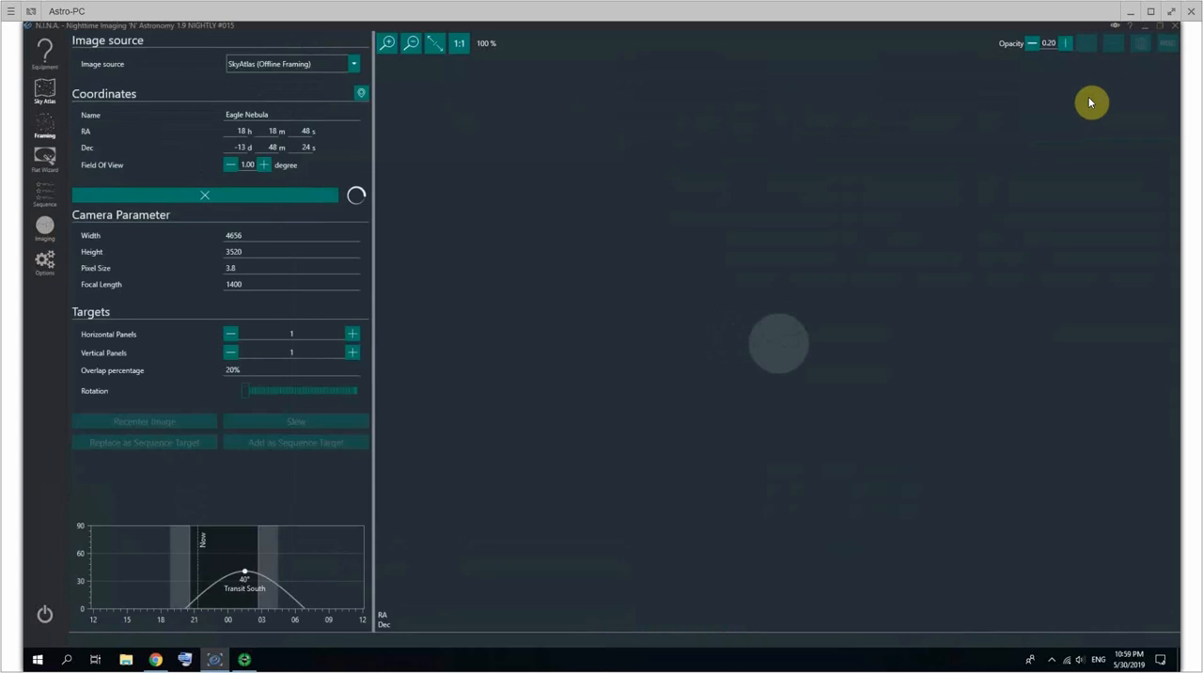
pyautogui.click(233, 180)
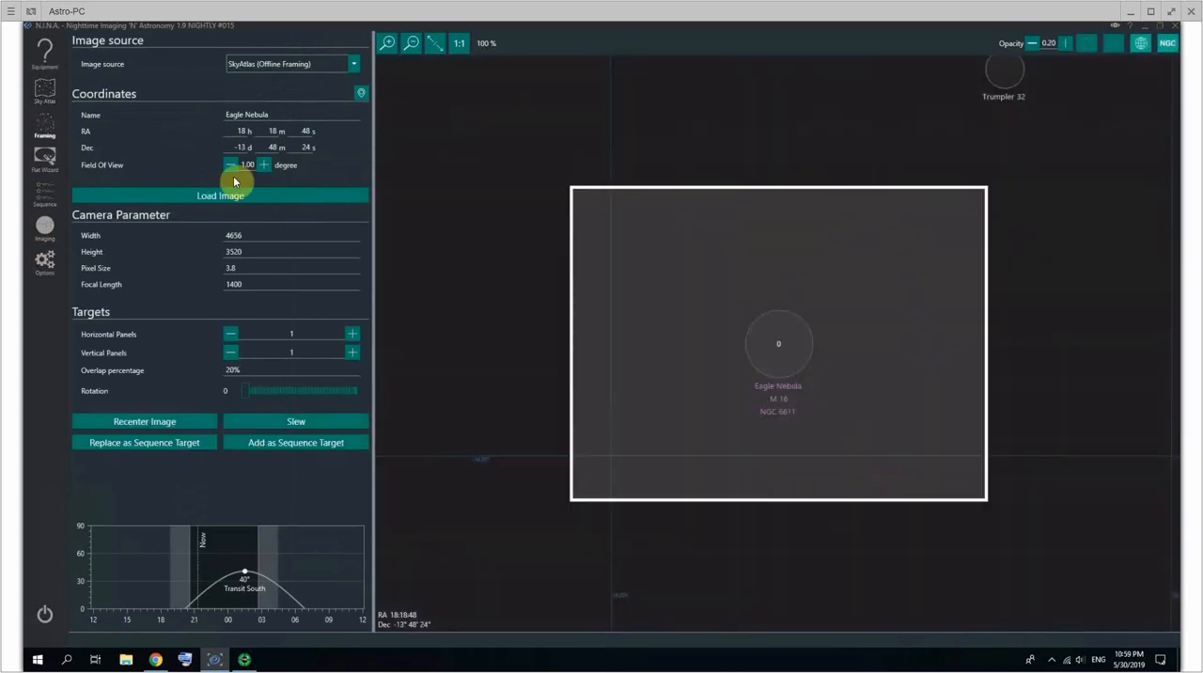
pyautogui.moveTo(309, 68)
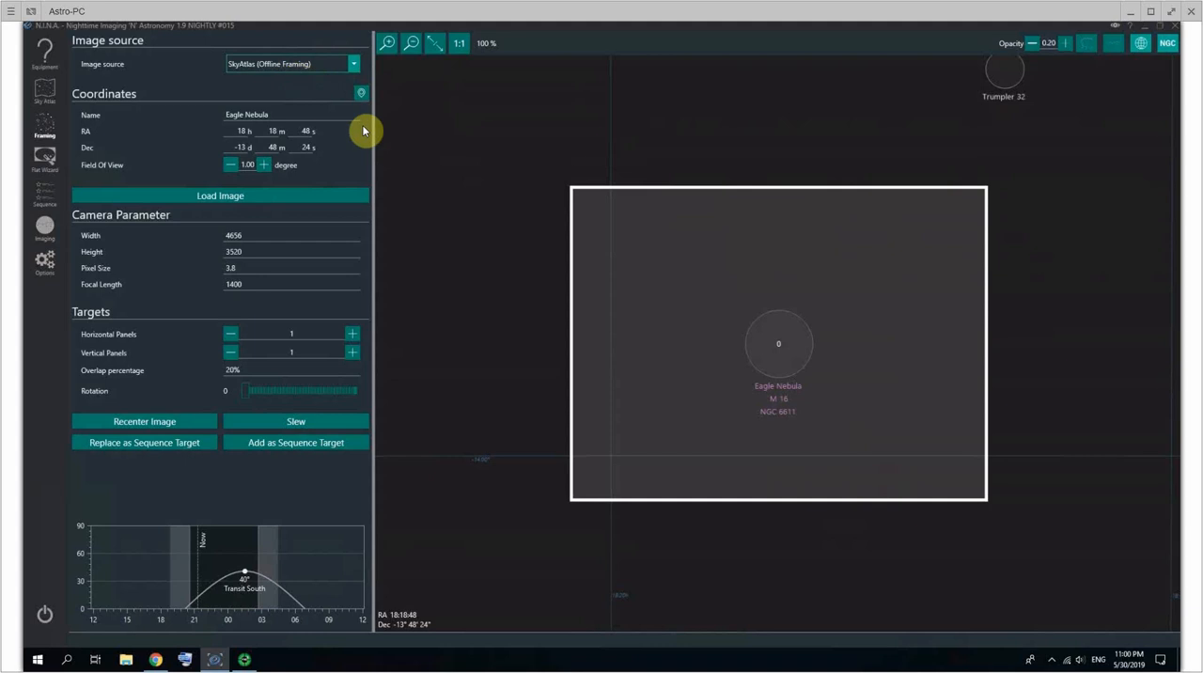
pyautogui.moveTo(363, 130); pyautogui.dragTo(942, 366)
pyautogui.write('15')
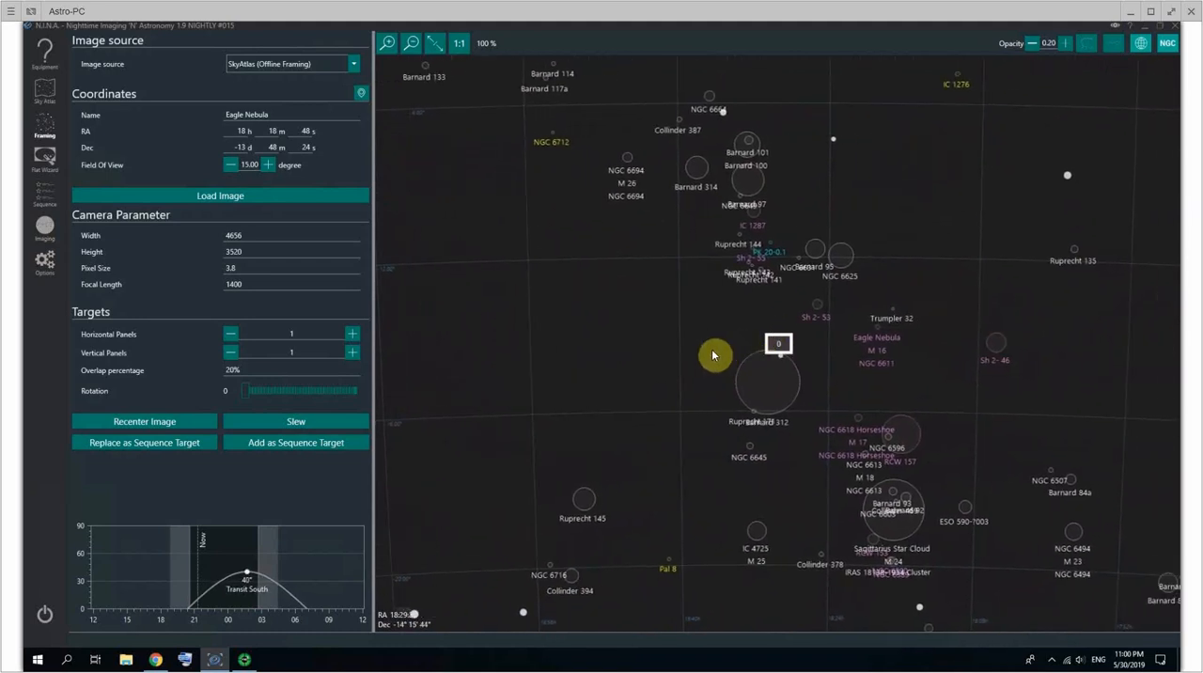
pyautogui.moveTo(714, 355); pyautogui.dragTo(672, 376)
pyautogui.write('1')
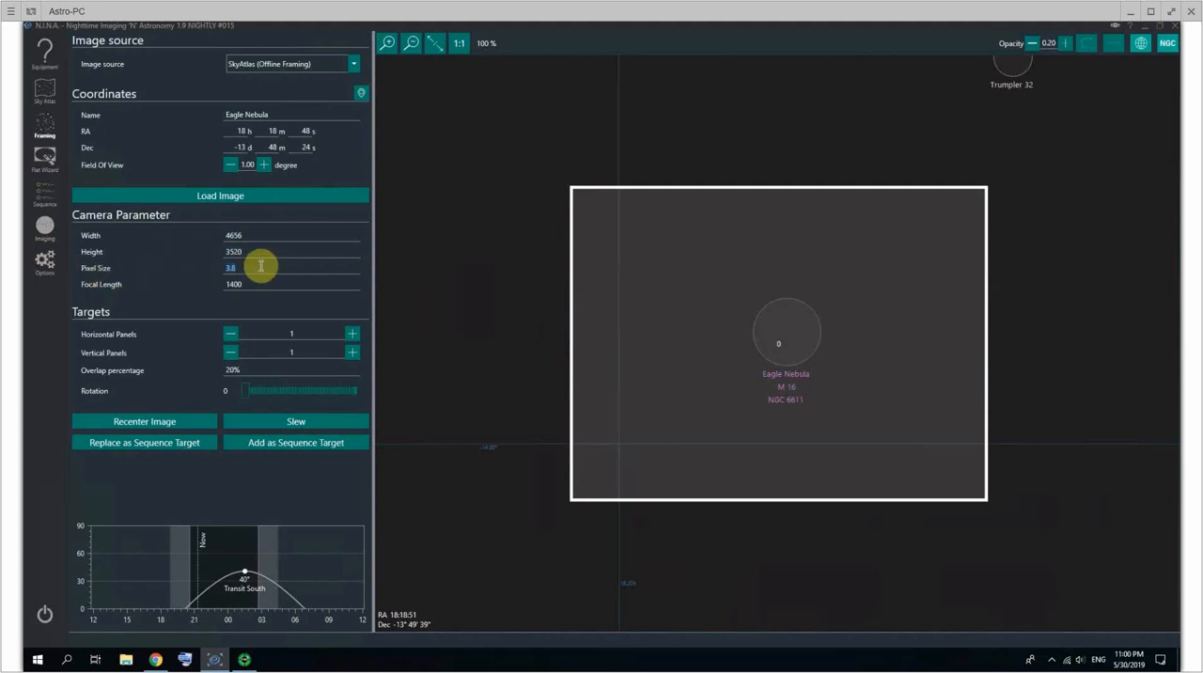
# Compare framing camera values with the saved equipment settings: 3.8 µm pixels, 1400 mm focal length
pyautogui.click(41, 263)
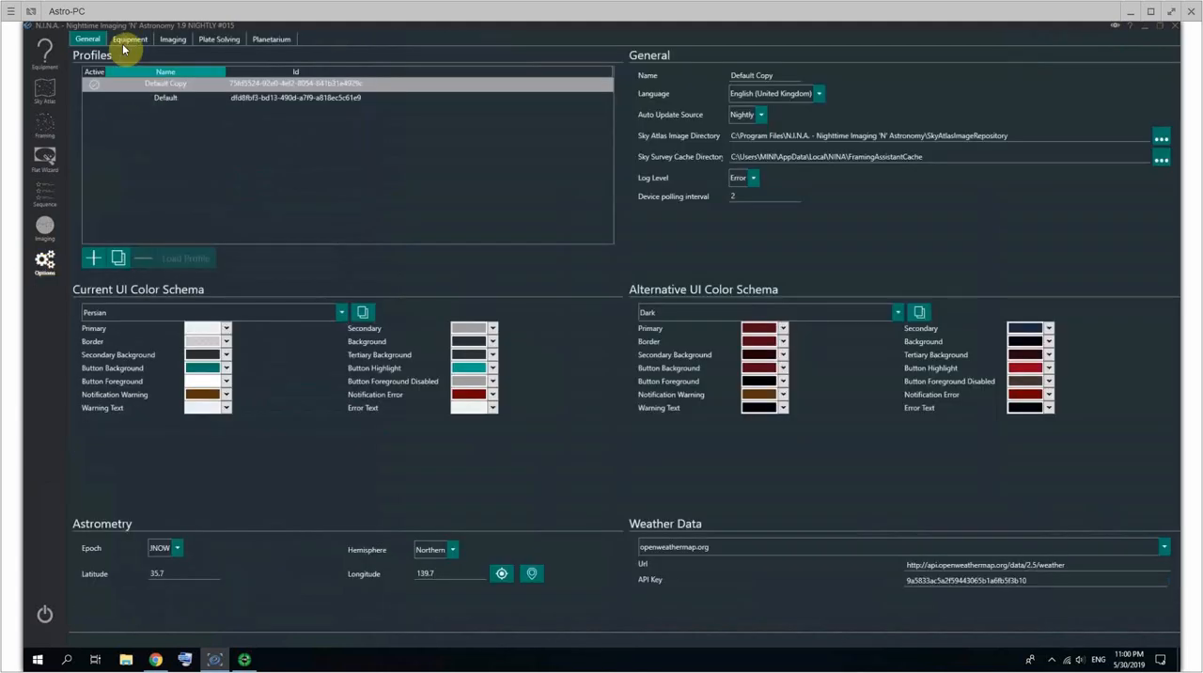
pyautogui.click(132, 39)
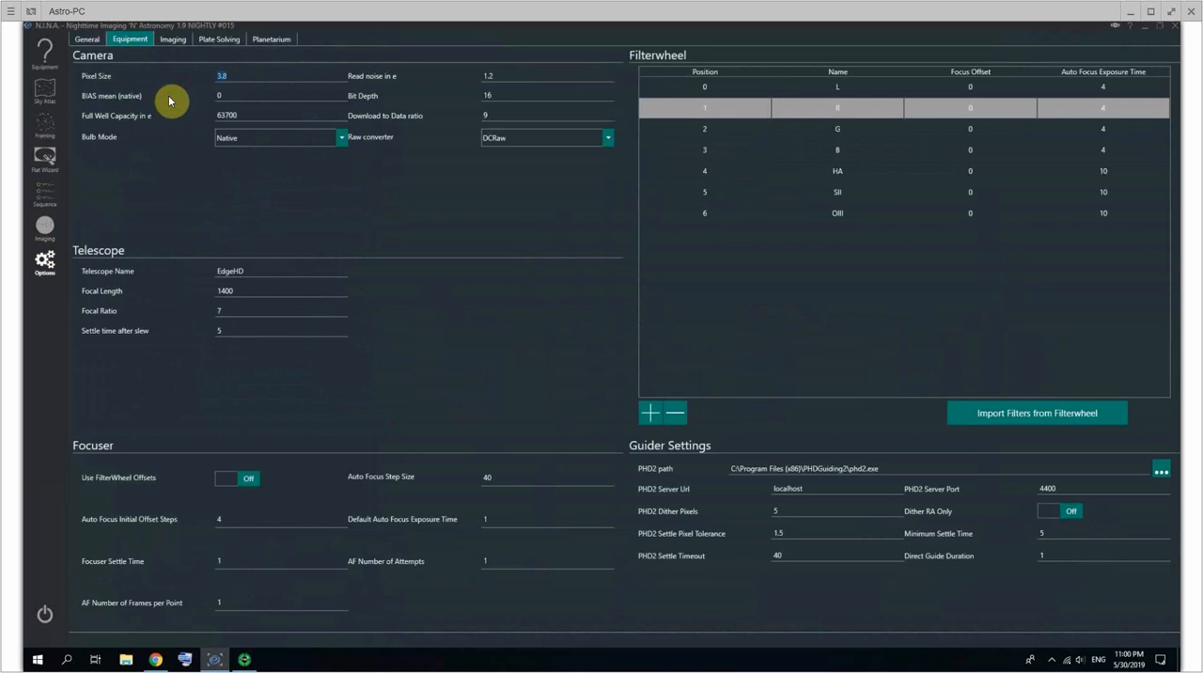
pyautogui.click(42, 131)
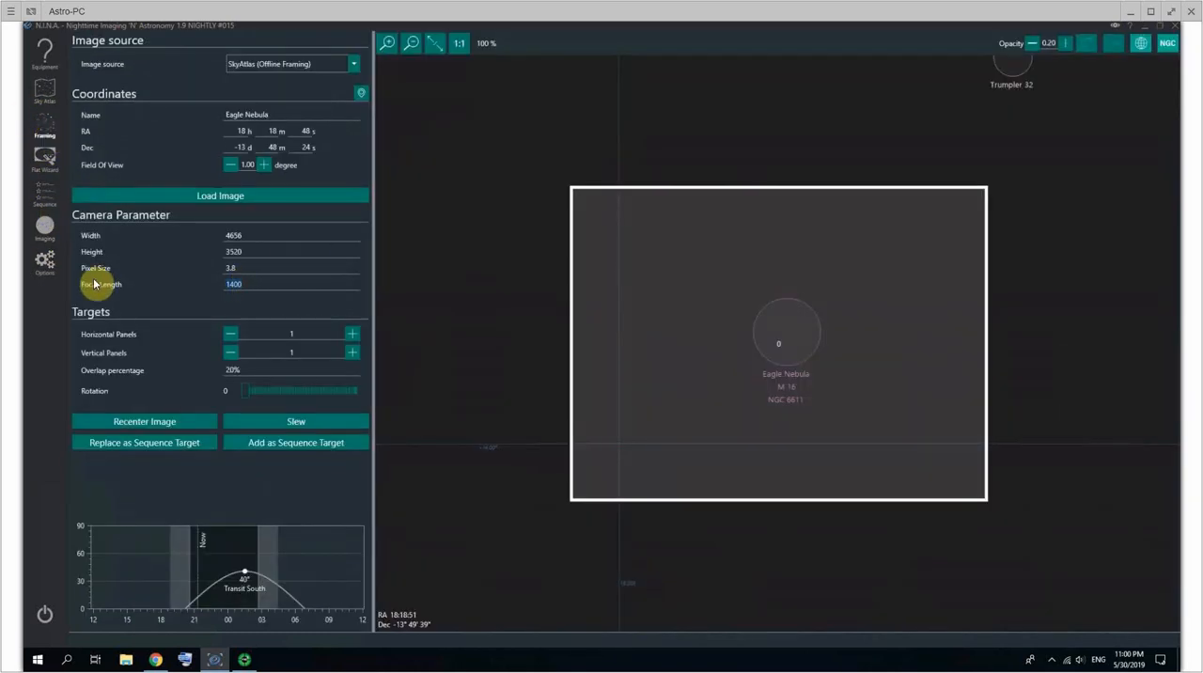
pyautogui.click(39, 273)
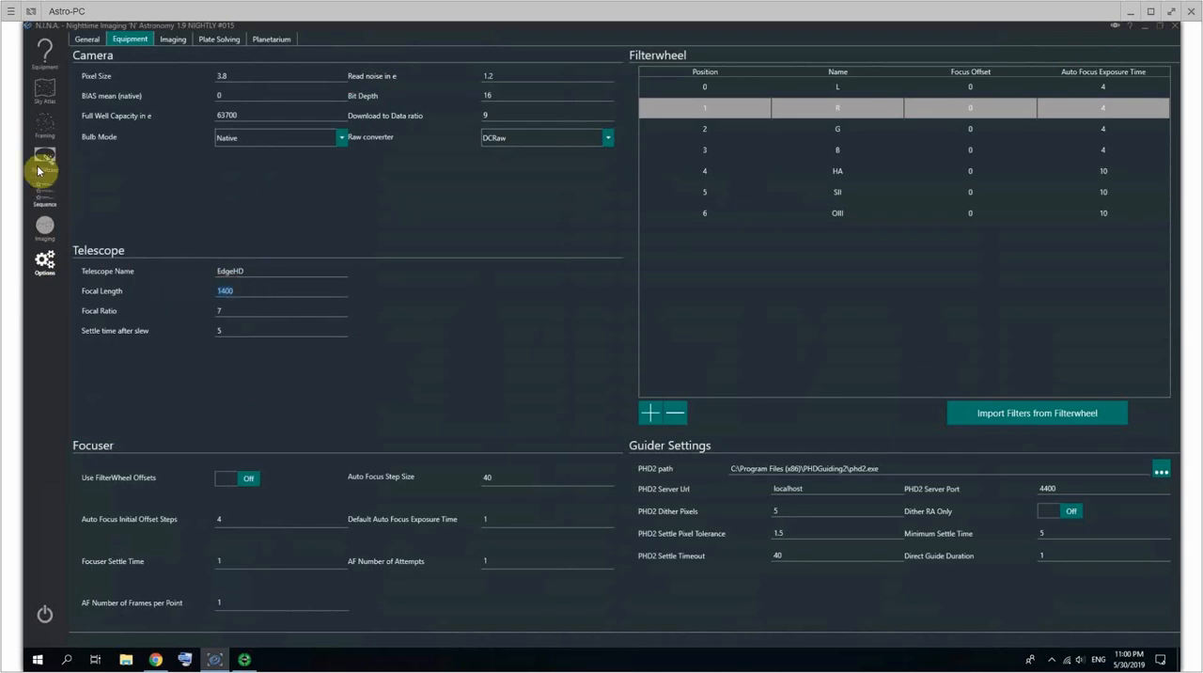
pyautogui.click(38, 117)
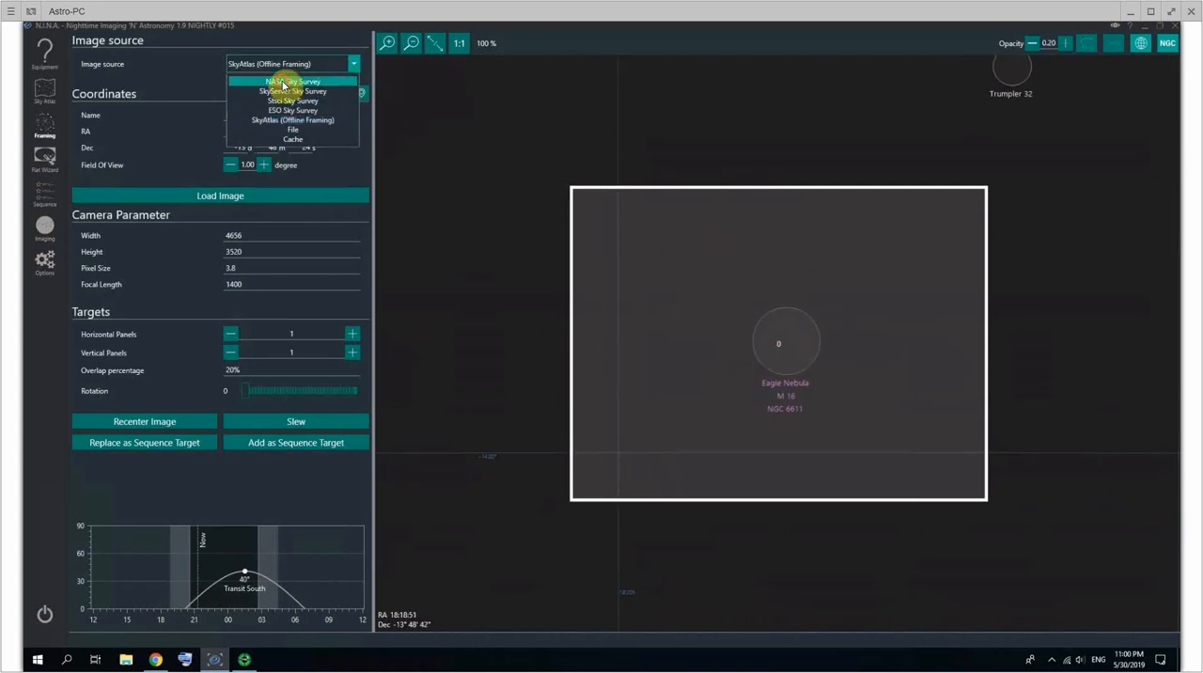
# Load the NASA Sky Survey image of M16, preview frame rotations, and reset rotation to 0
pyautogui.click(298, 80)
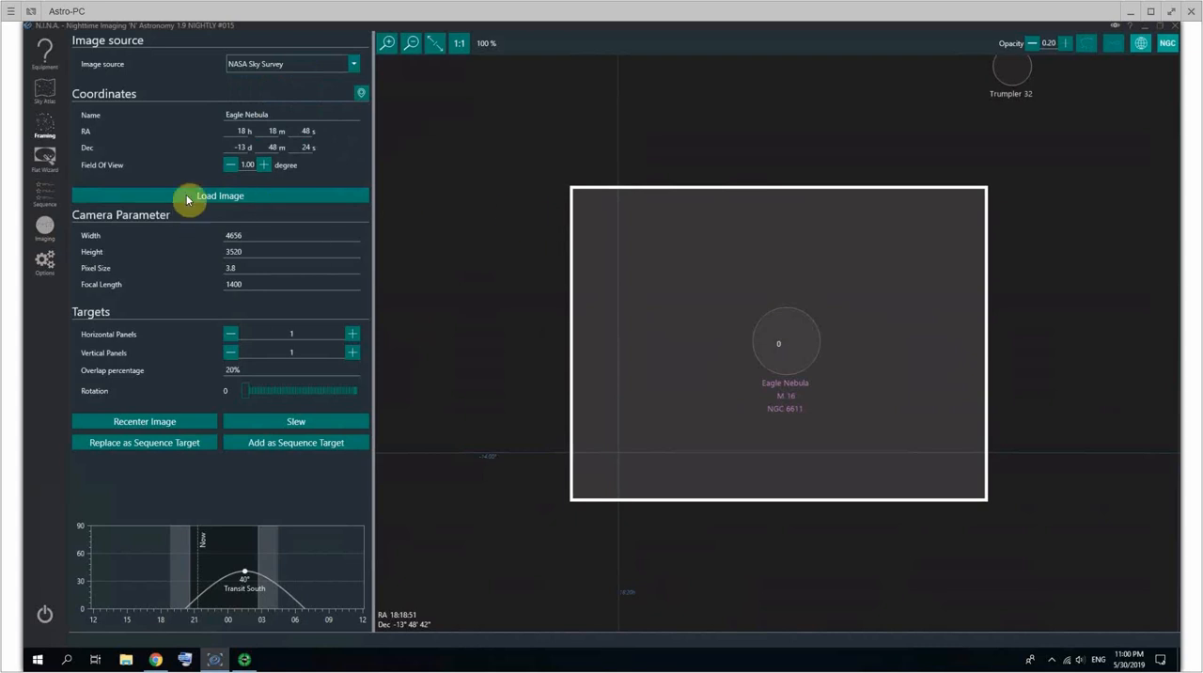
pyautogui.click(220, 196)
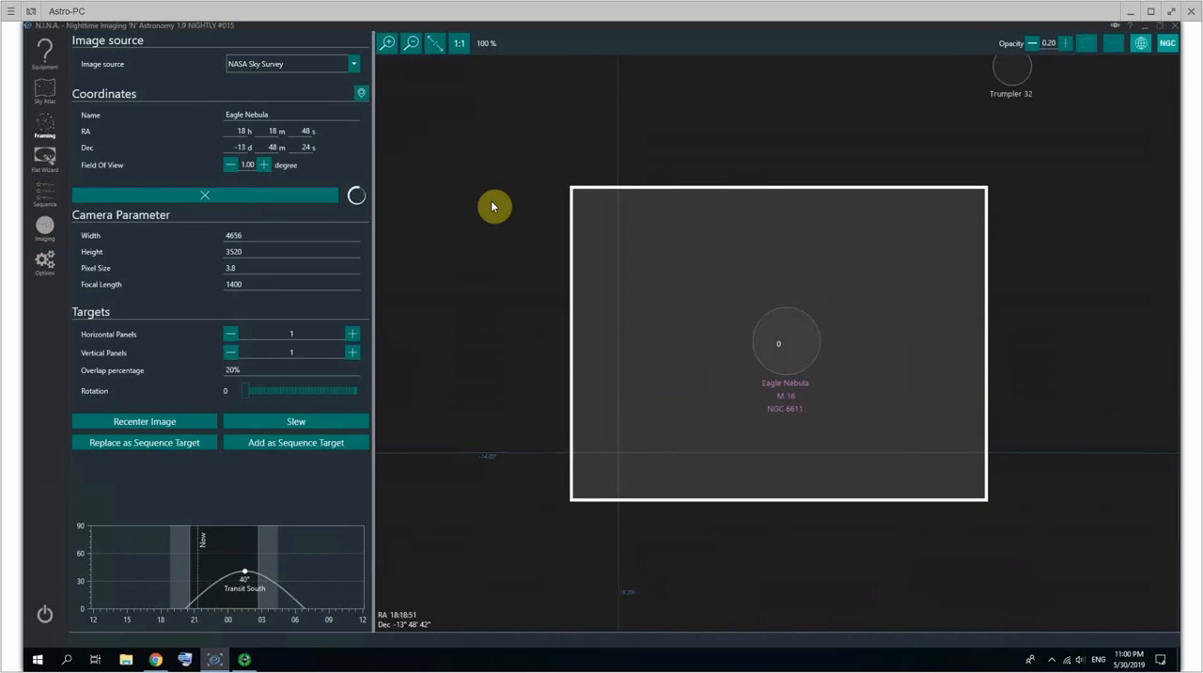
pyautogui.moveTo(489, 210)
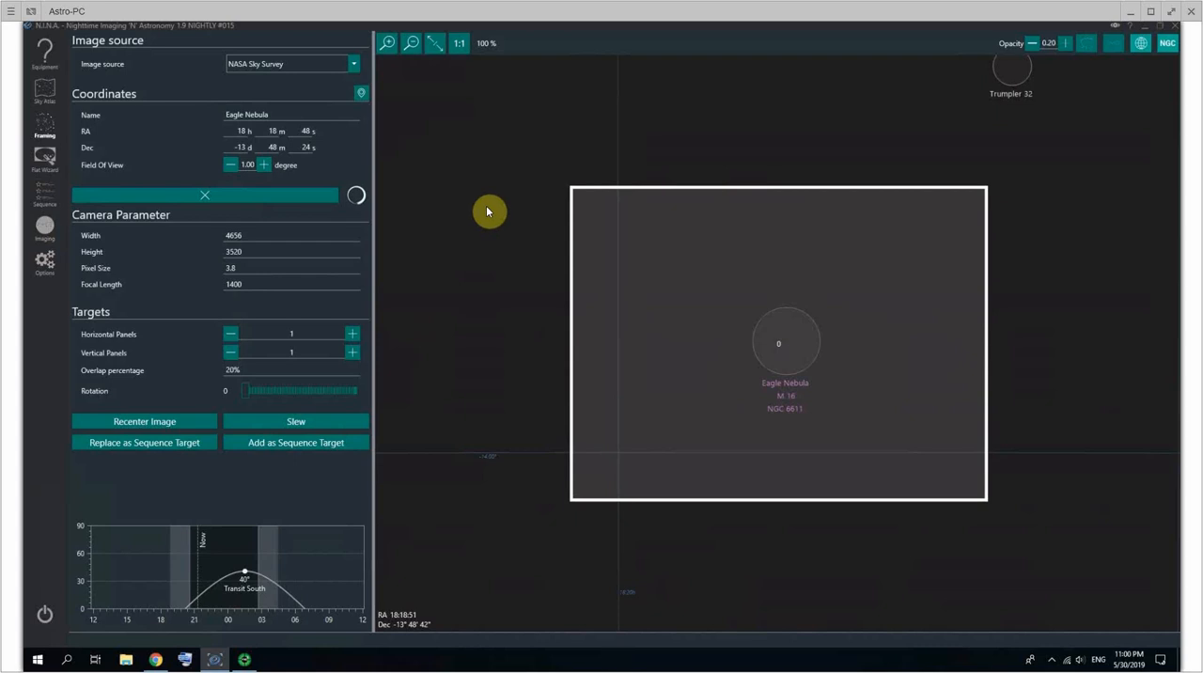
pyautogui.moveTo(73, 348)
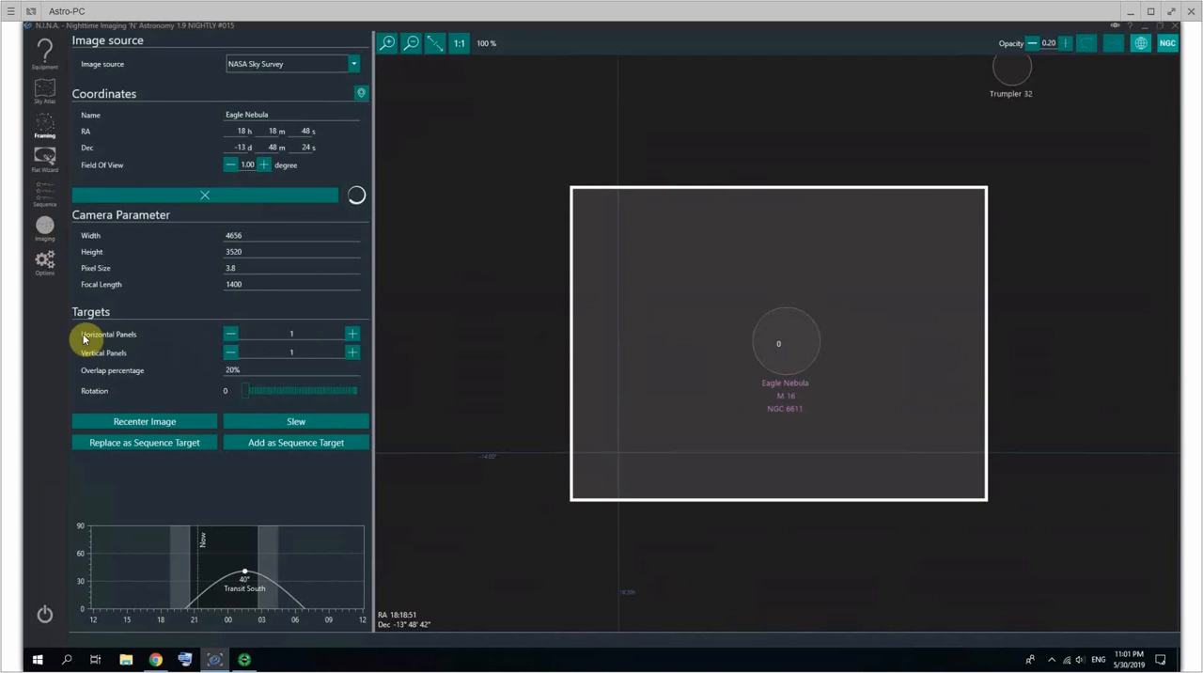
pyautogui.moveTo(215, 360)
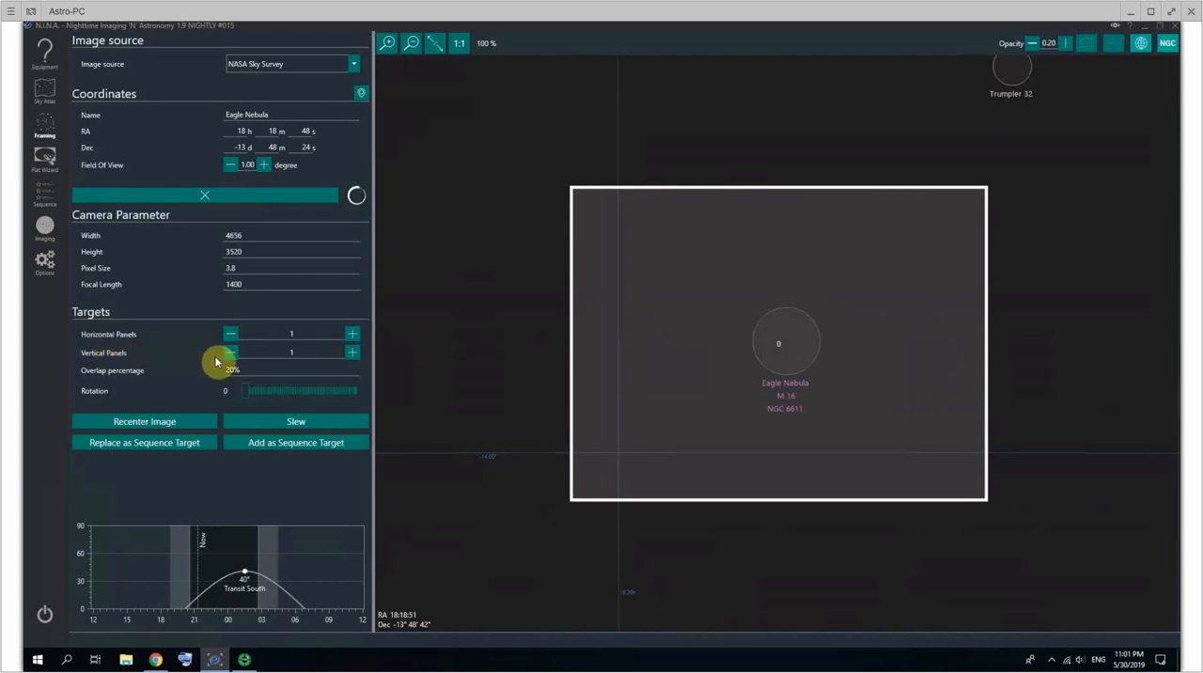
pyautogui.moveTo(245, 390); pyautogui.dragTo(292, 390)
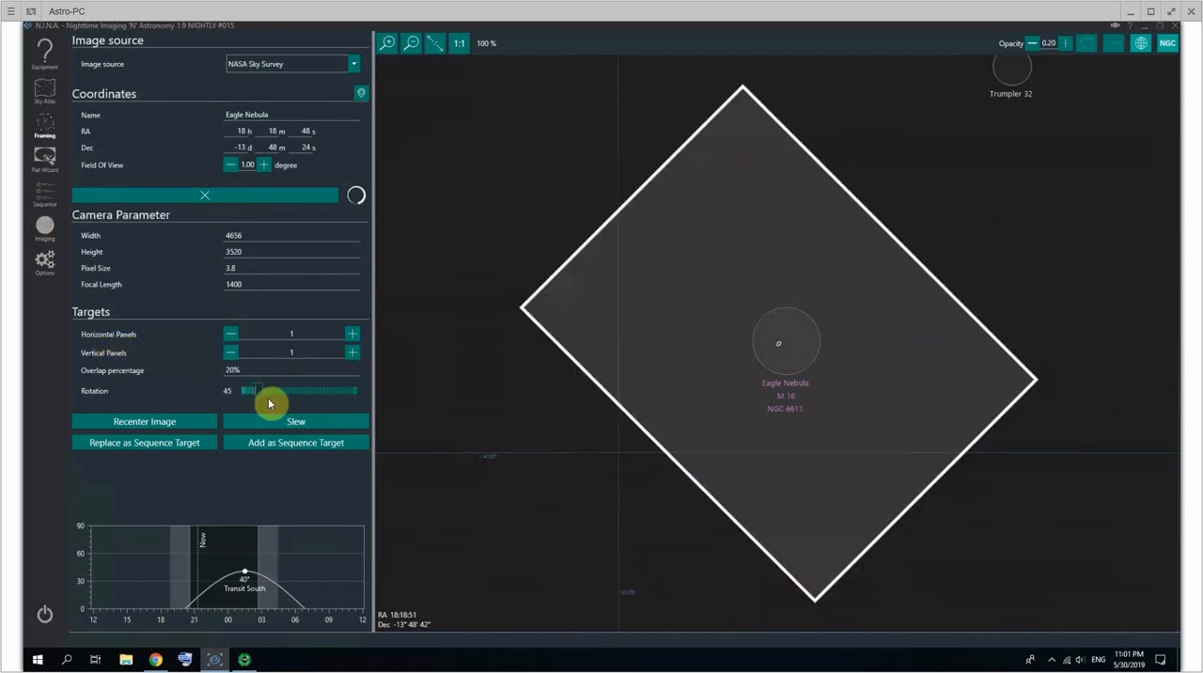
pyautogui.moveTo(272, 390); pyautogui.dragTo(286, 390)
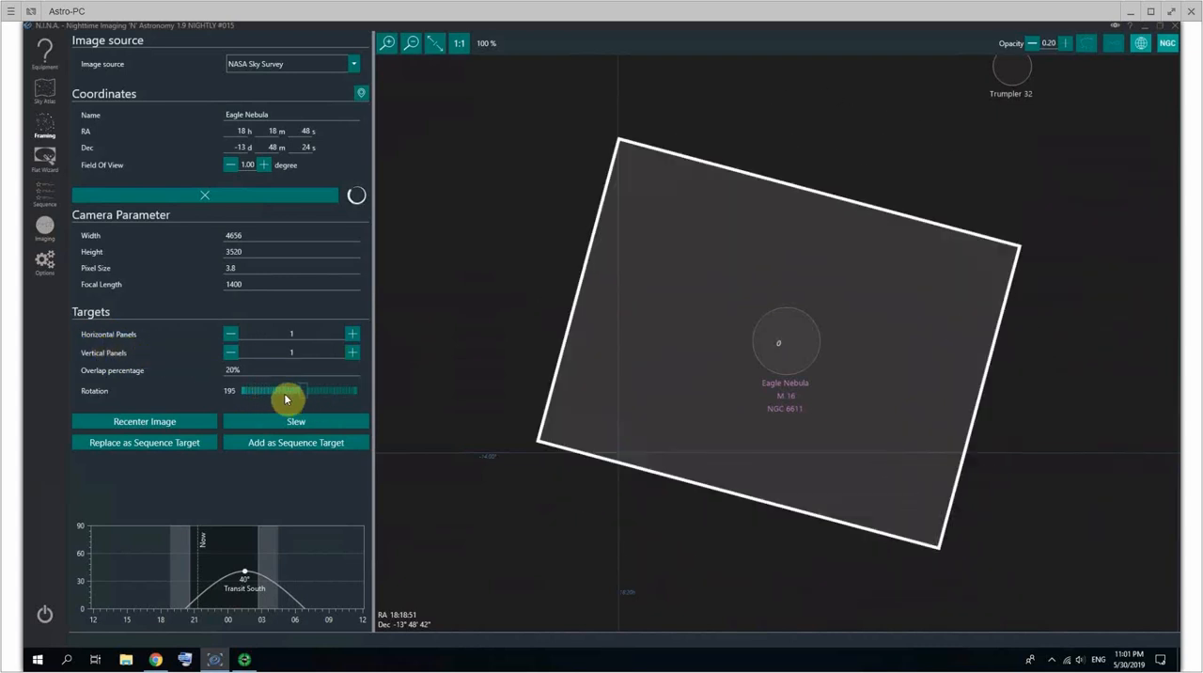
pyautogui.moveTo(286, 390); pyautogui.dragTo(243, 390)
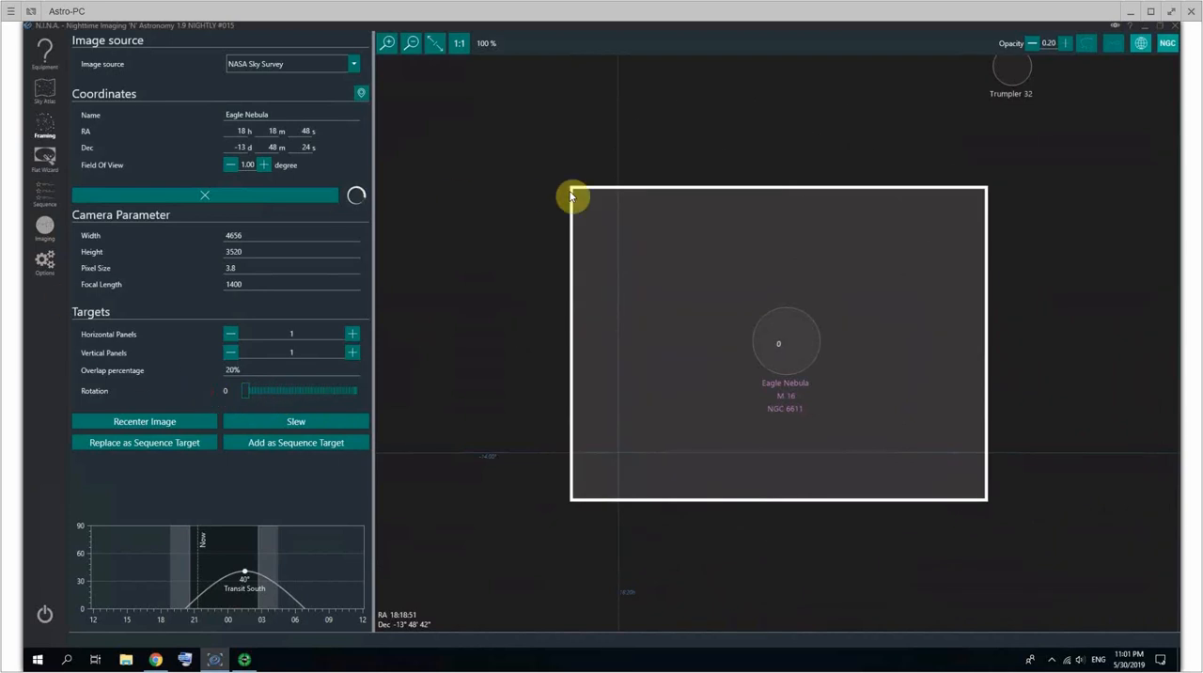
pyautogui.moveTo(466, 332)
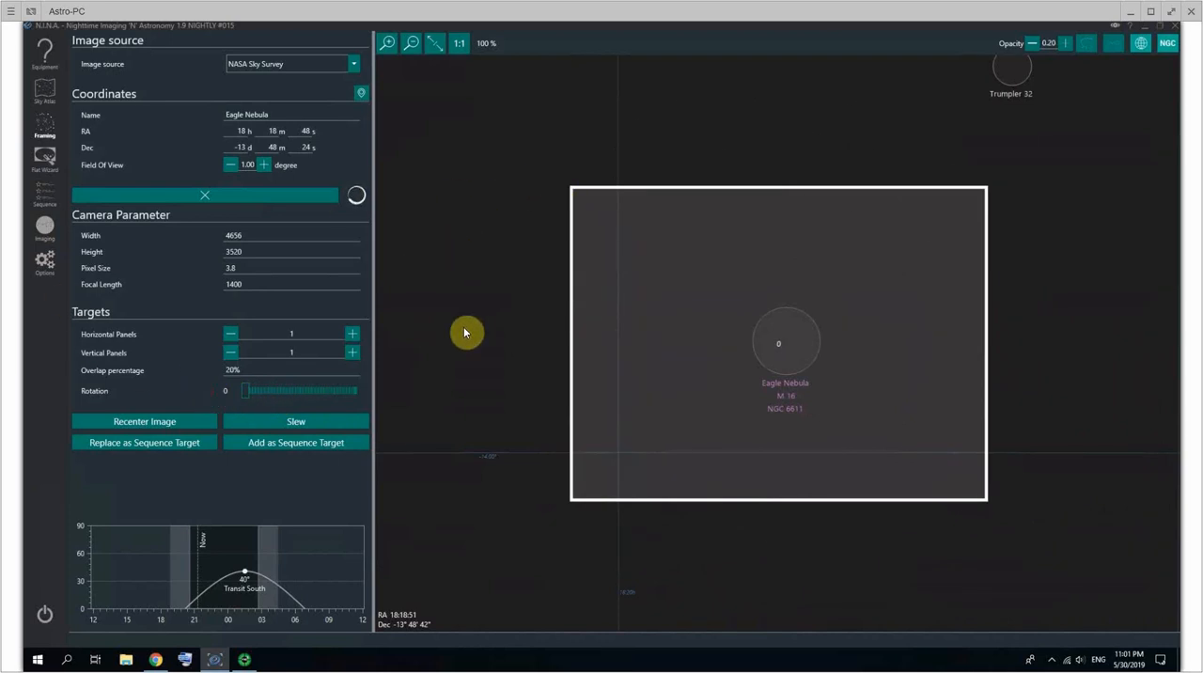
pyautogui.moveTo(439, 201)
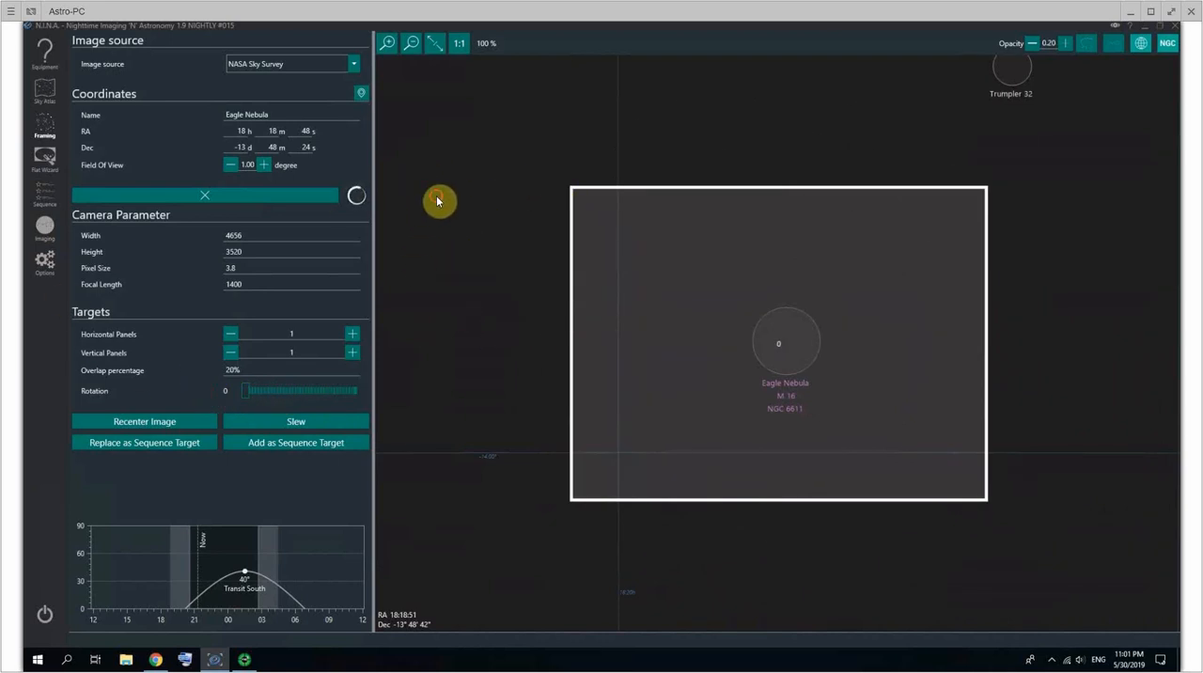
pyautogui.click(204, 195)
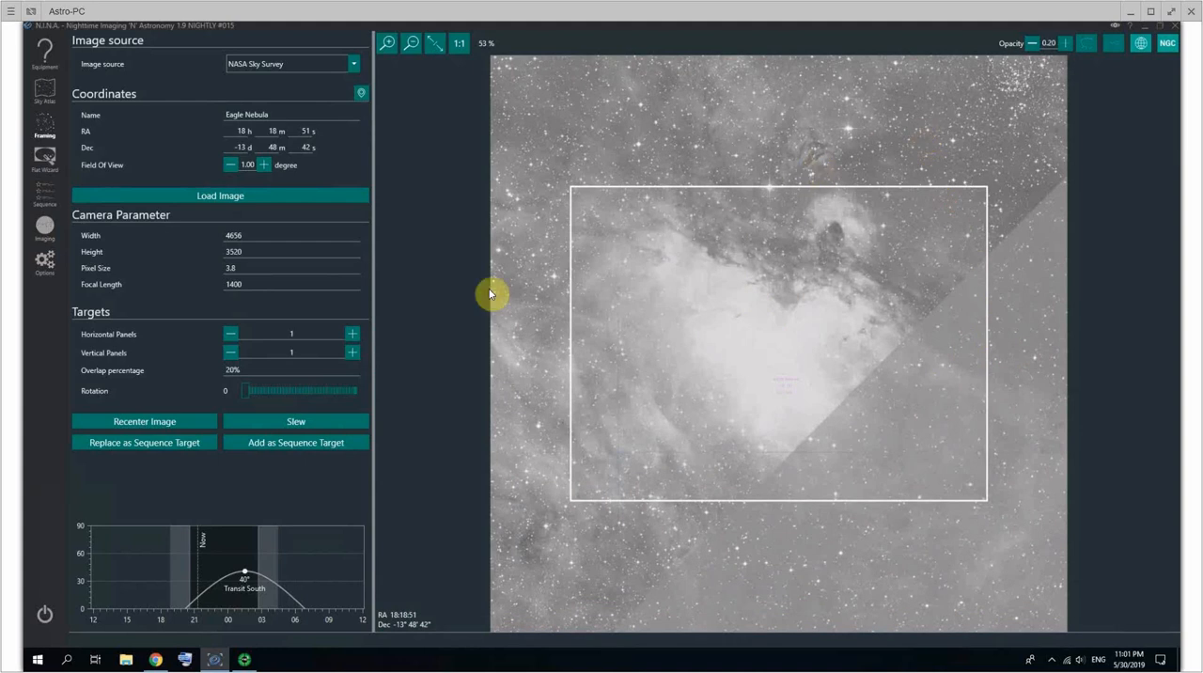
pyautogui.moveTo(146, 227)
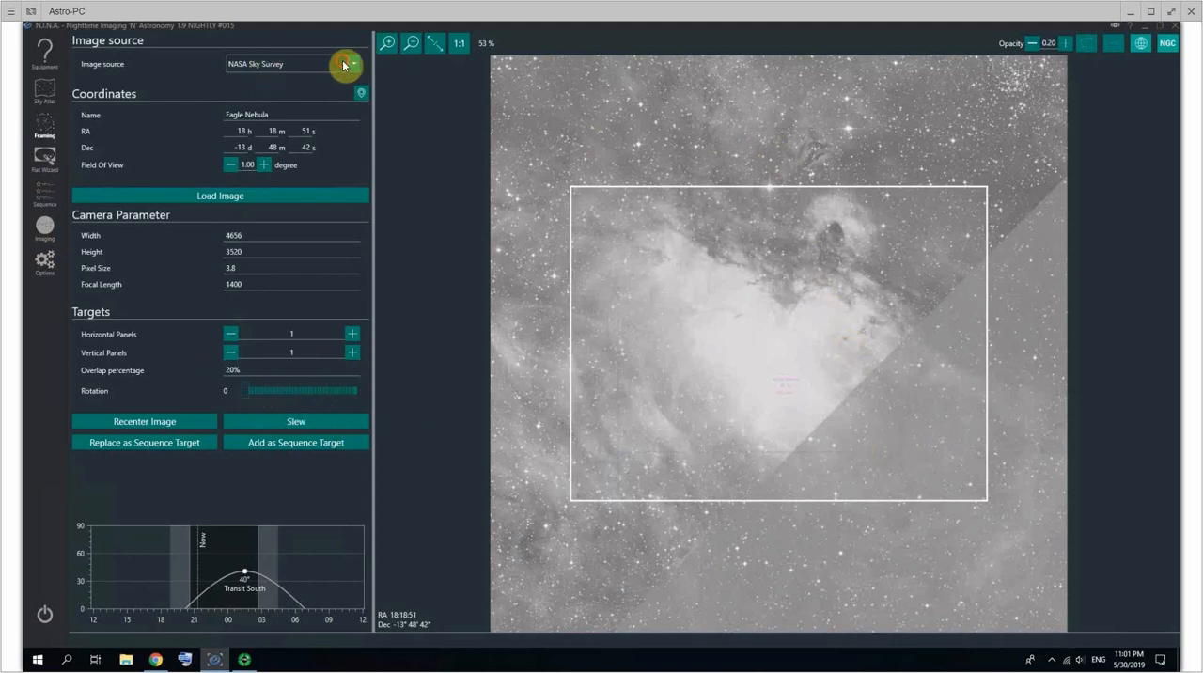
# Drag the camera frame around the nebula, ending near RA 18h19m22s, Dec −13°39′19″
pyautogui.click(247, 658)
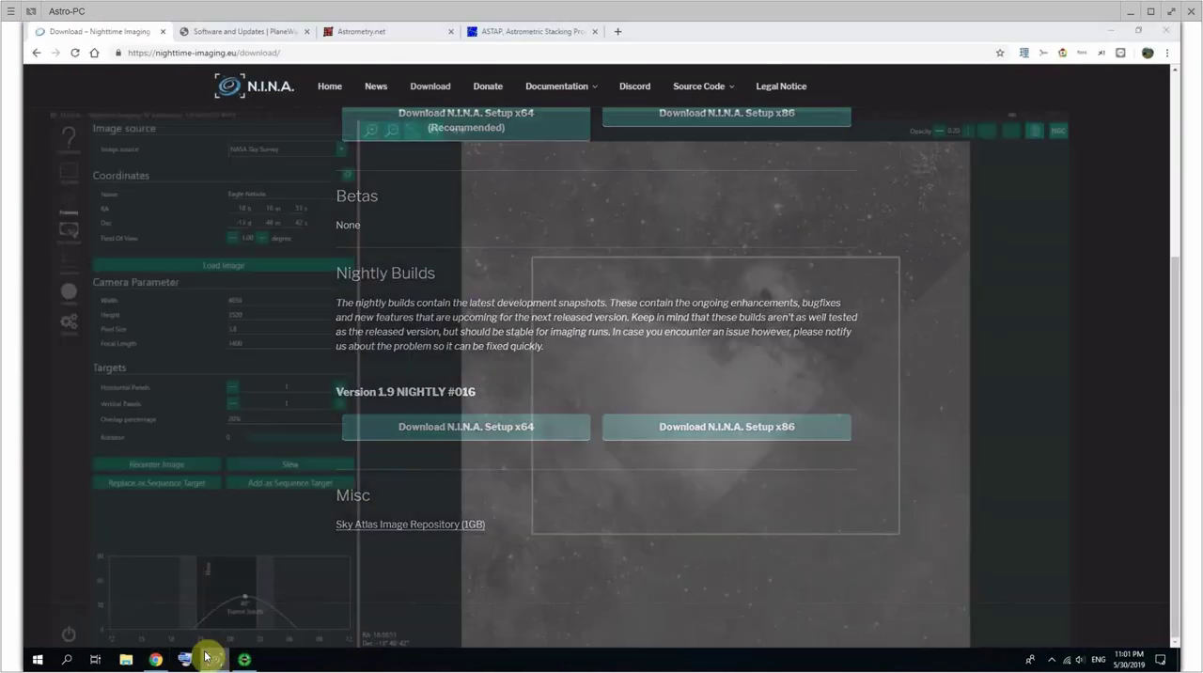
pyautogui.click(210, 657)
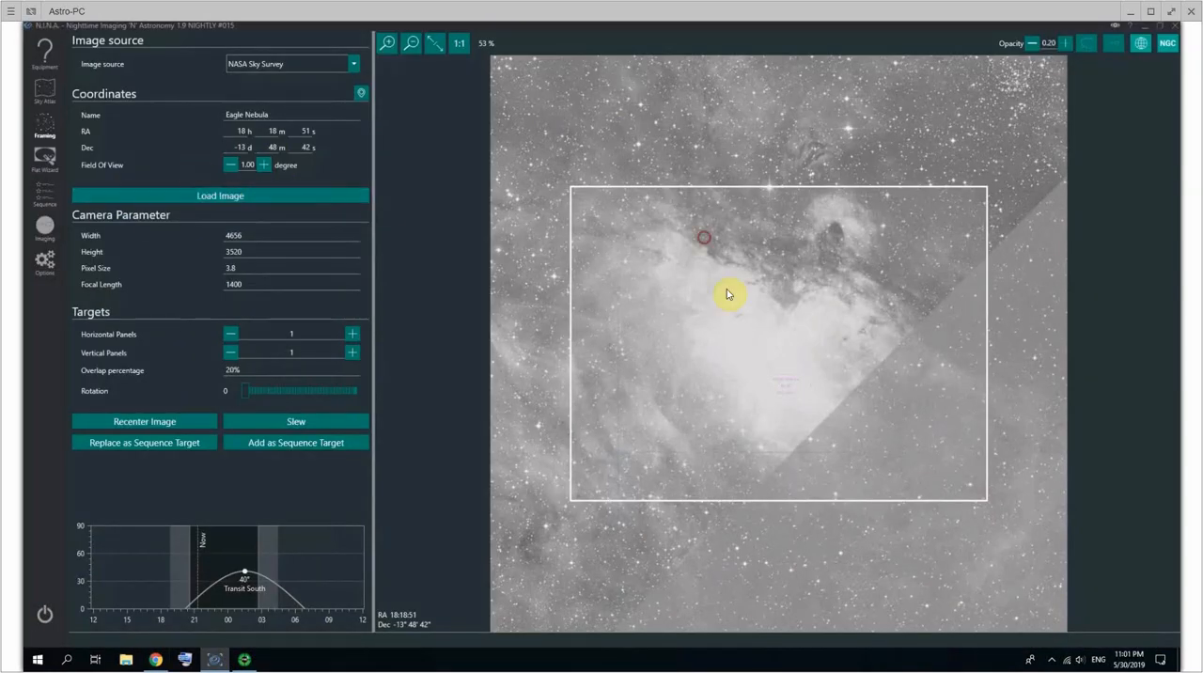
pyautogui.moveTo(729, 294); pyautogui.dragTo(620, 242)
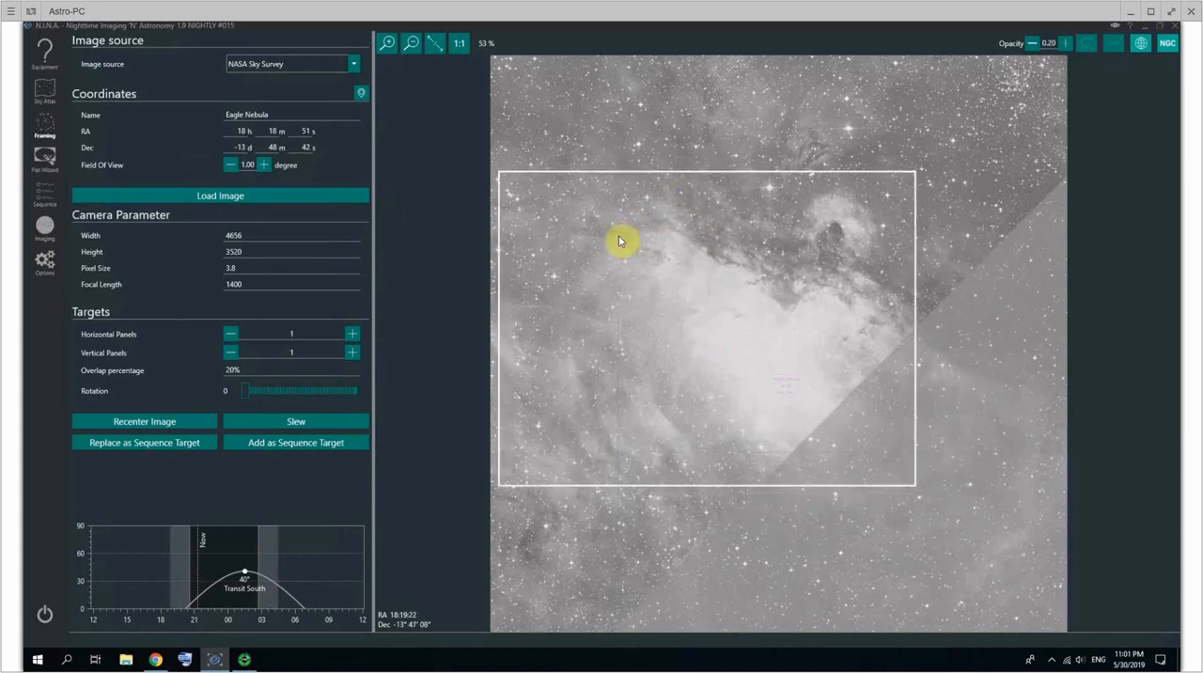
pyautogui.moveTo(620, 241); pyautogui.dragTo(809, 109)
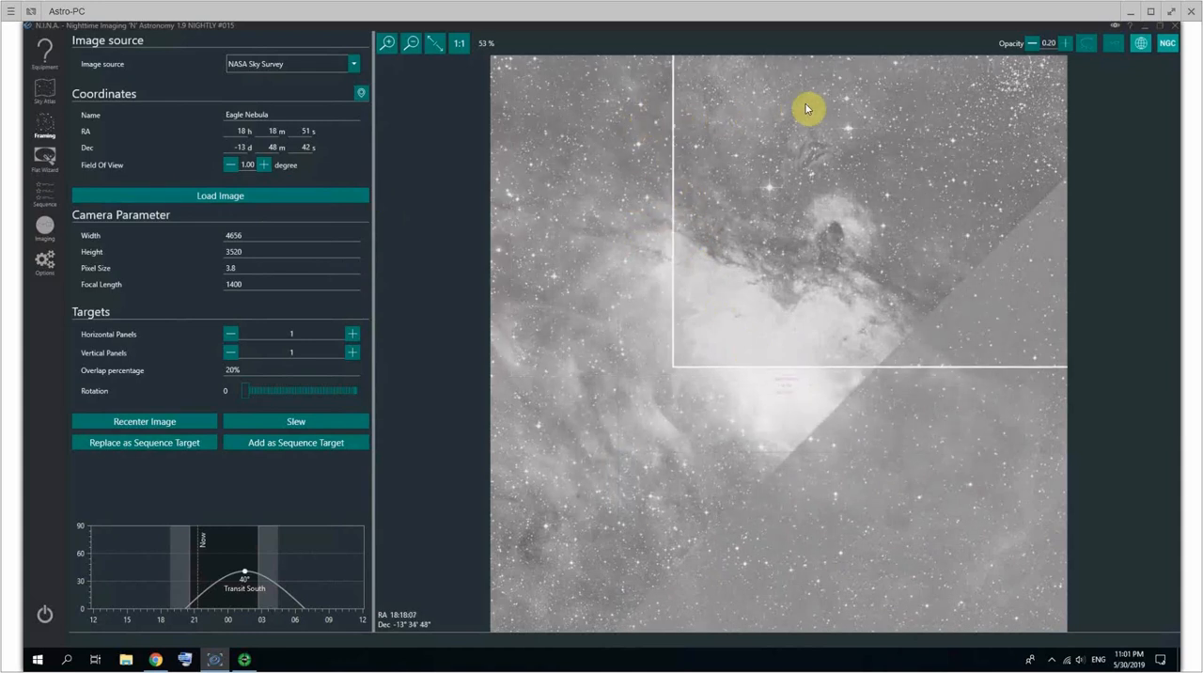
pyautogui.moveTo(806, 108); pyautogui.dragTo(692, 362)
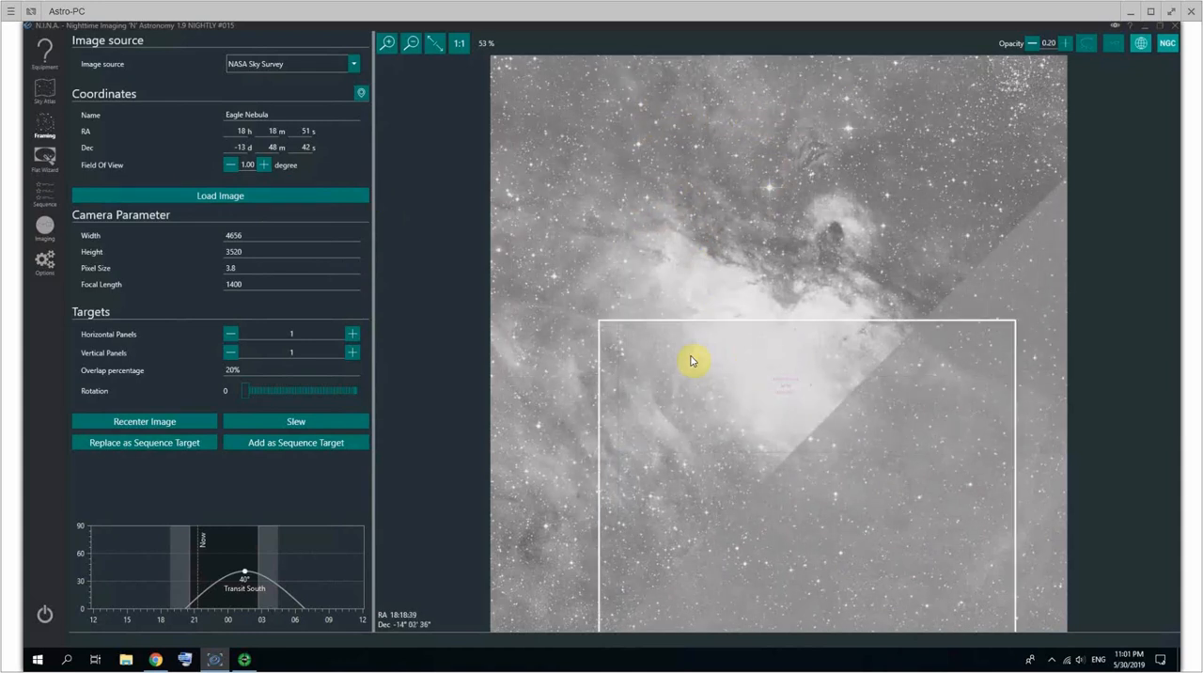
pyautogui.moveTo(692, 361); pyautogui.dragTo(666, 162)
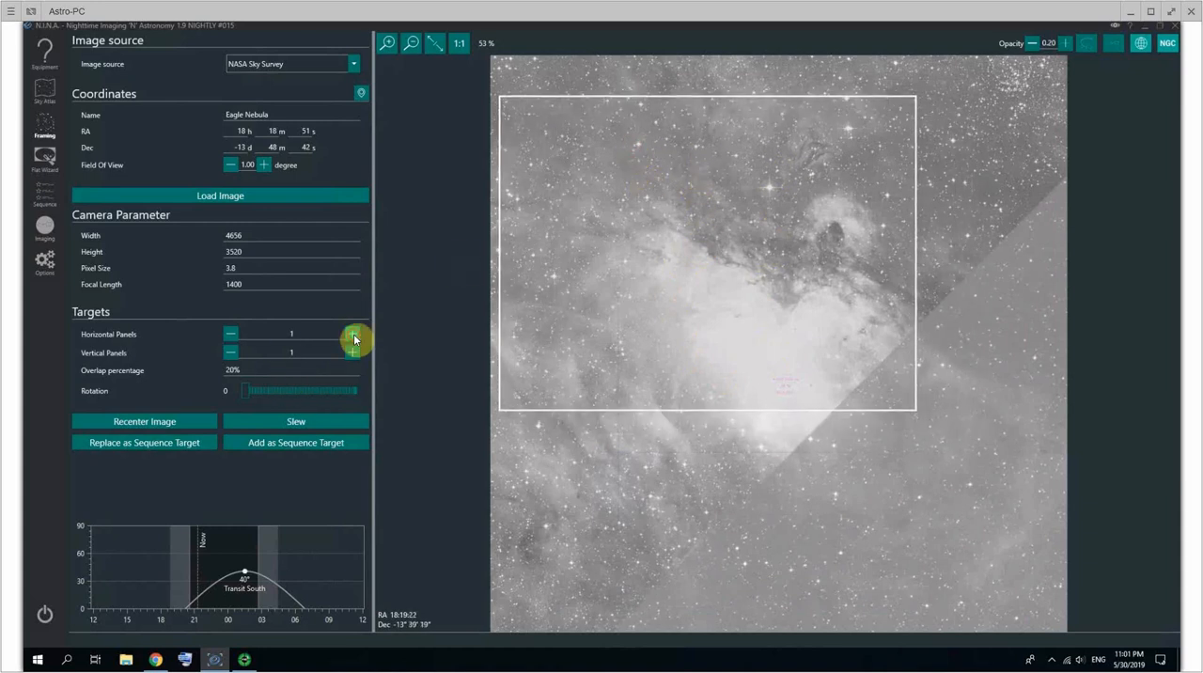
# Add a second horizontal mosaic panel toward the 2×2 layout
pyautogui.click(353, 334)
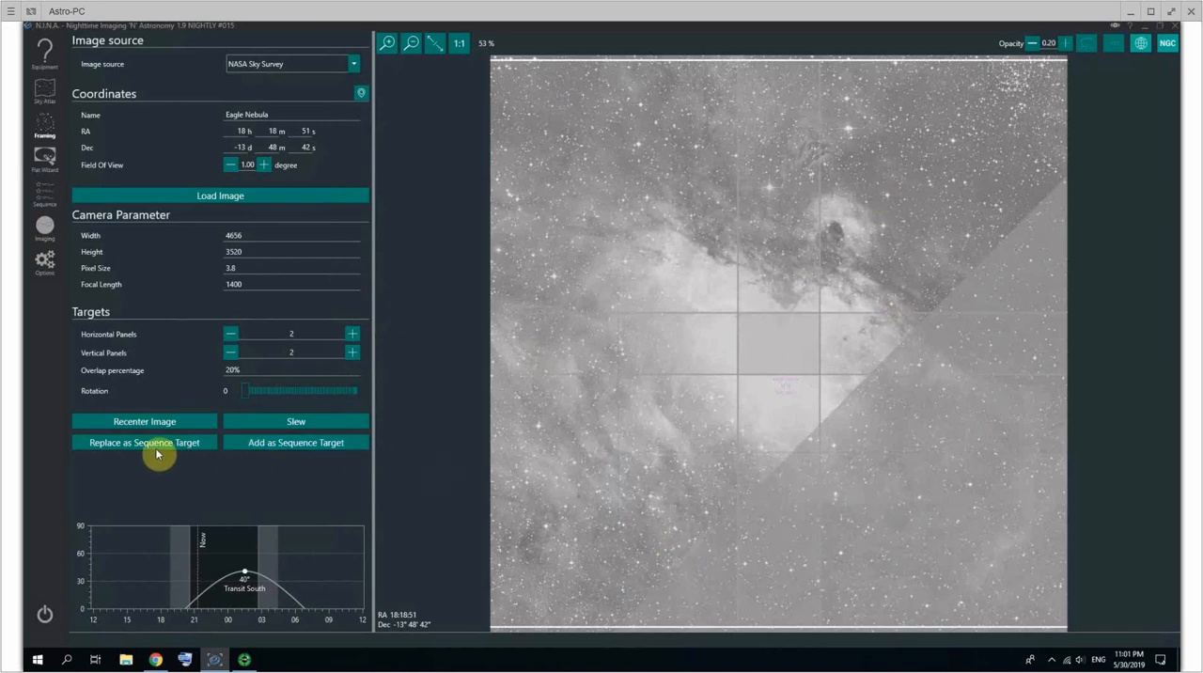
pyautogui.moveTo(286, 448)
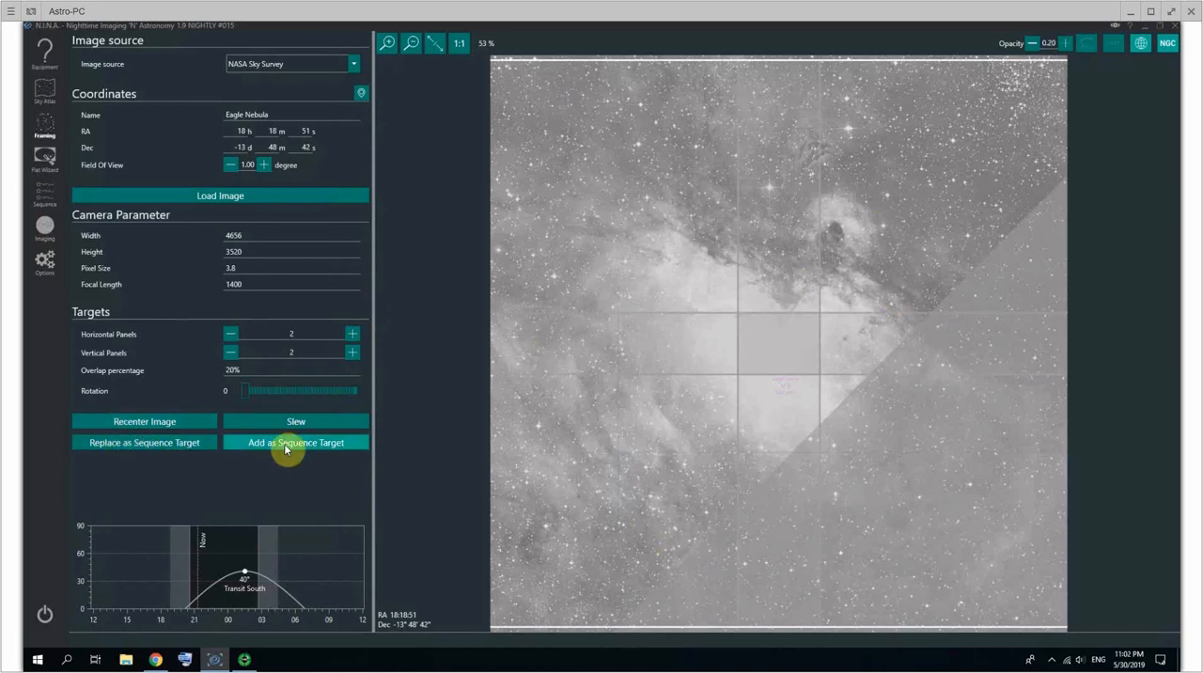
pyautogui.moveTo(163, 448)
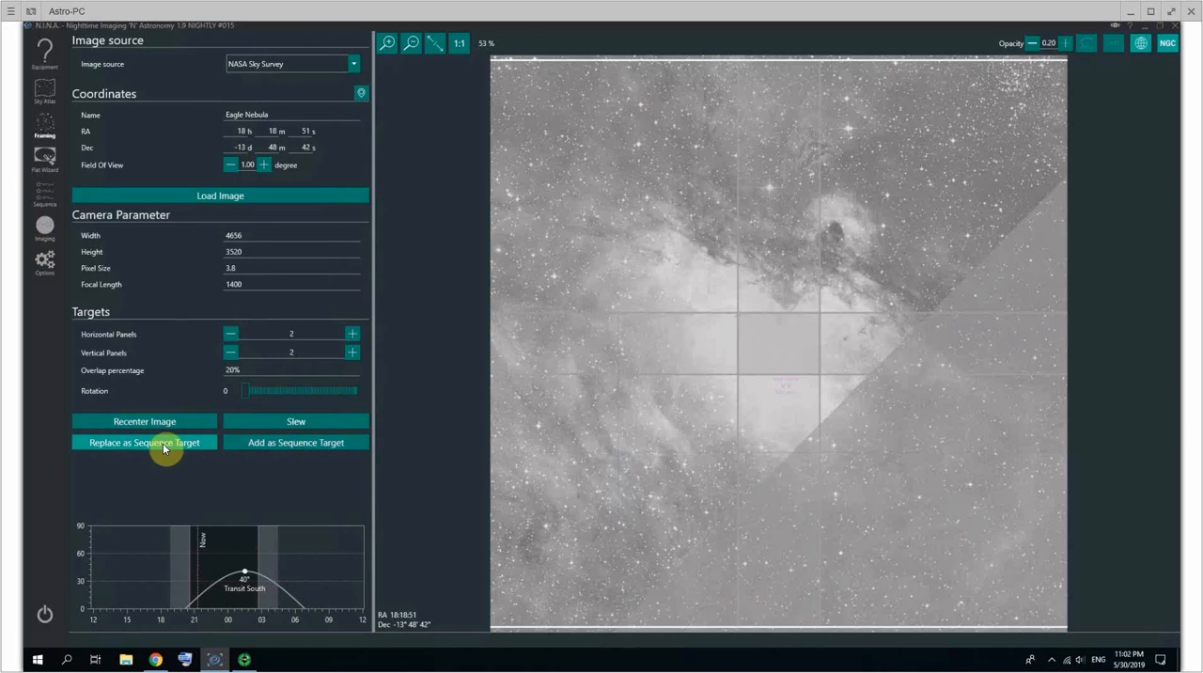
pyautogui.moveTo(295, 443)
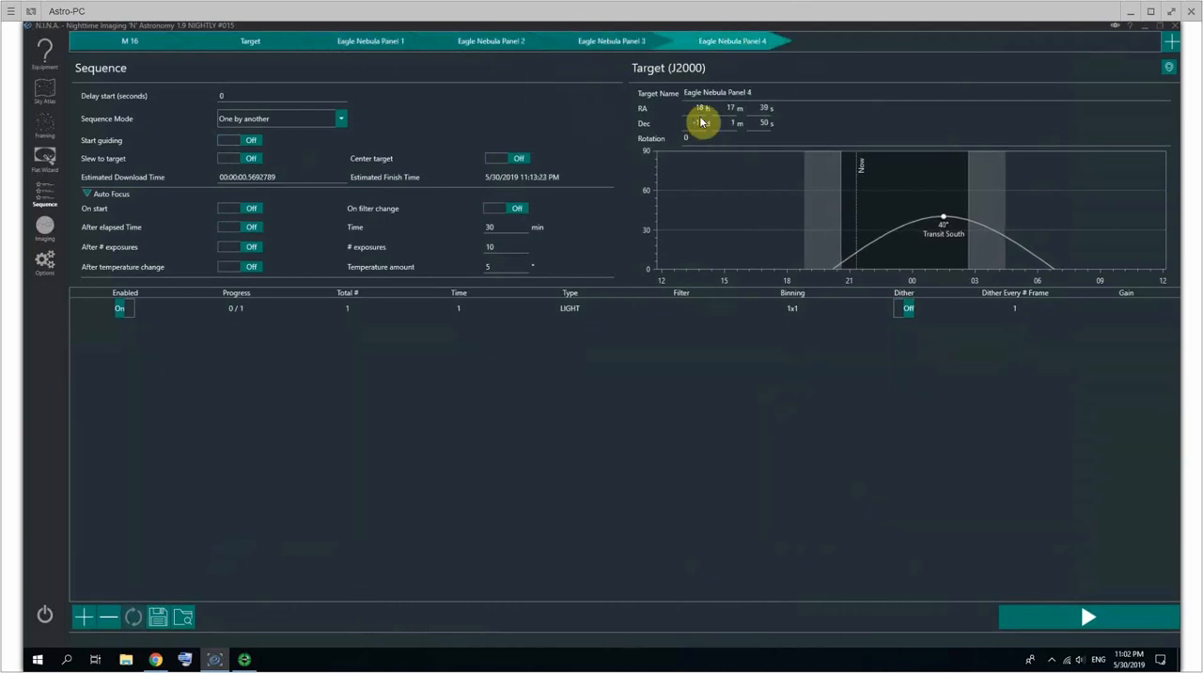
pyautogui.moveTo(581, 382)
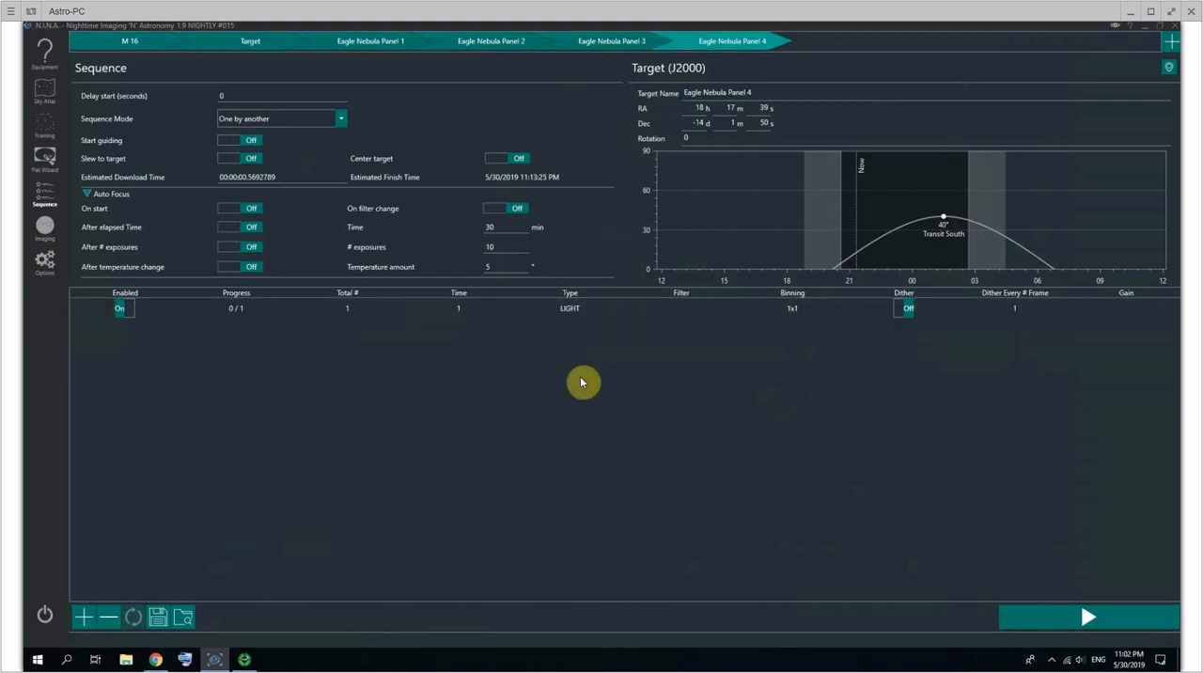
pyautogui.moveTo(827, 446)
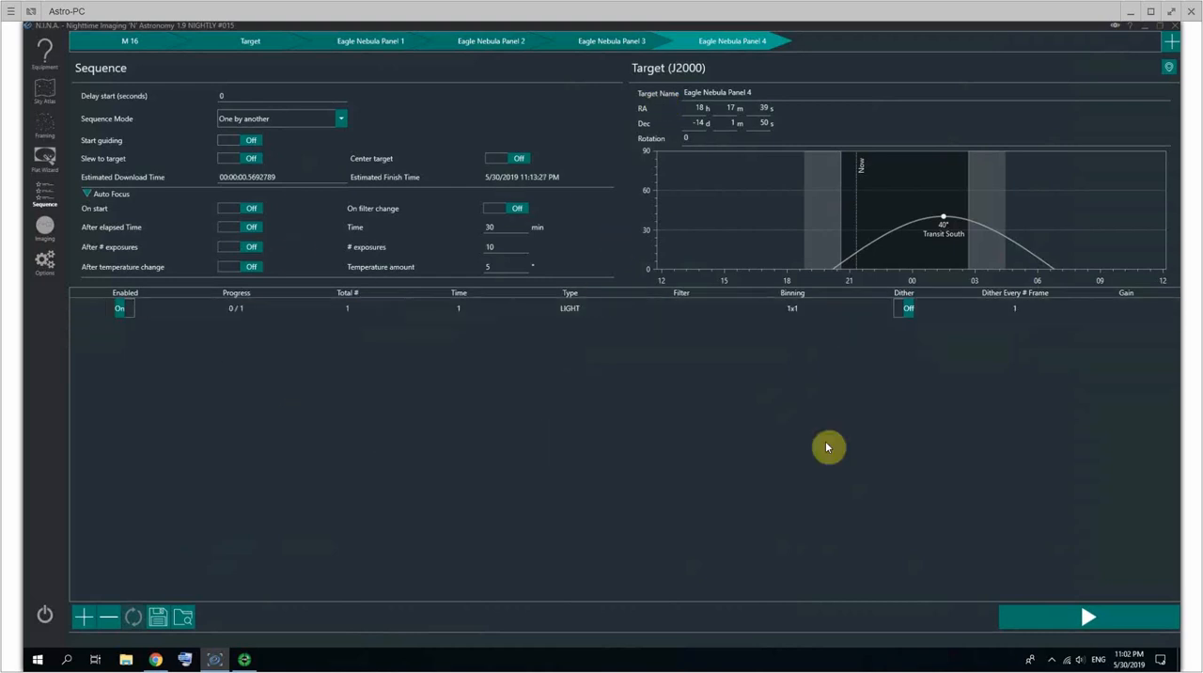
pyautogui.moveTo(1063, 620)
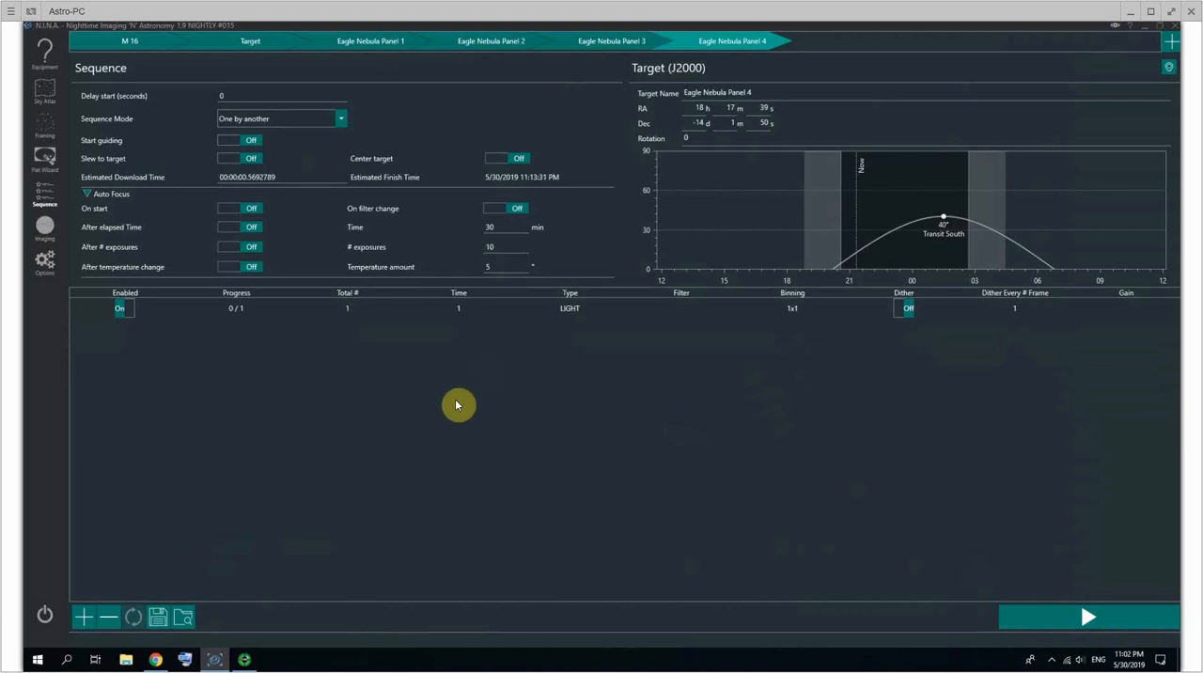
pyautogui.moveTo(417, 389)
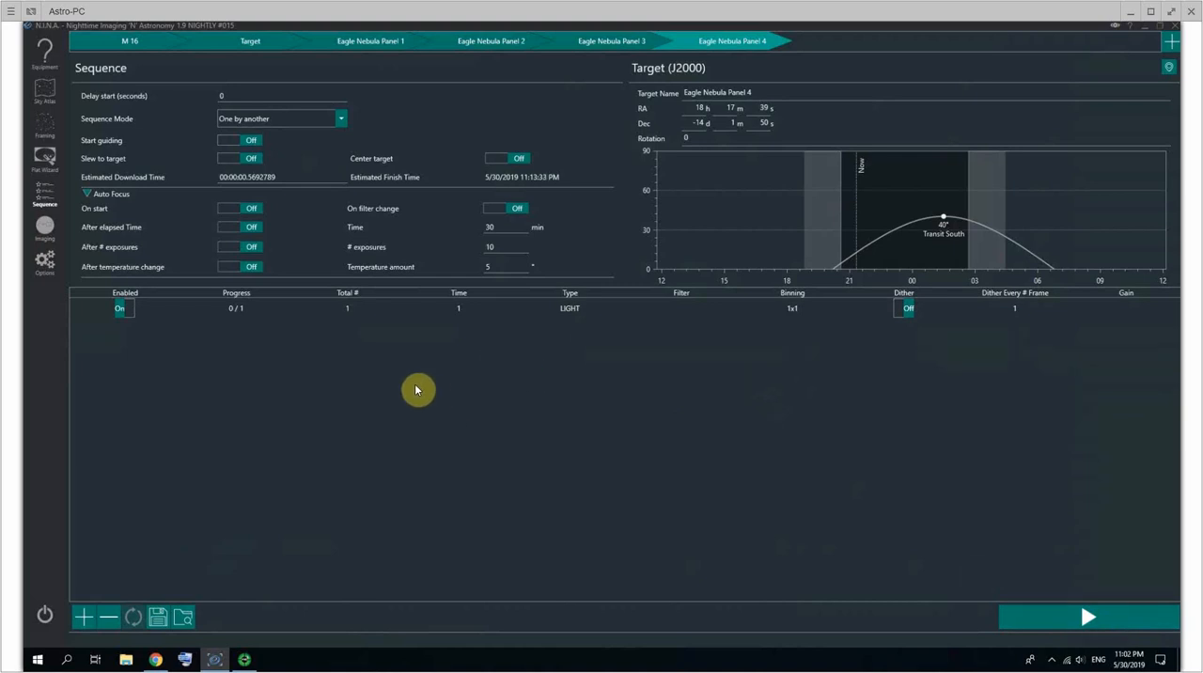
pyautogui.moveTo(34, 347)
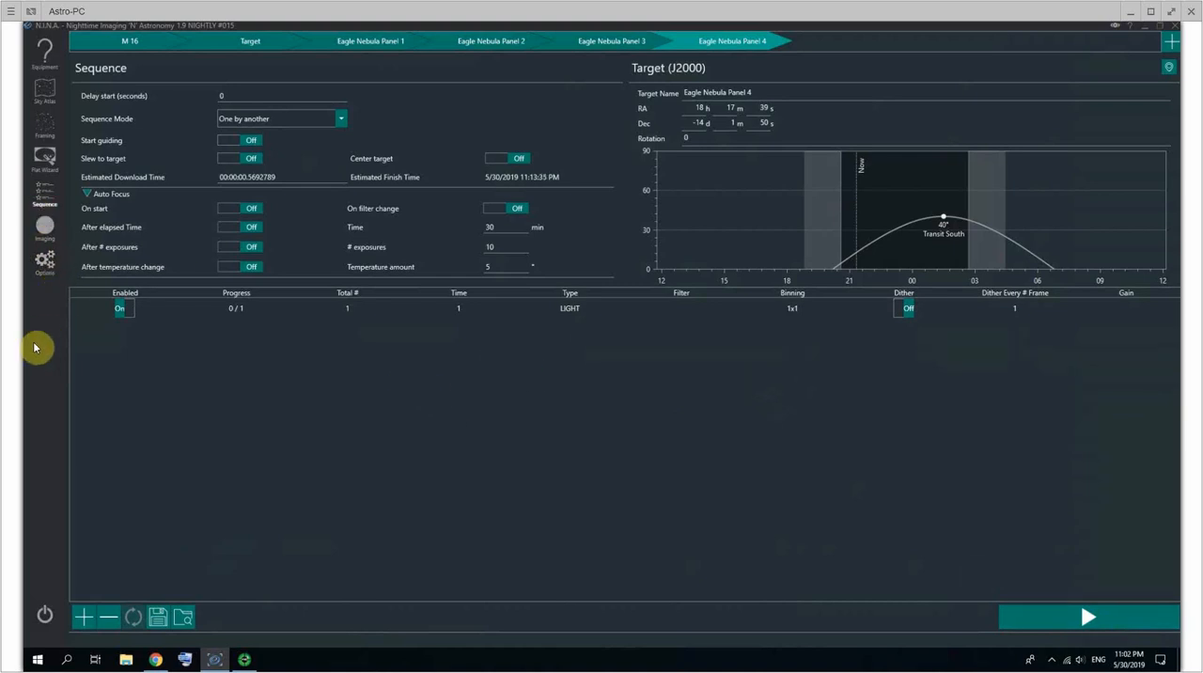
pyautogui.moveTo(91, 225)
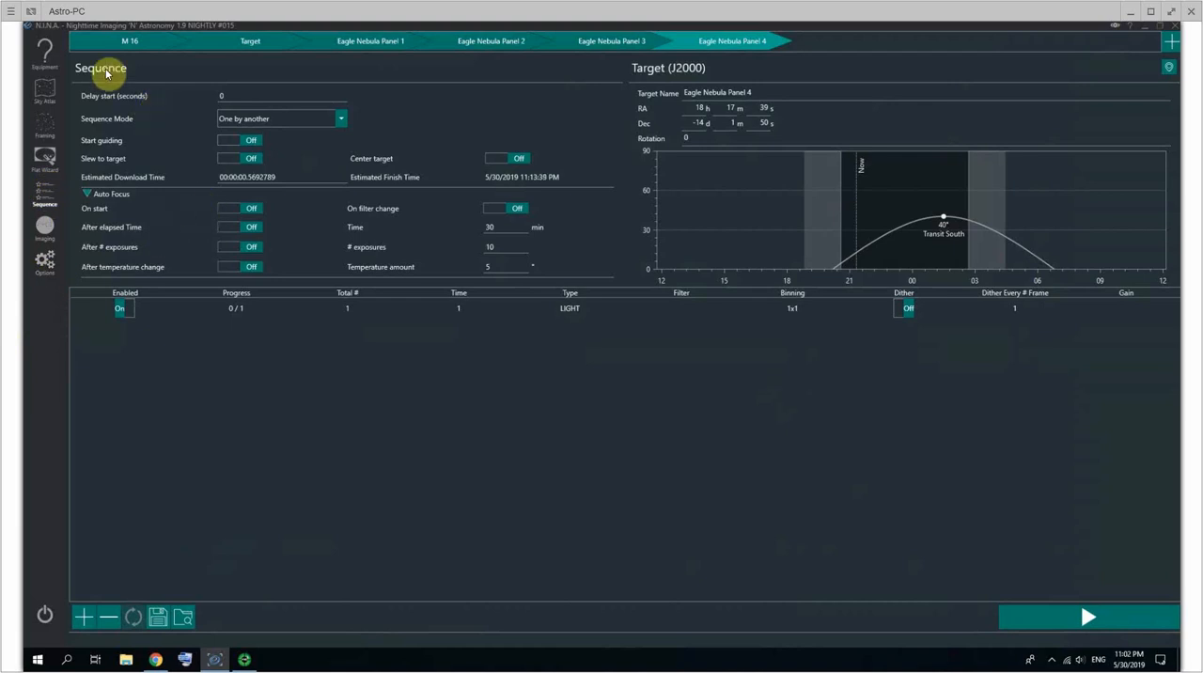
pyautogui.moveTo(90, 221)
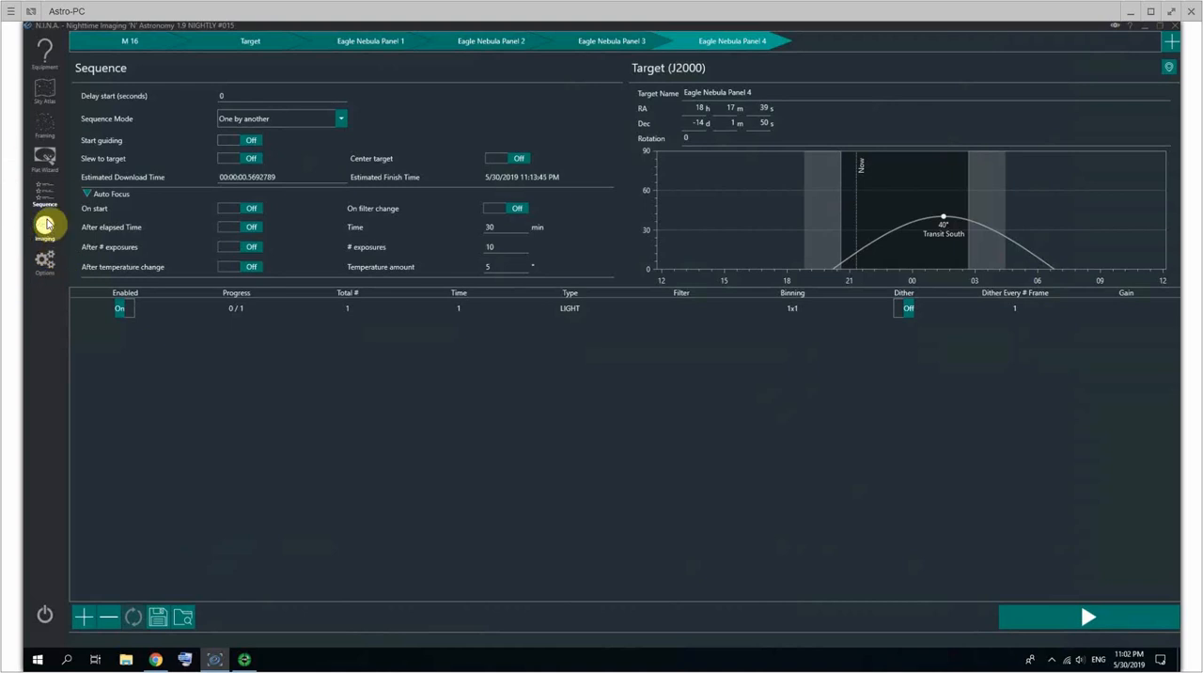
# Switch to the Imaging view with the active sequence's 0/1 light exposure and finish time
pyautogui.click(43, 228)
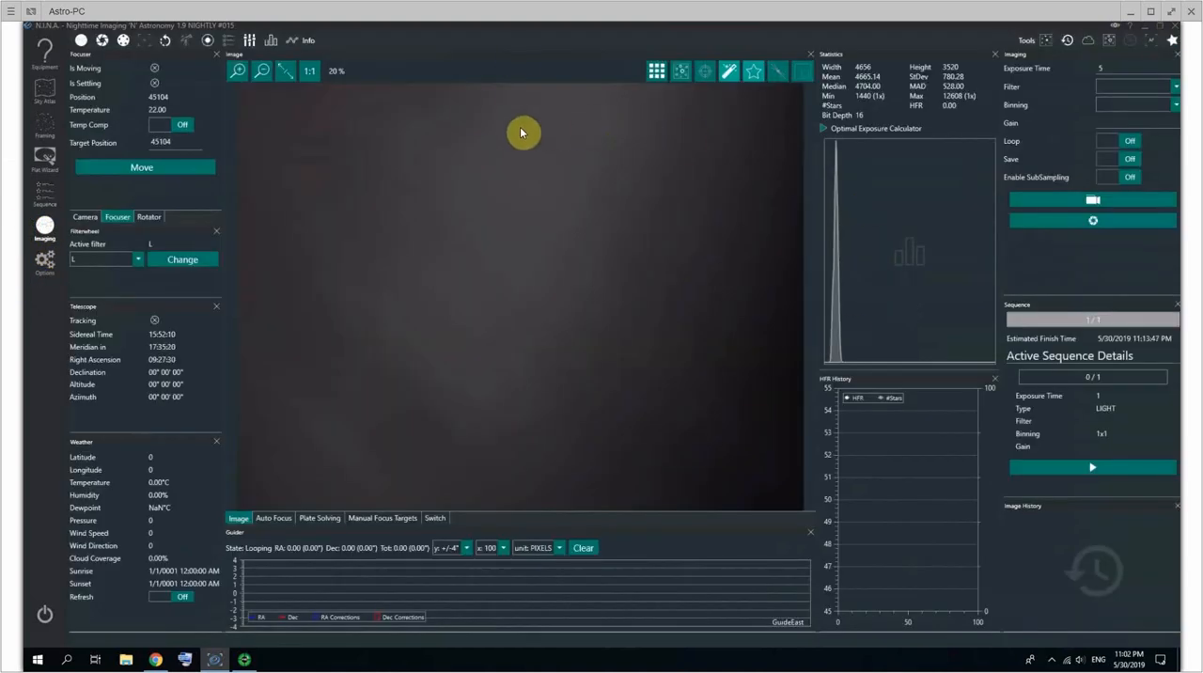
pyautogui.moveTo(68, 209)
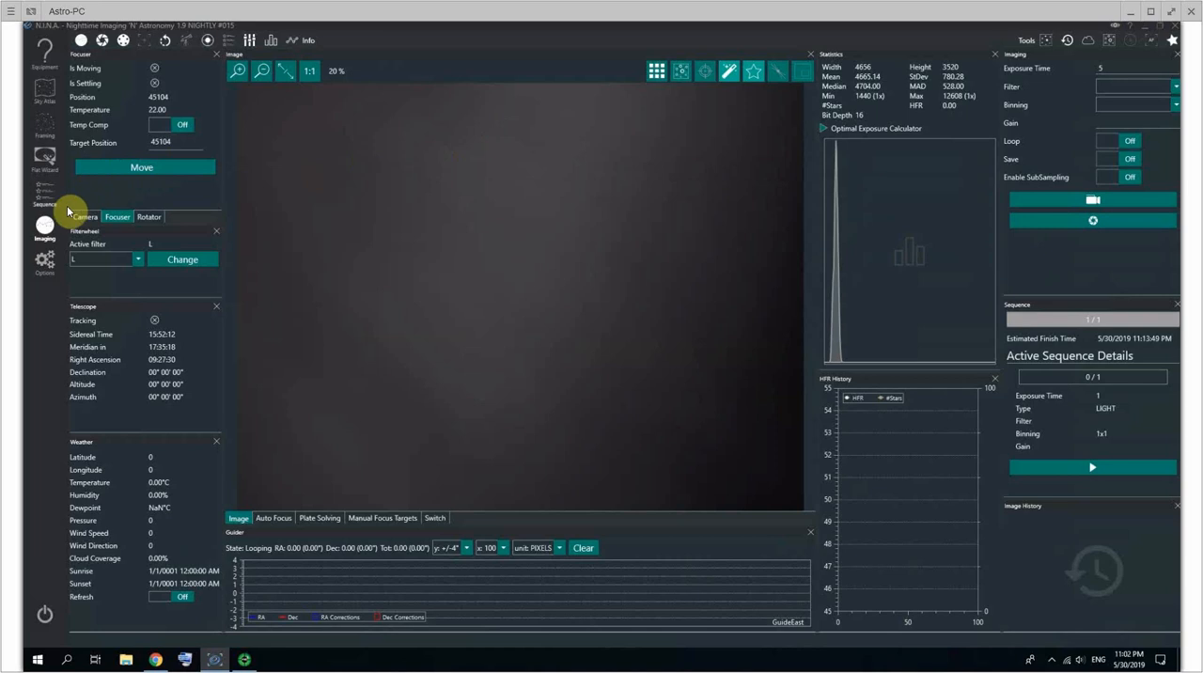